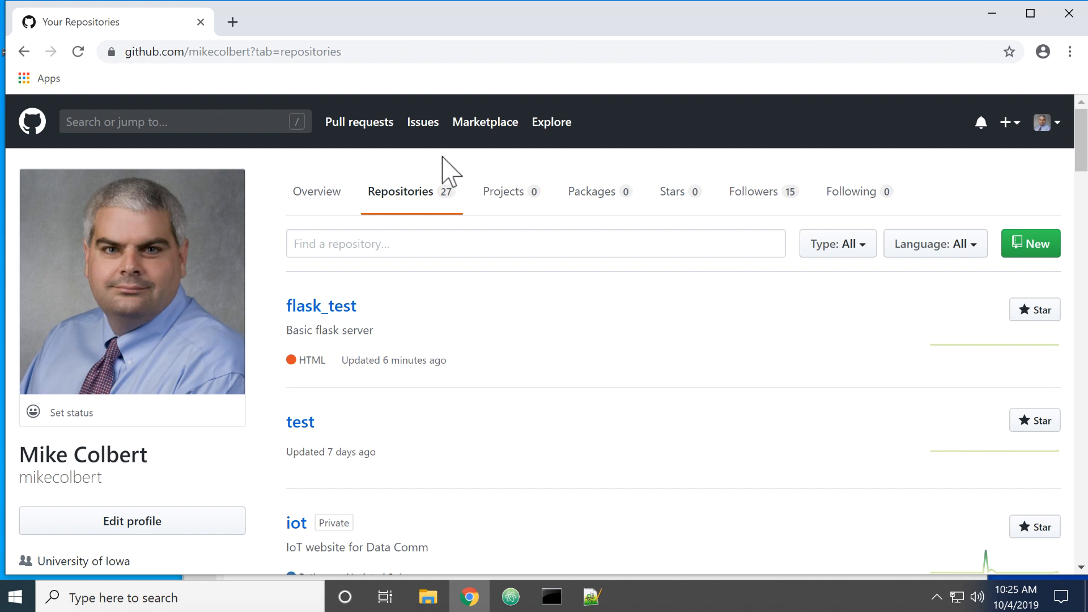
mouse_move(563, 76)
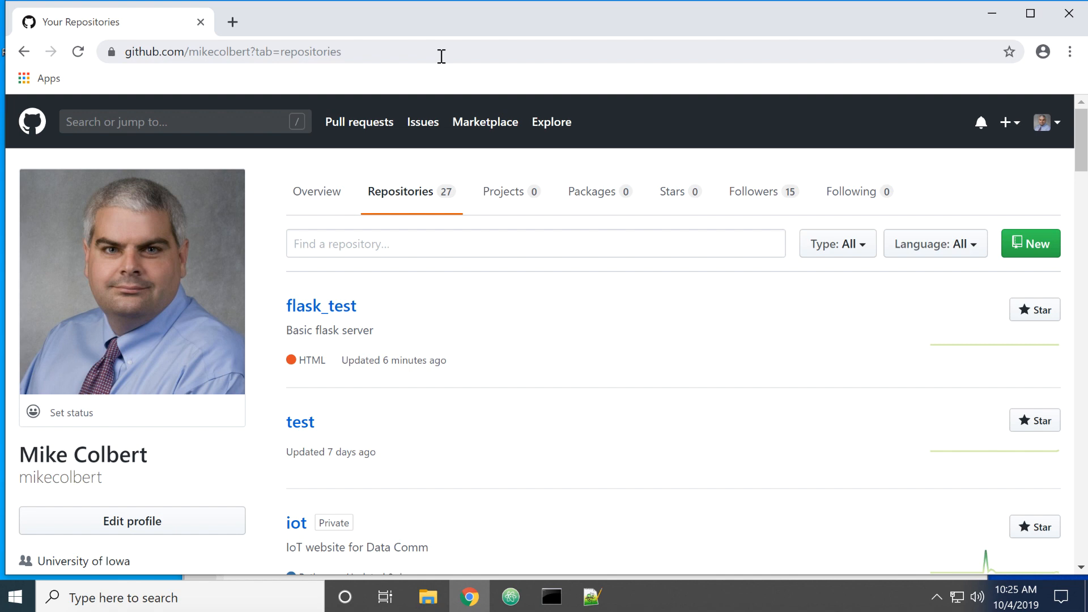
mouse_move(1029, 221)
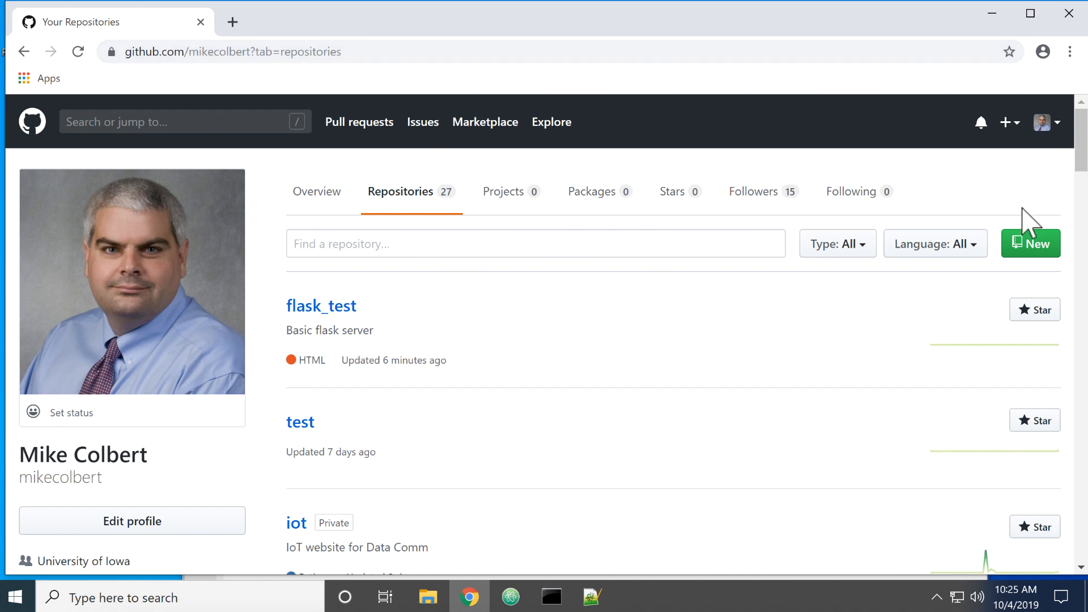
Start a new repository from the GitHub repositories list with the New button.
click(1030, 244)
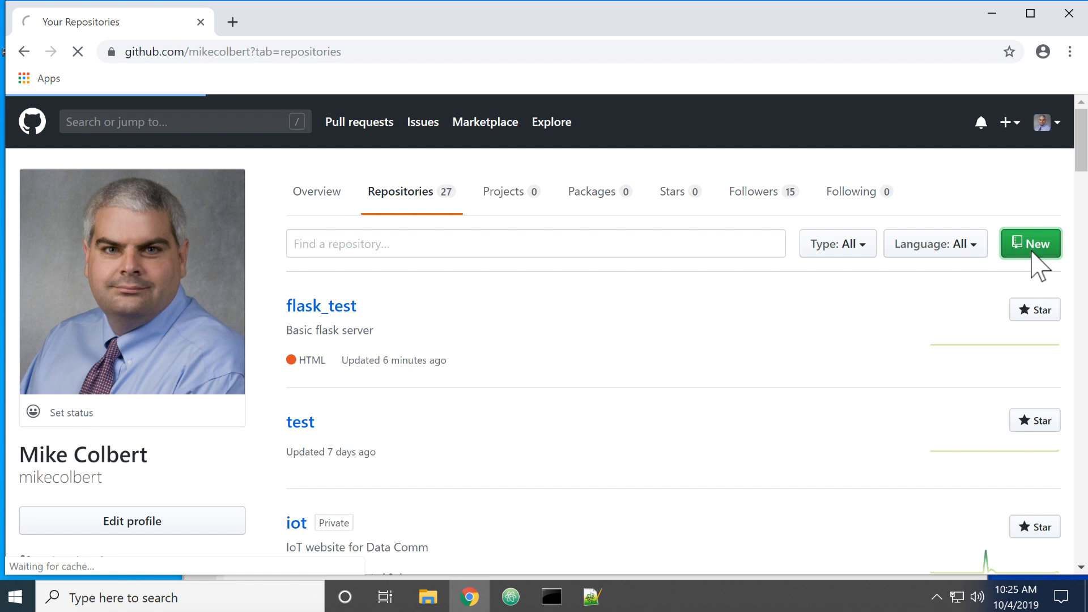
Name the repository my_calculator and describe it as 'Super simple calculator using Flask'.
click(1030, 243)
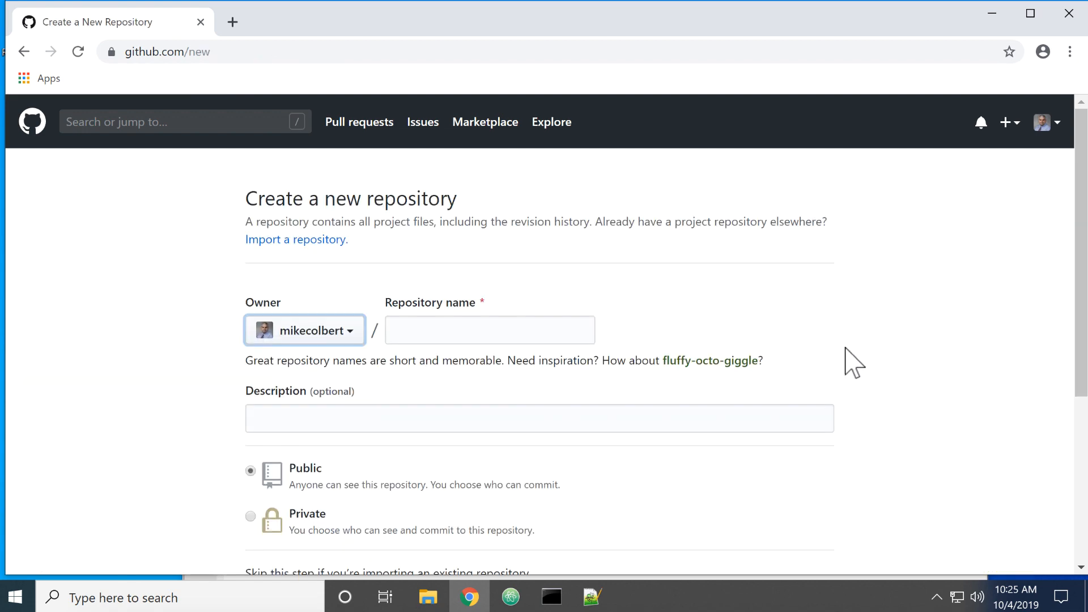
text(my_calcula)
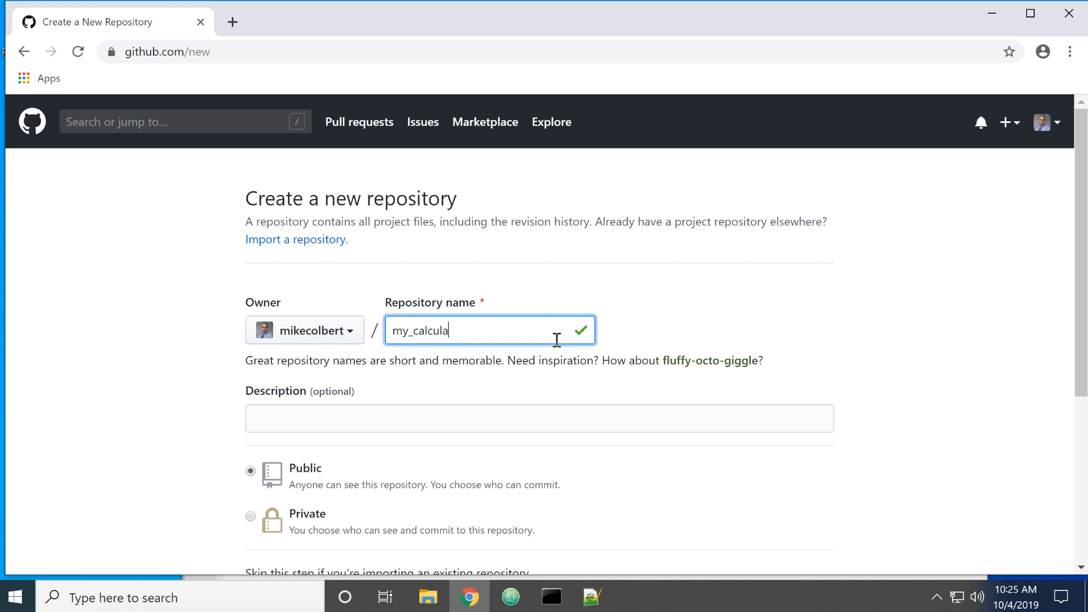
text(SImple)
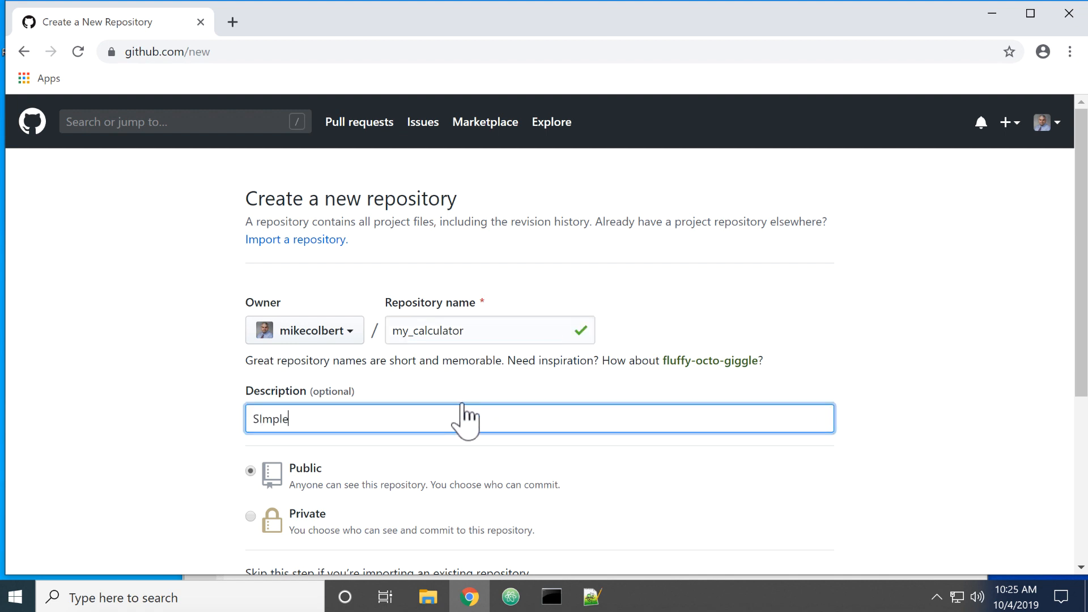
text(Su)
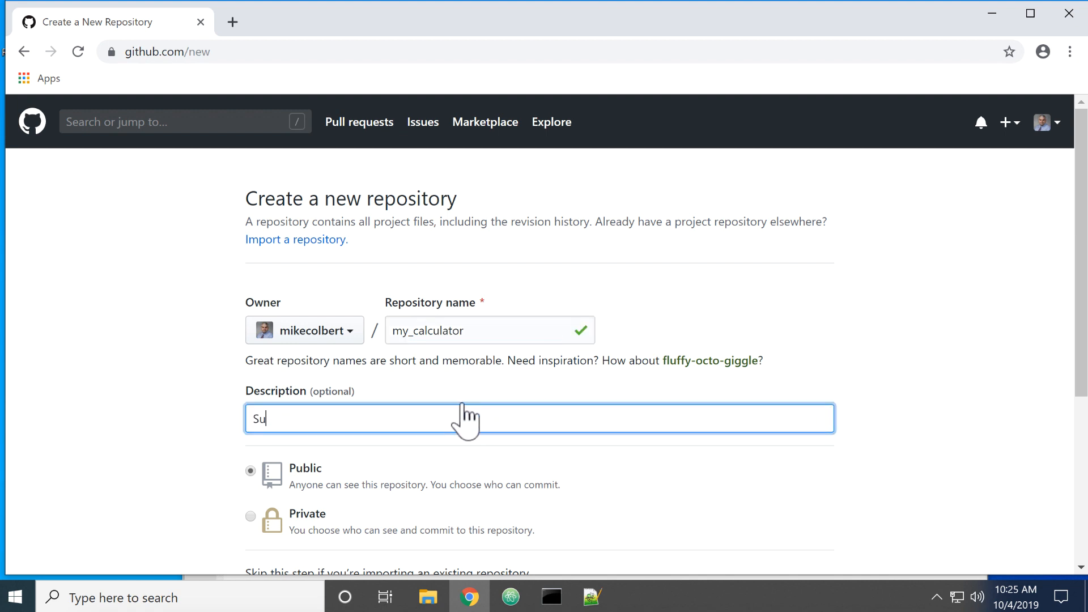
text(per s)
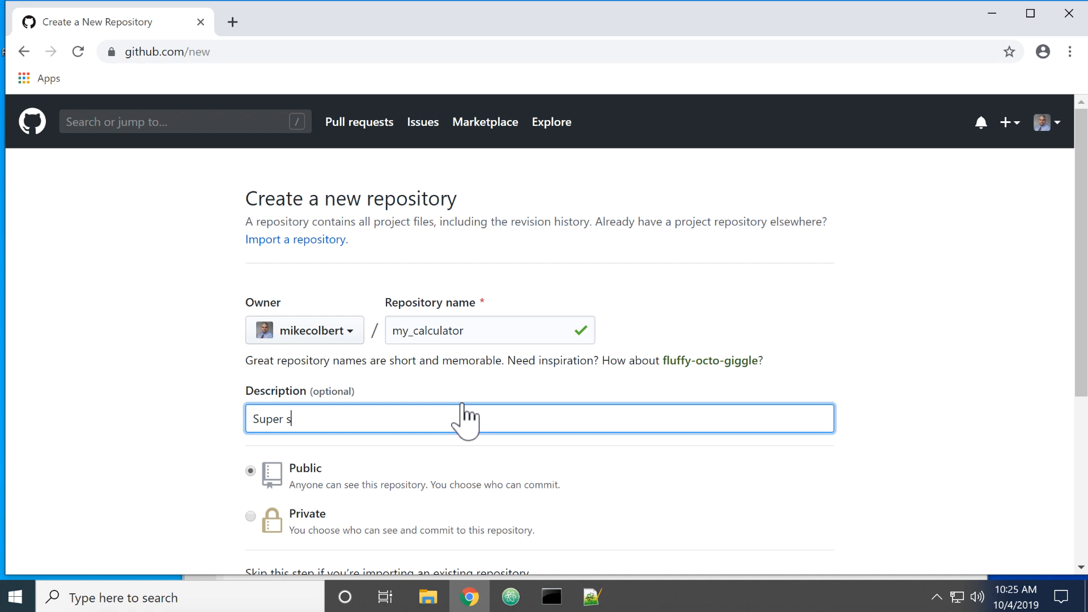
text(imple calculator using Fa)
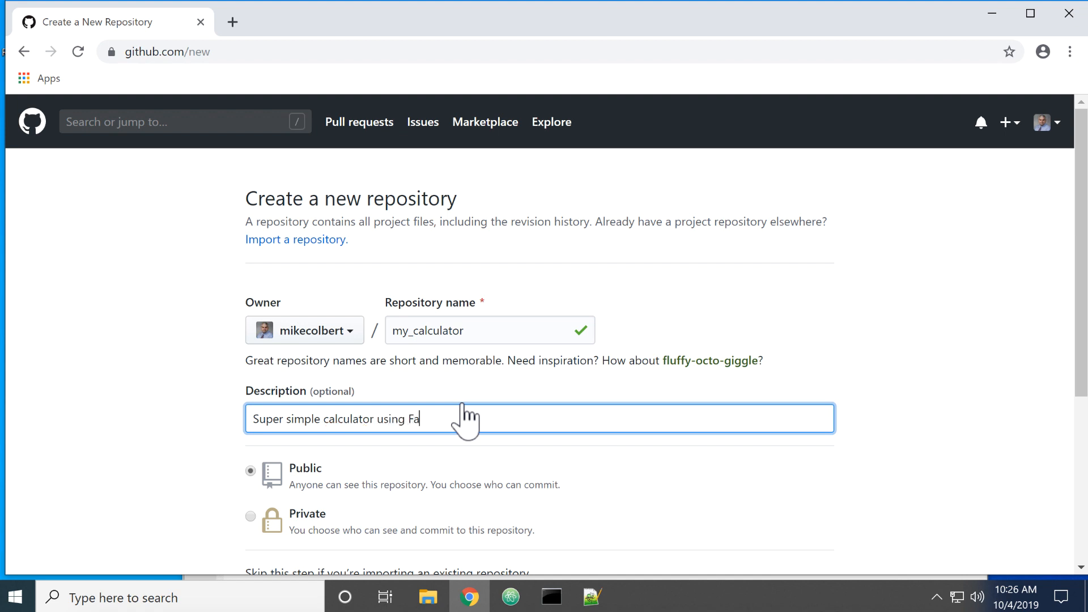
text(lask)
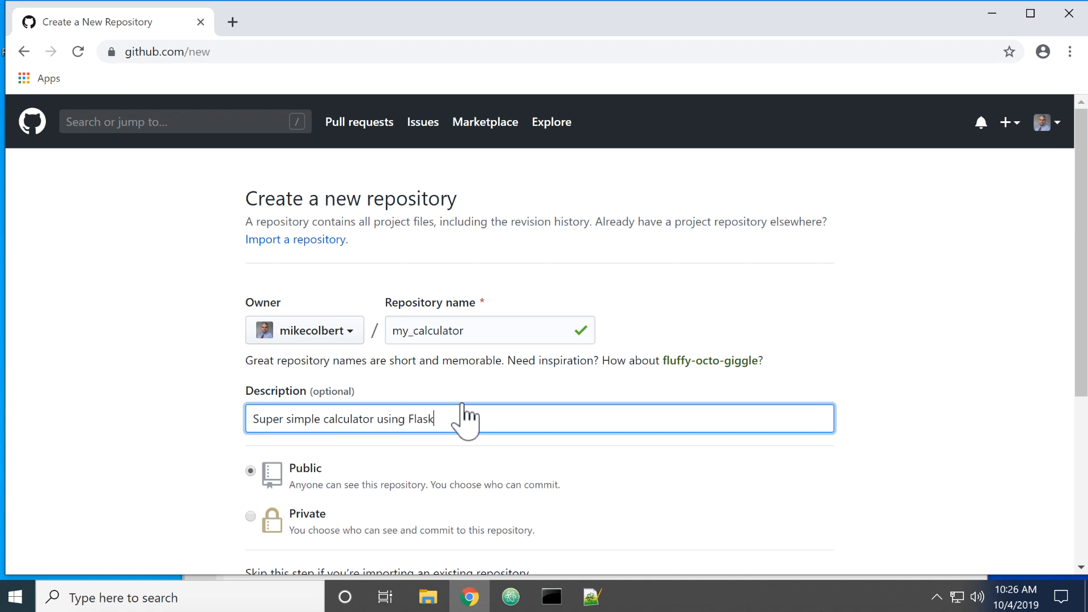
Initialize it with a README and create the public repository.
scroll(down, 3)
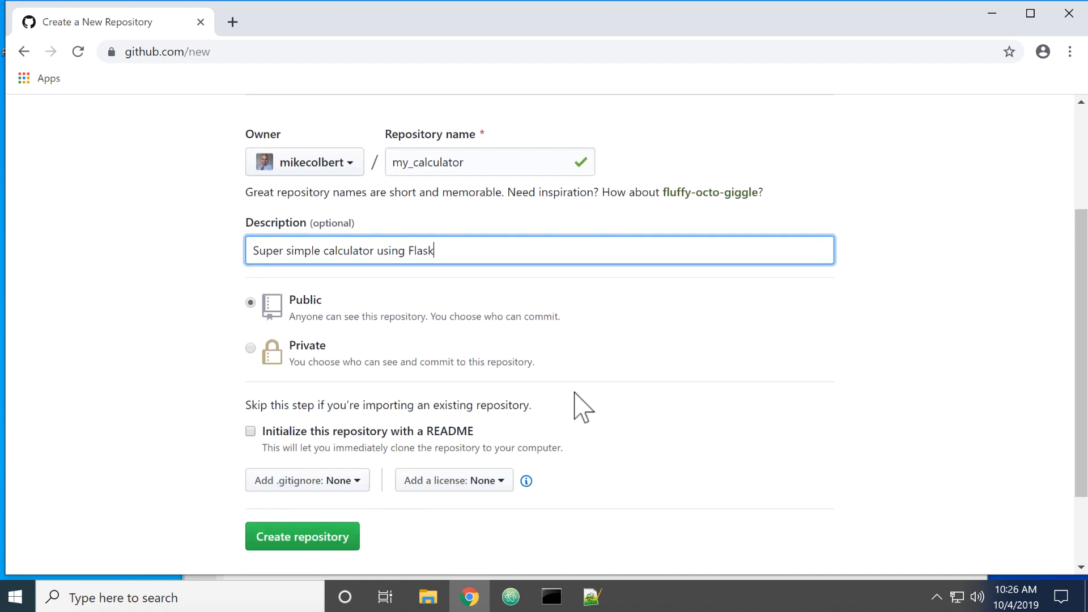
click(250, 431)
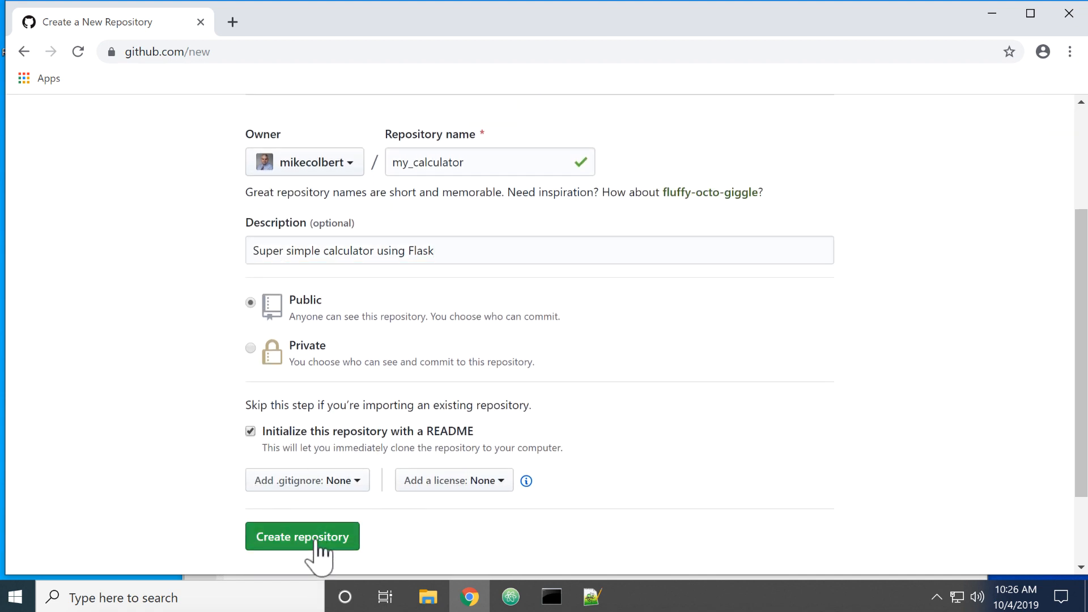
click(302, 536)
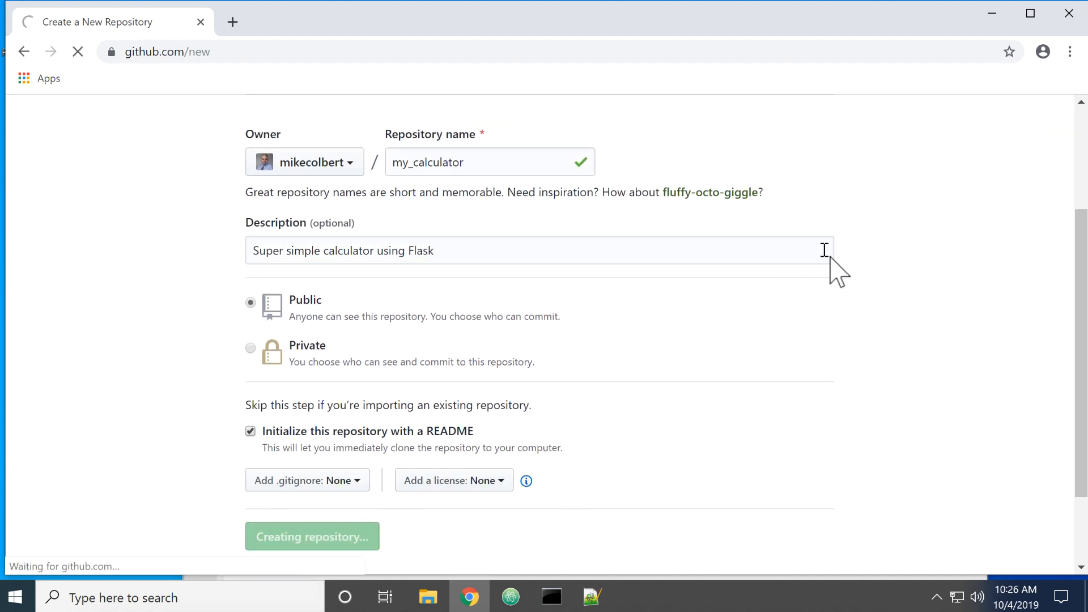
click(311, 537)
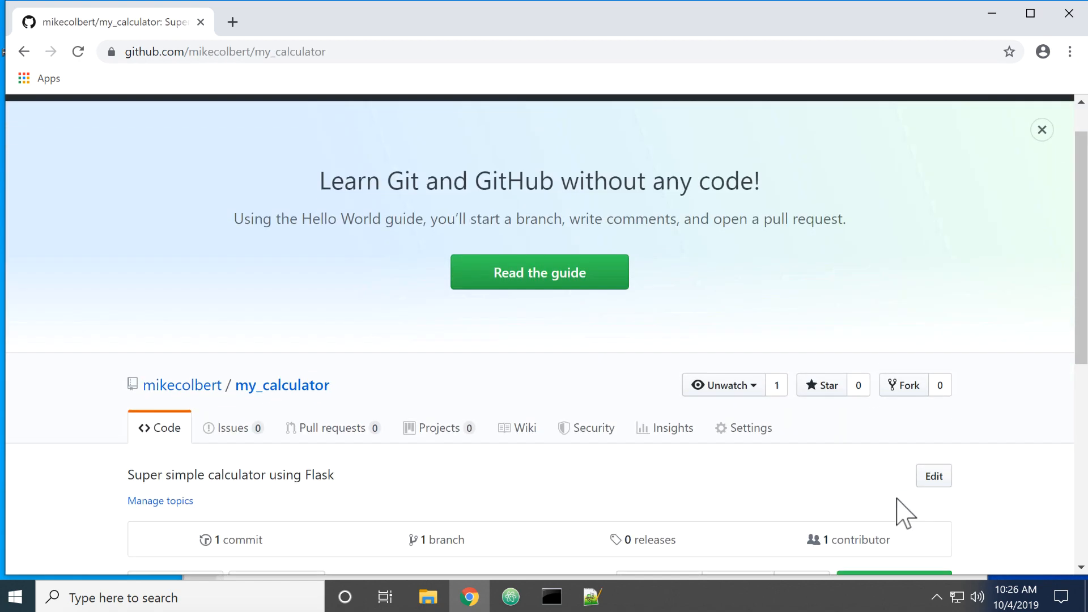
click(891, 377)
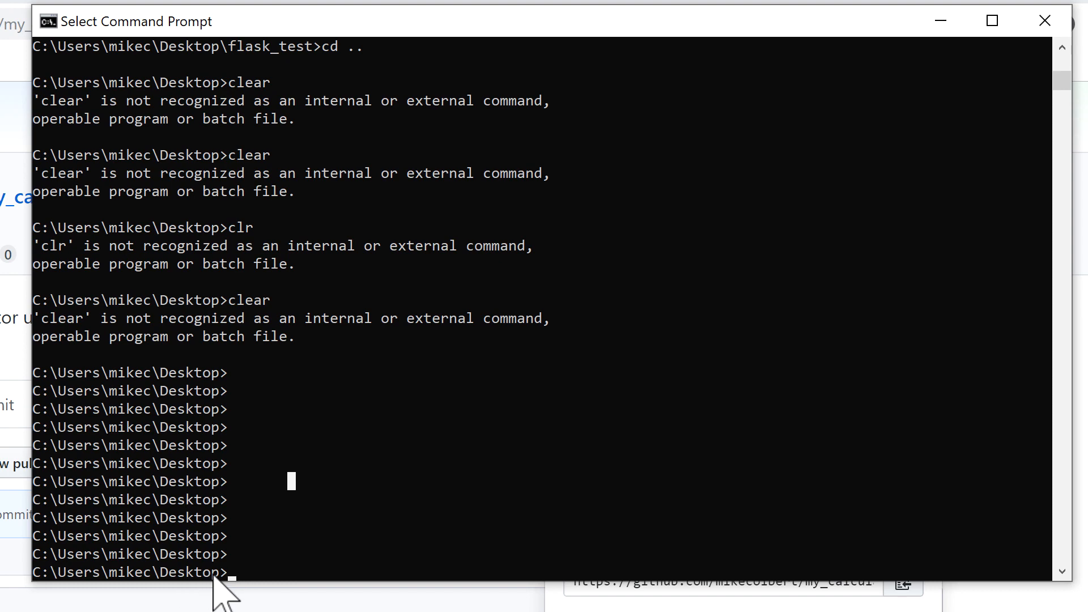
mouse_move(517, 545)
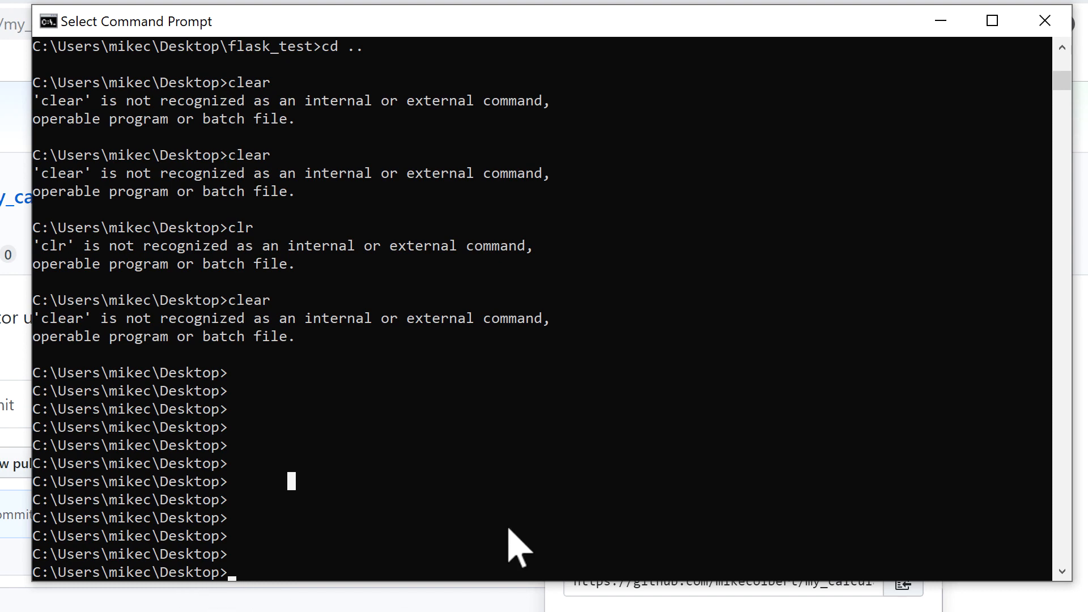
text(git cl)
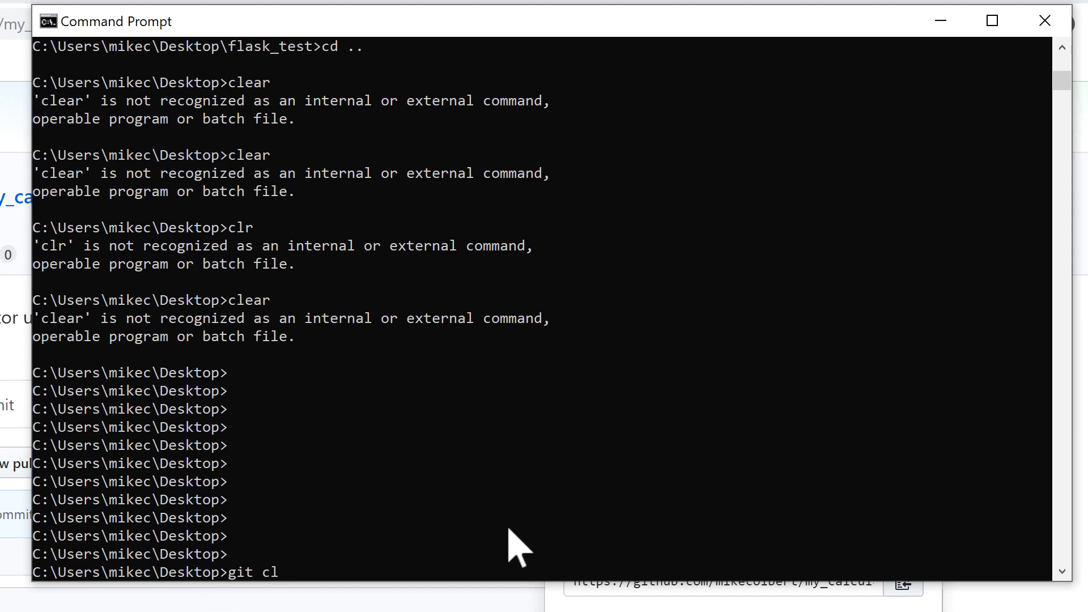
text(one https://github.com/mikecolbert/my_calculator.git)
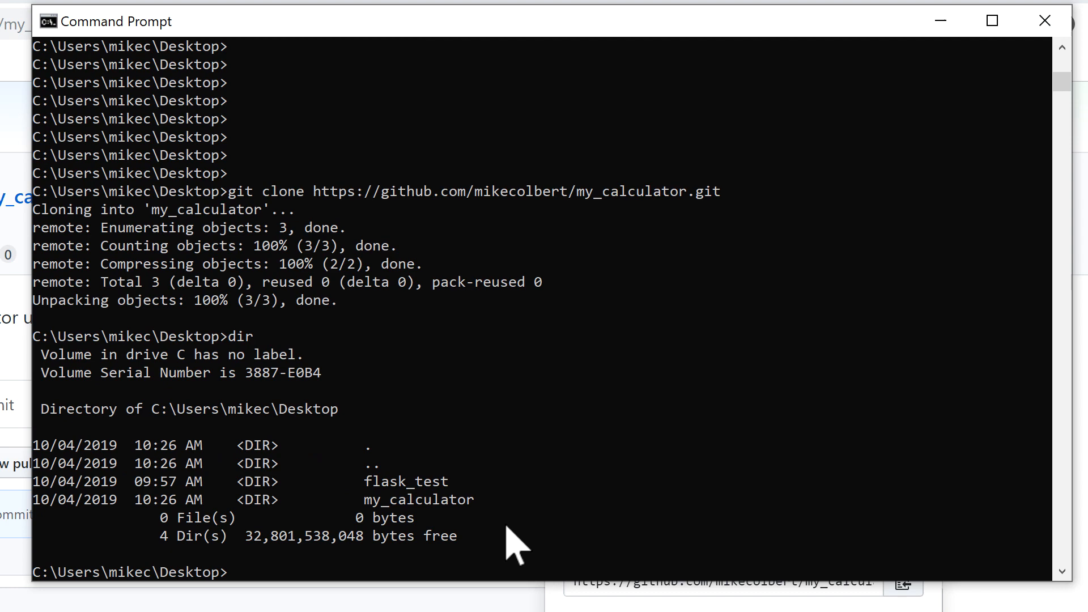
mouse_move(467, 535)
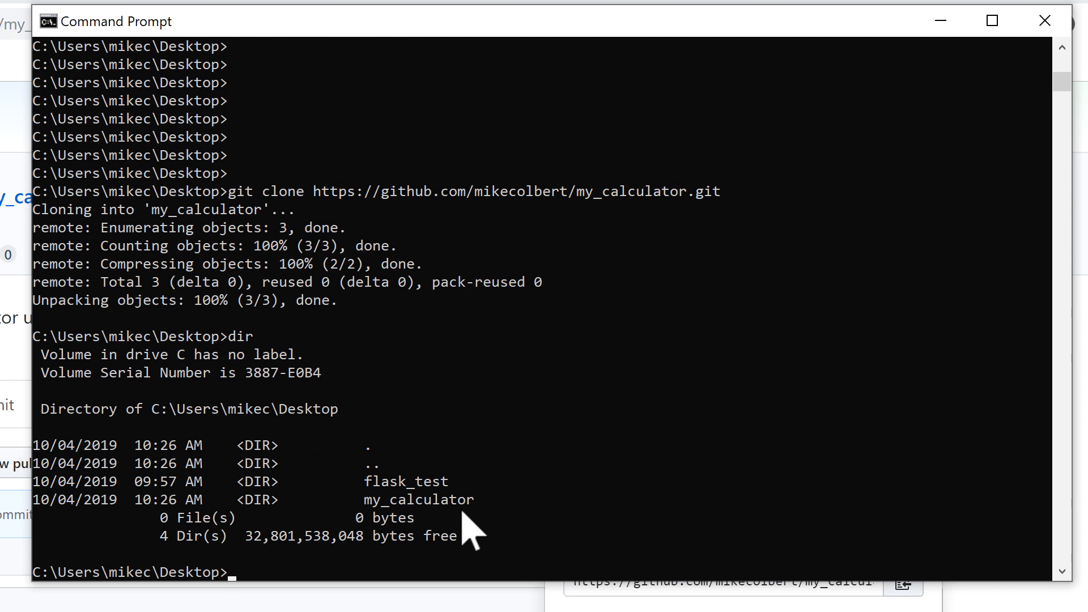
Enter my_calculator and create a virtual environment with python -m venv ./venv.
text(cd my_calculator)
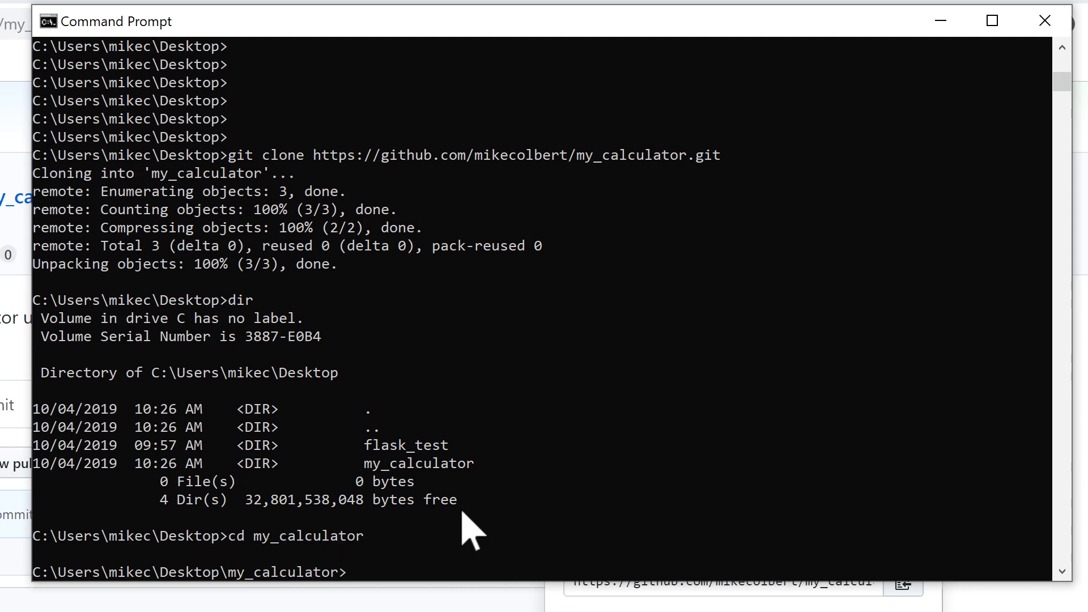
text(p)
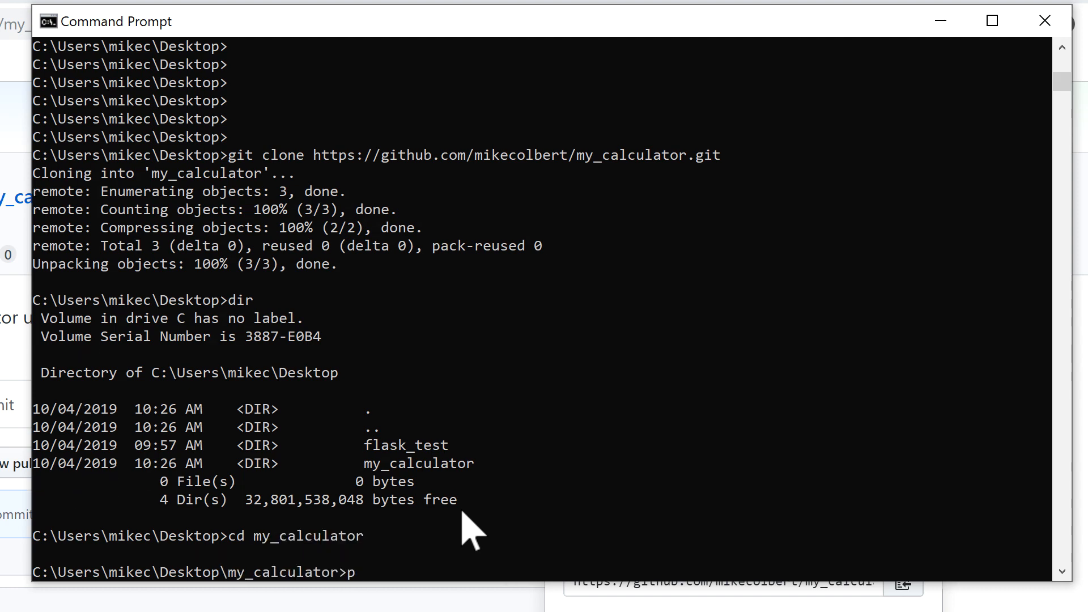
text(ip)
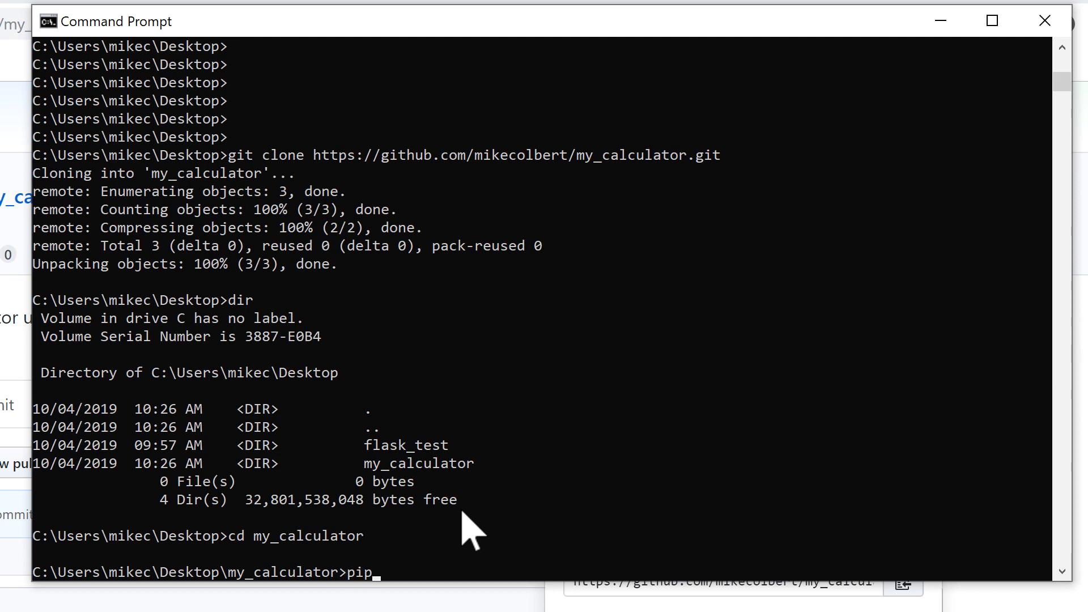
key(Backspace)
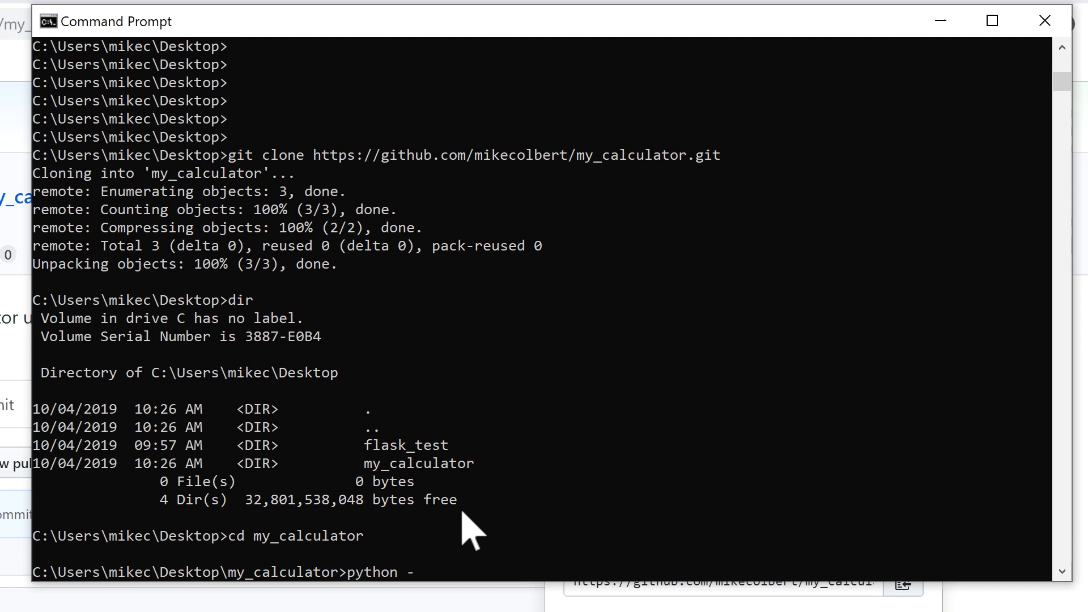
text(m venv)
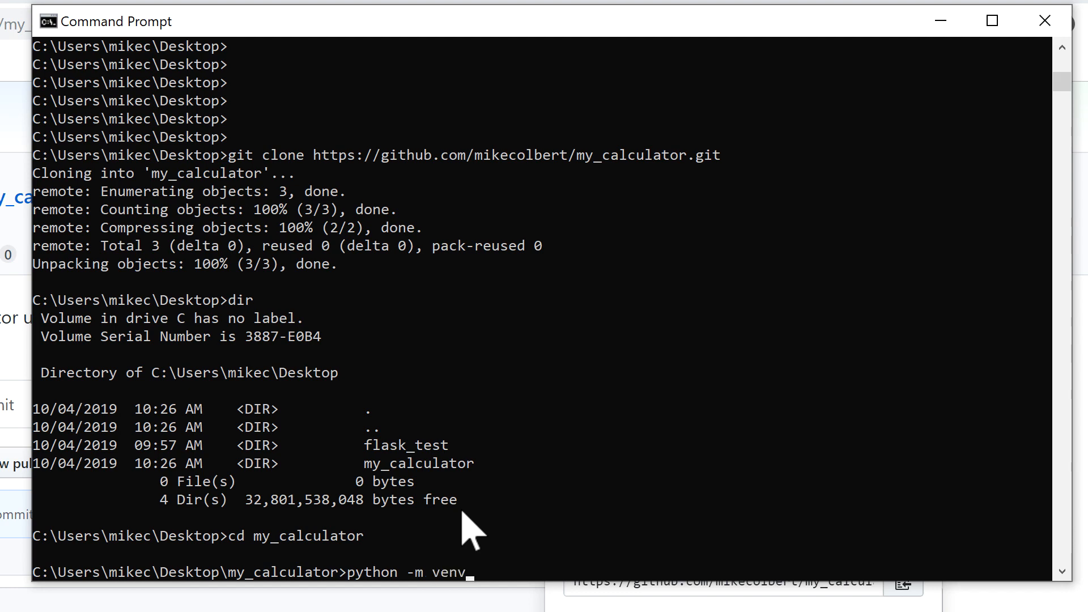
text(./venv)
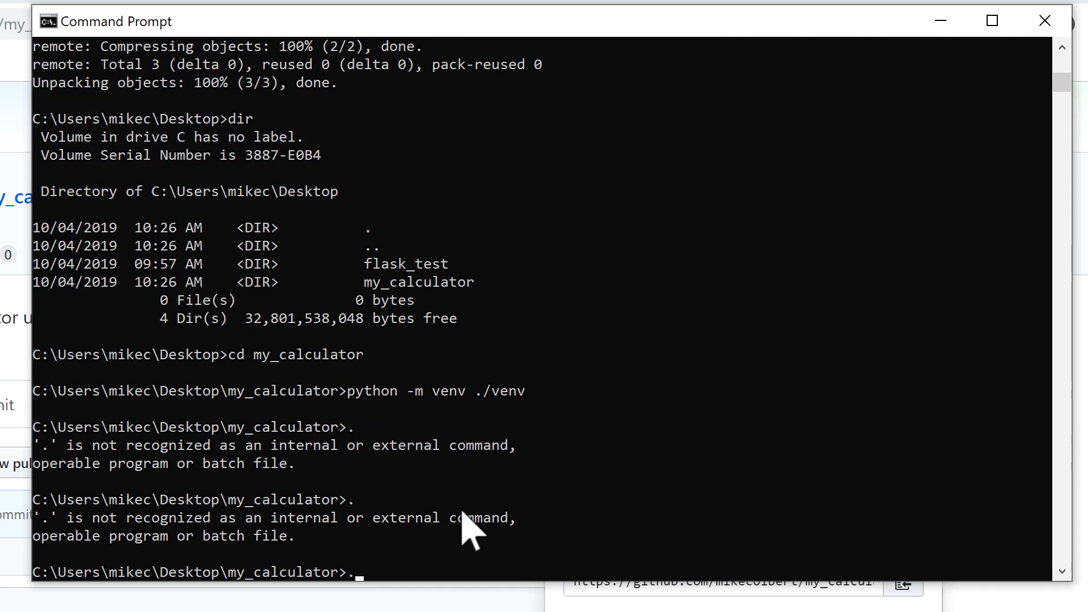
Activate the environment with .\venv\Scripts\activate.
text(\v)
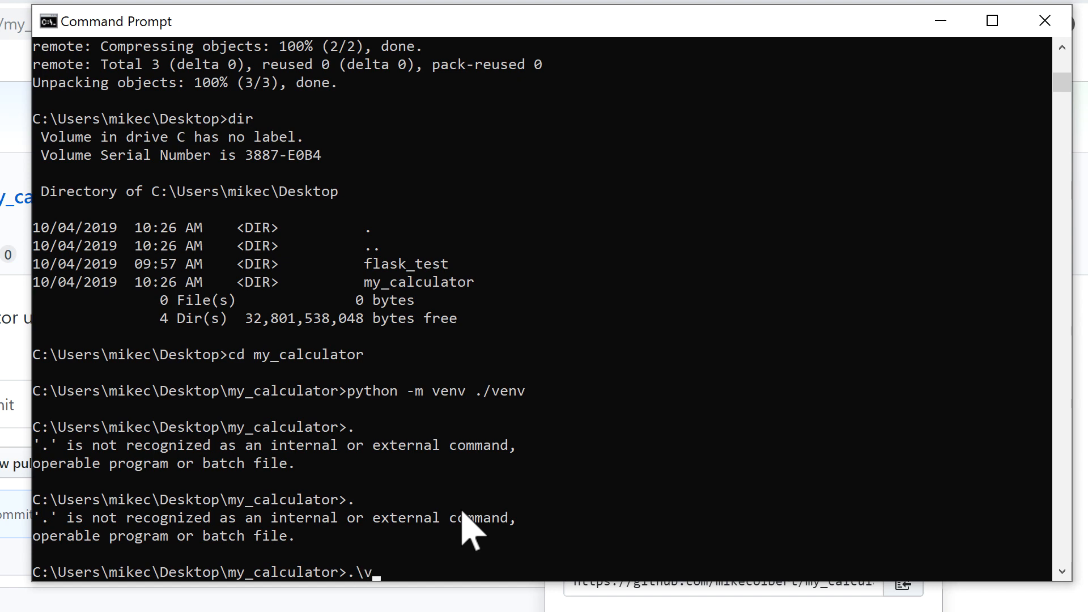
text(env\S)
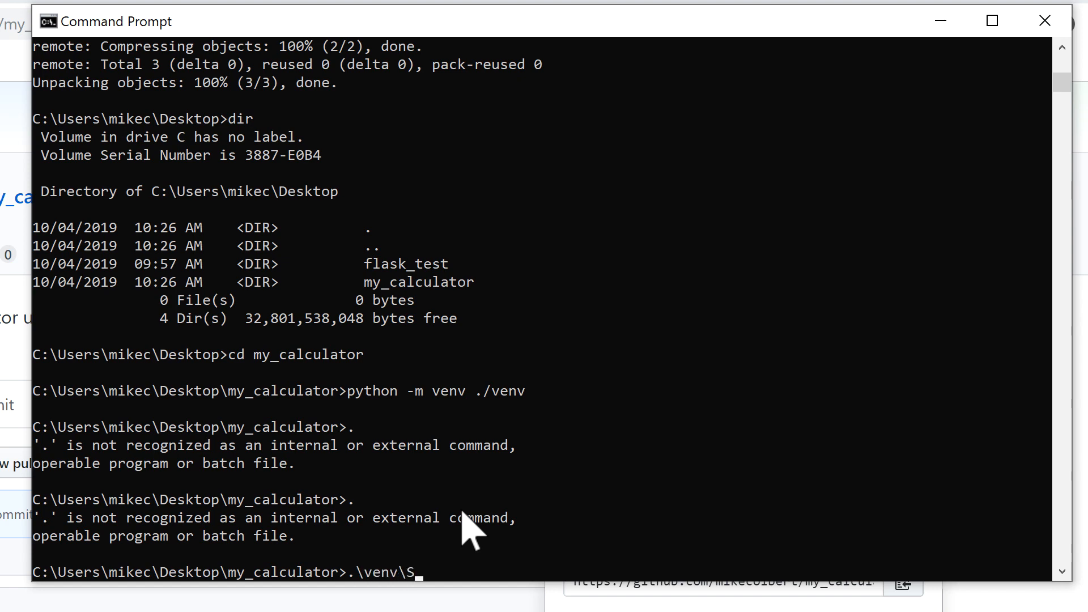
text(cripts\activate)
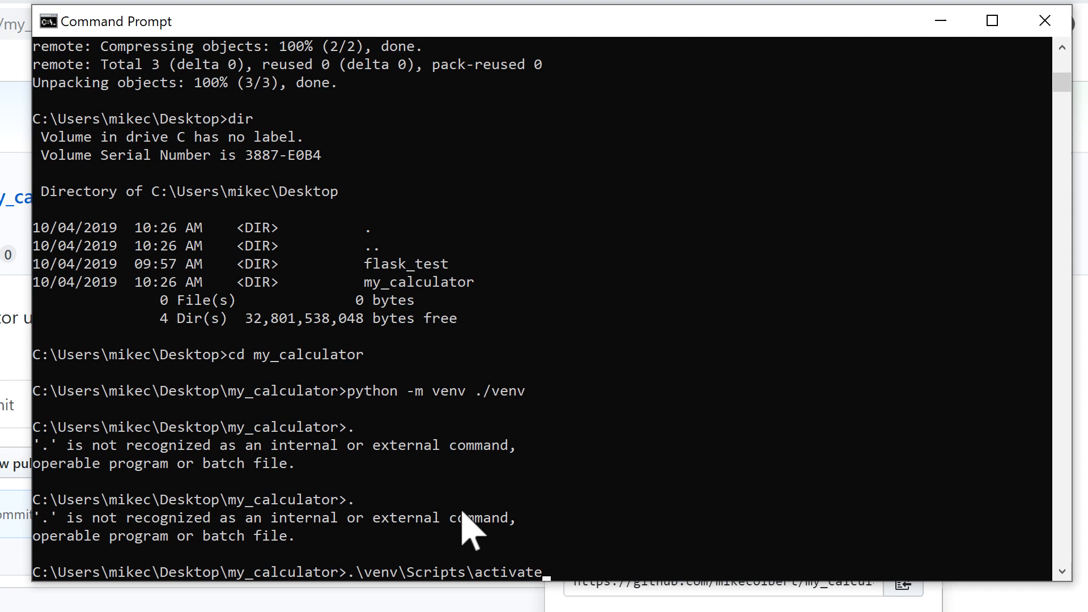
key(enter)
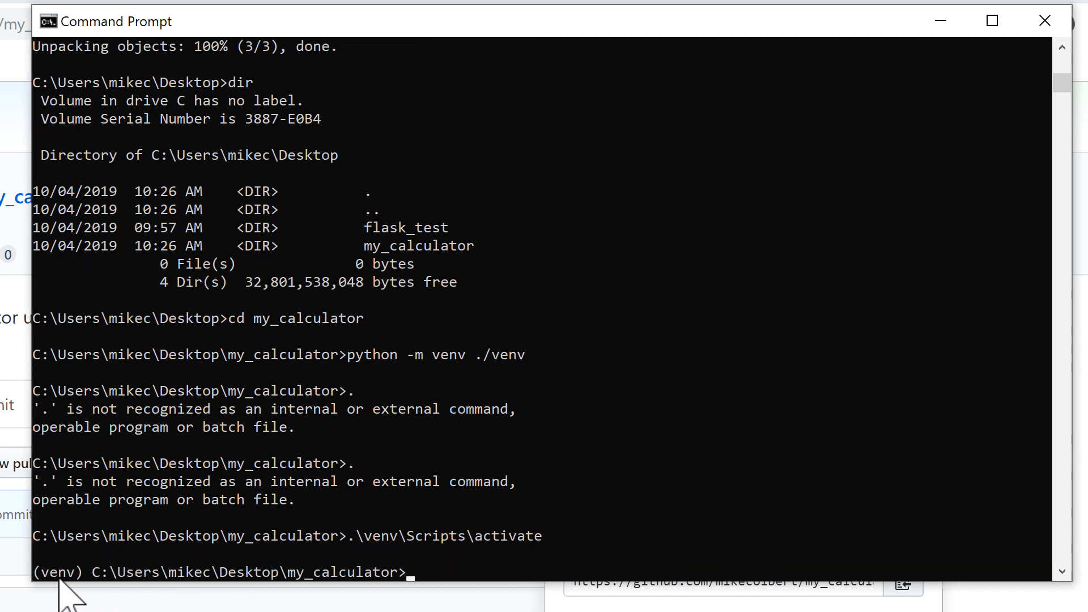
List packages, install Flask, and freeze the packages into requirements.txt.
text(pip list)
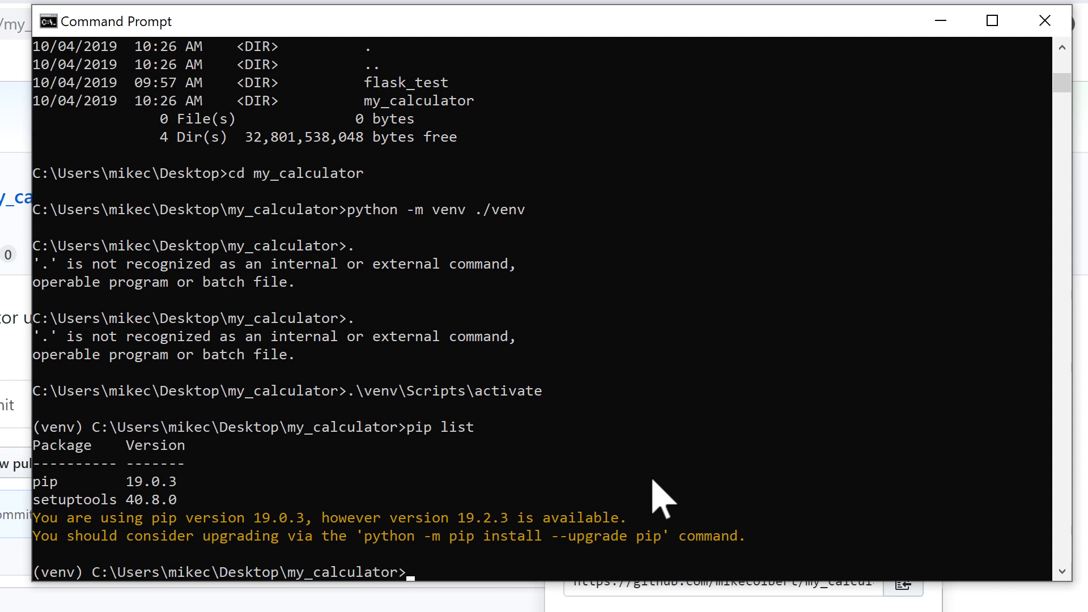
text(pip intall flask)
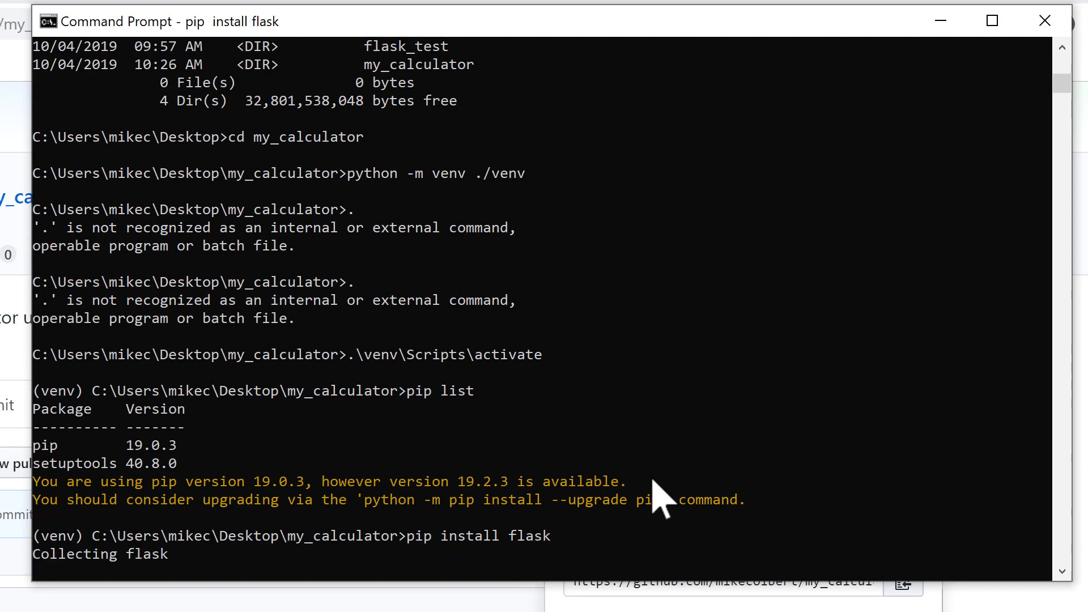
scroll(down, 3)
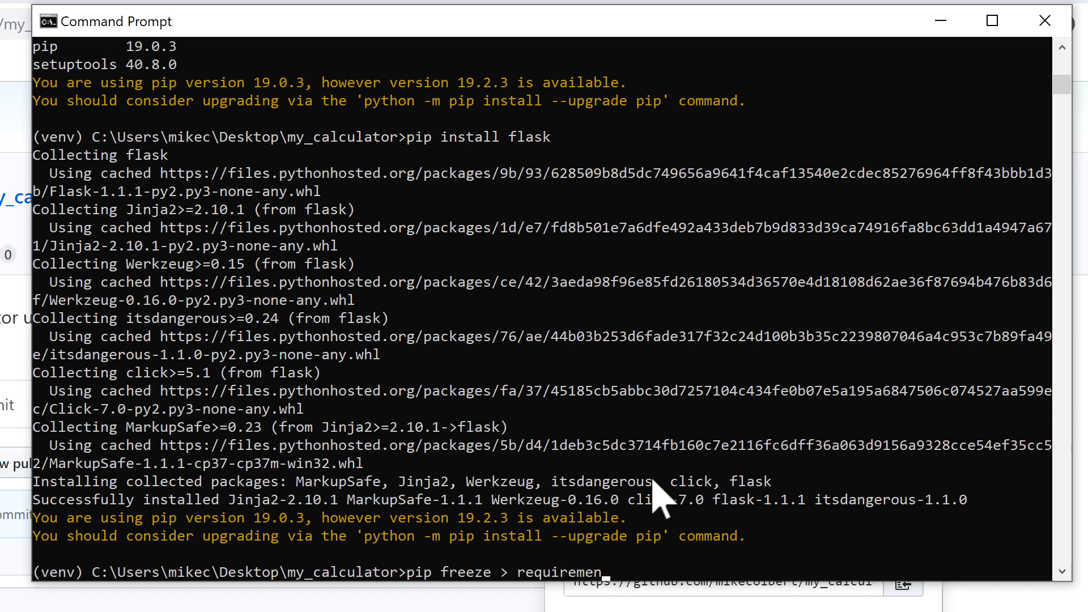
key(enter)
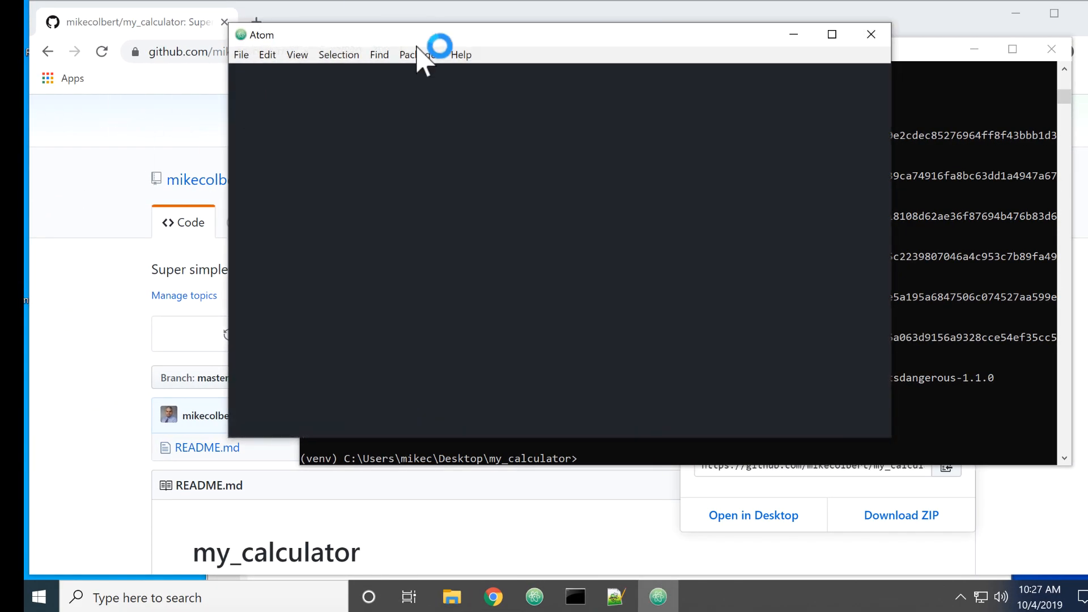
Start a new untitled file and open my_calculator as Atom's project folder.
click(241, 55)
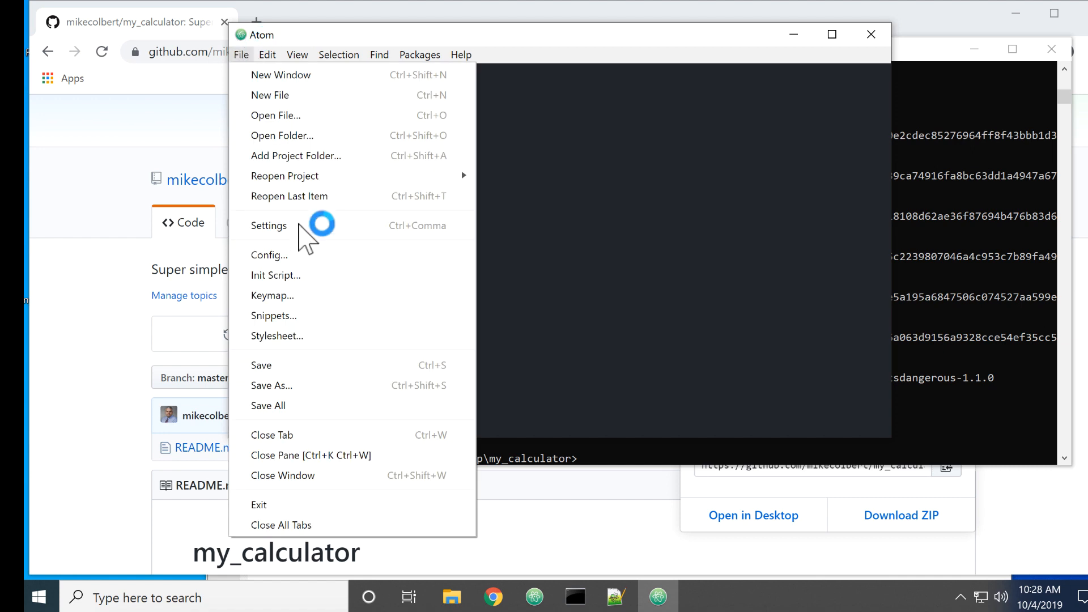
click(270, 95)
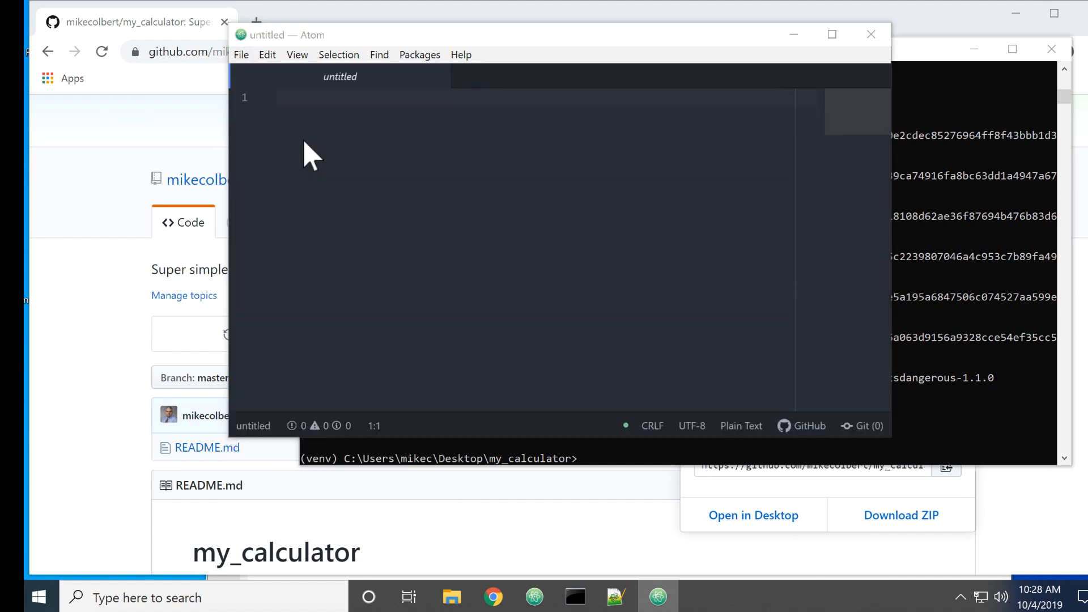
click(241, 54)
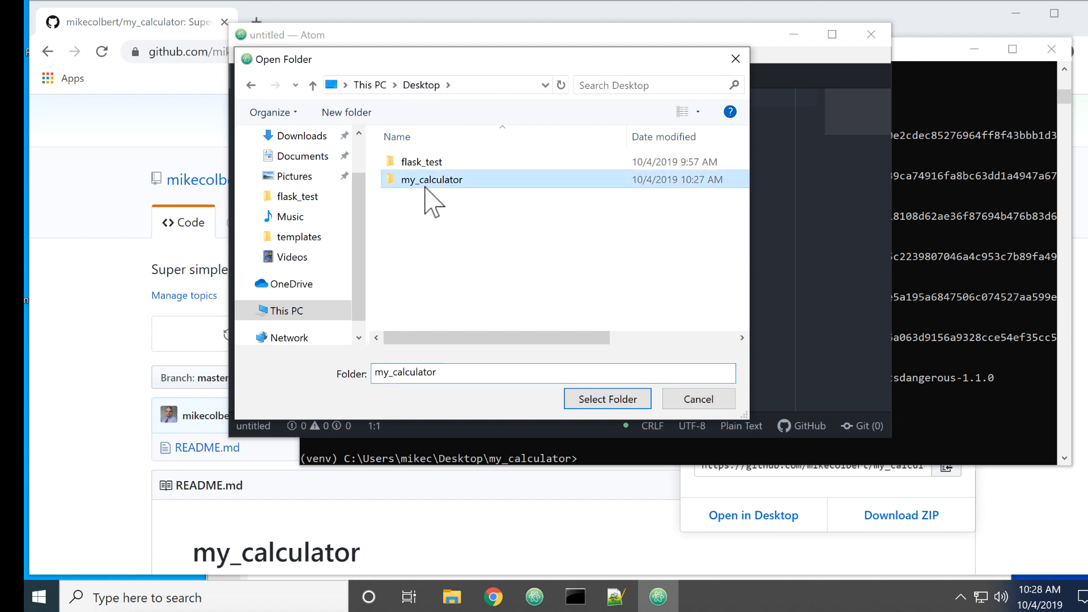
click(606, 399)
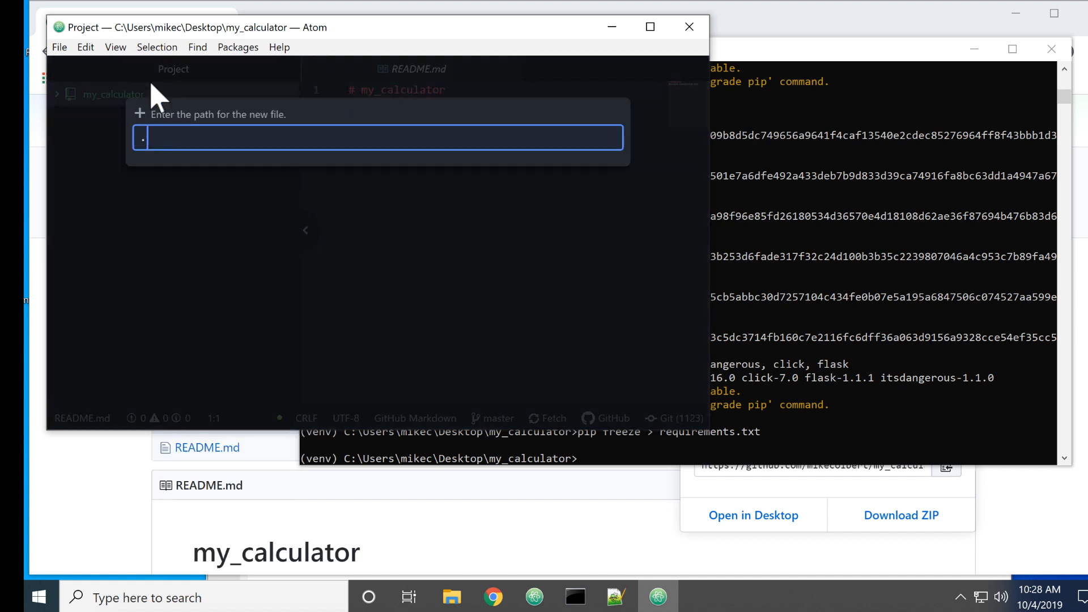
Create a .gitignore file in the my_calculator project.
text(gitig)
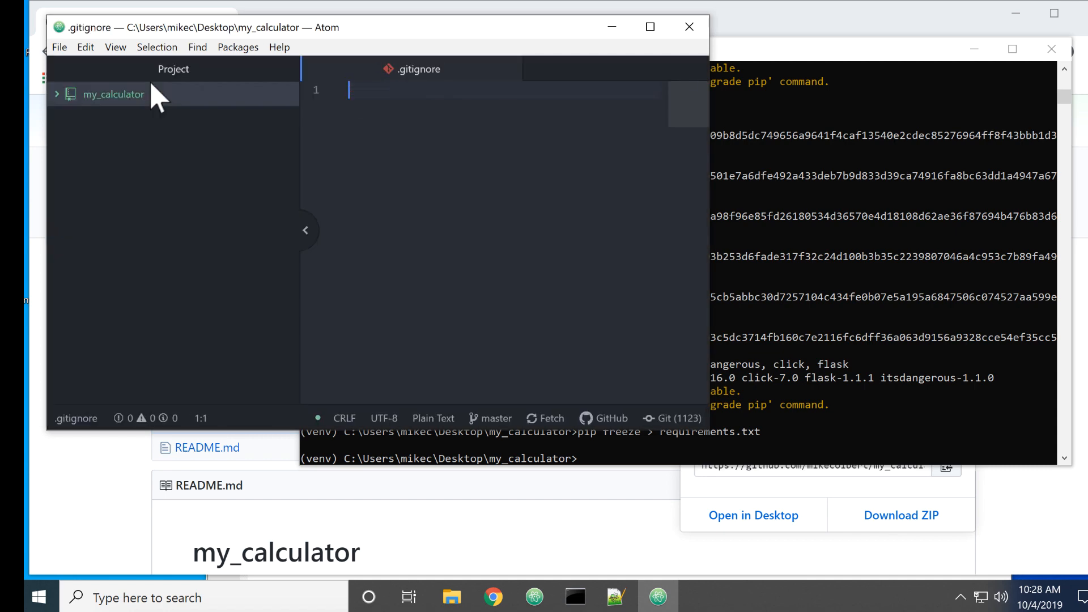
click(113, 94)
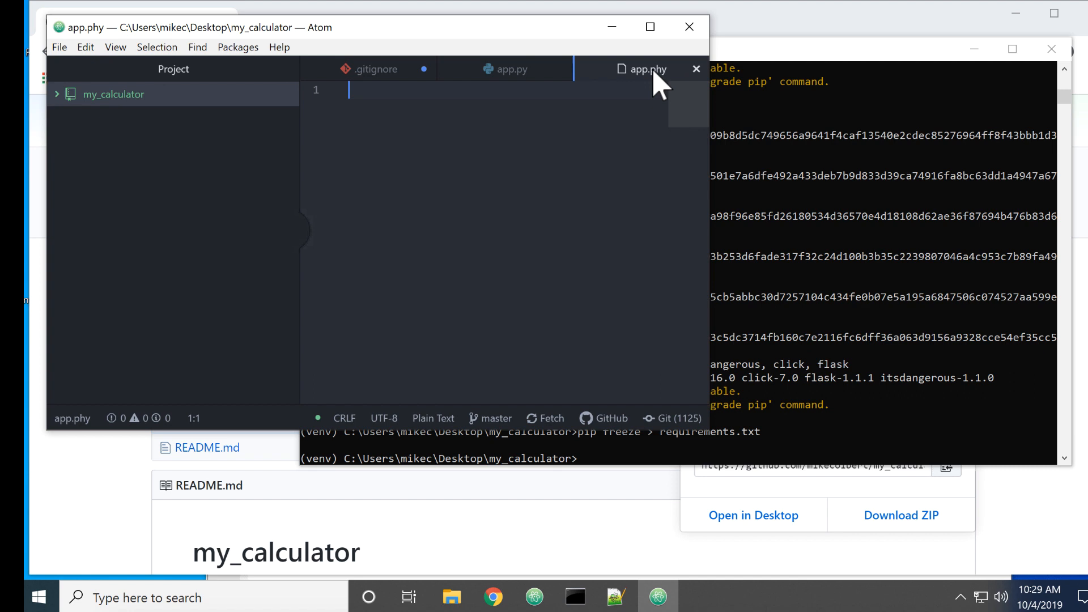
Close the misnamed app.phy and flask_test app.py tabs, then expand the project tree.
right_click(646, 69)
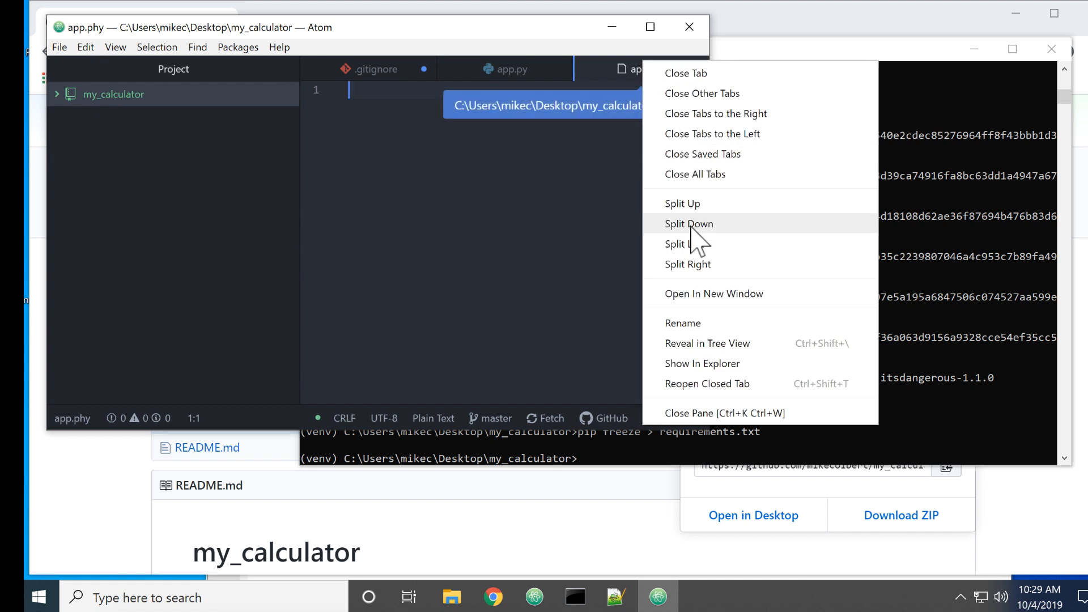
click(682, 323)
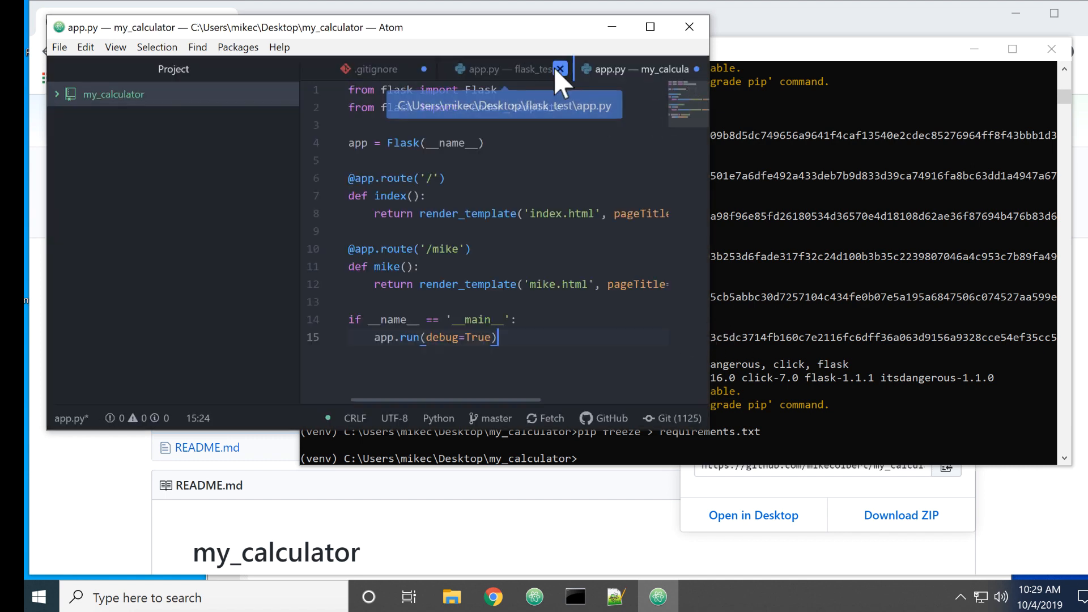
click(560, 69)
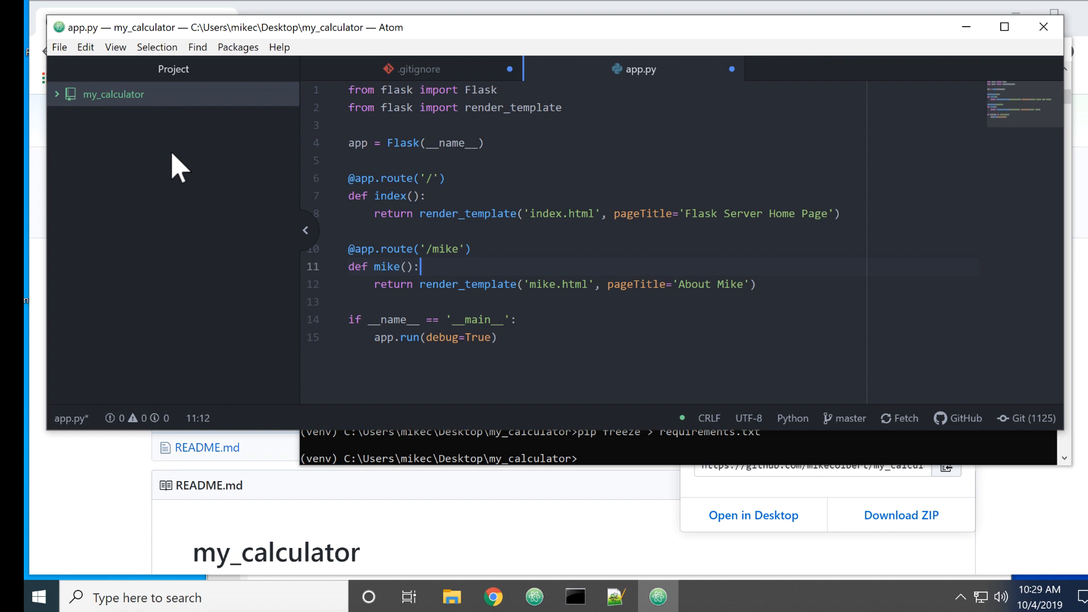
click(114, 93)
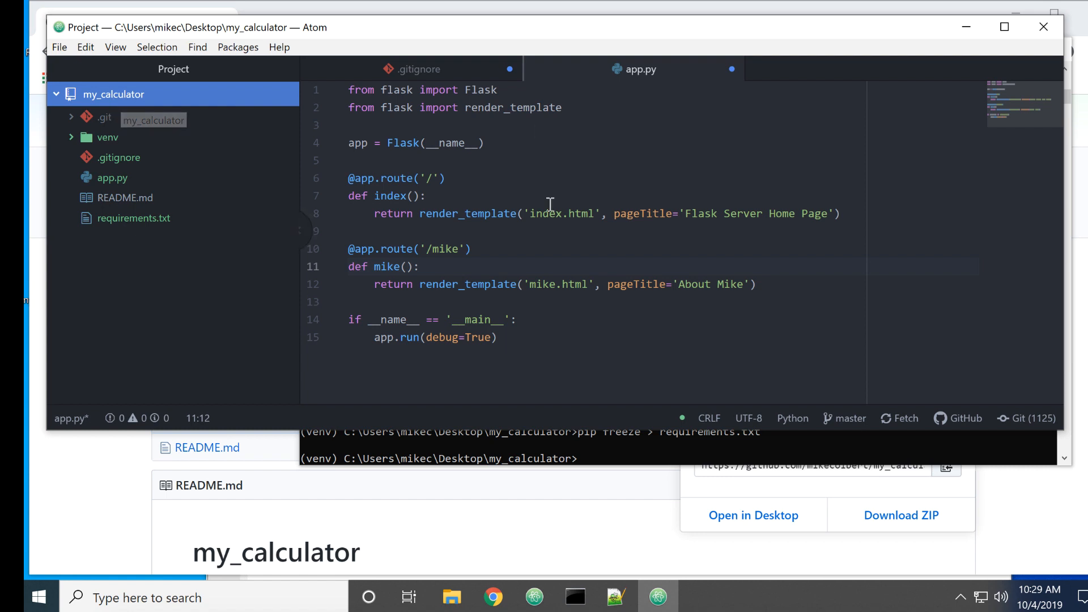
mouse_move(436, 430)
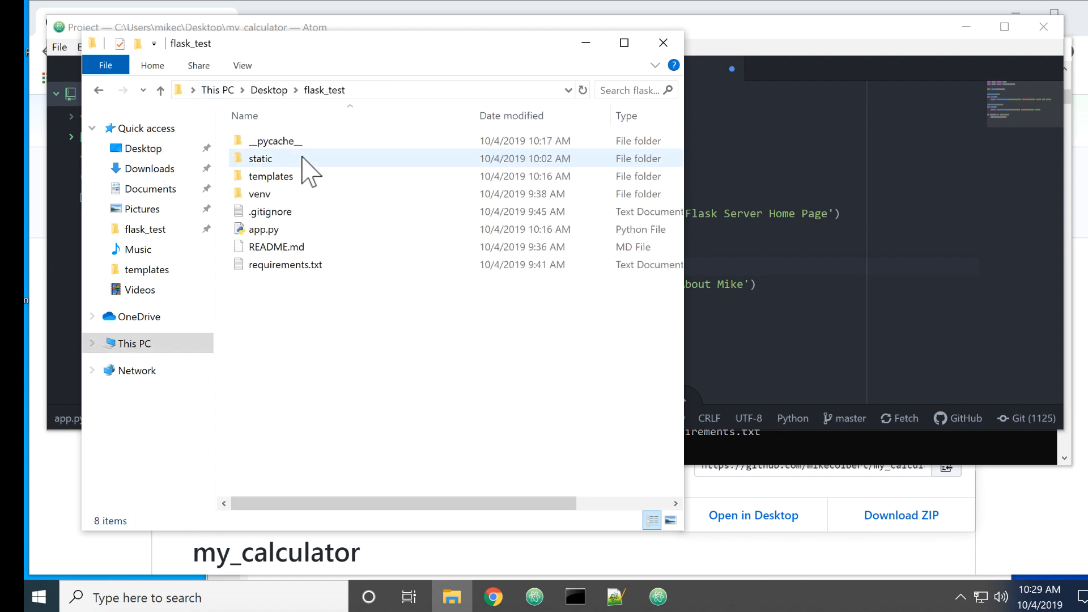
Select the static and templates folders, then reopen the flask_test folder.
click(271, 175)
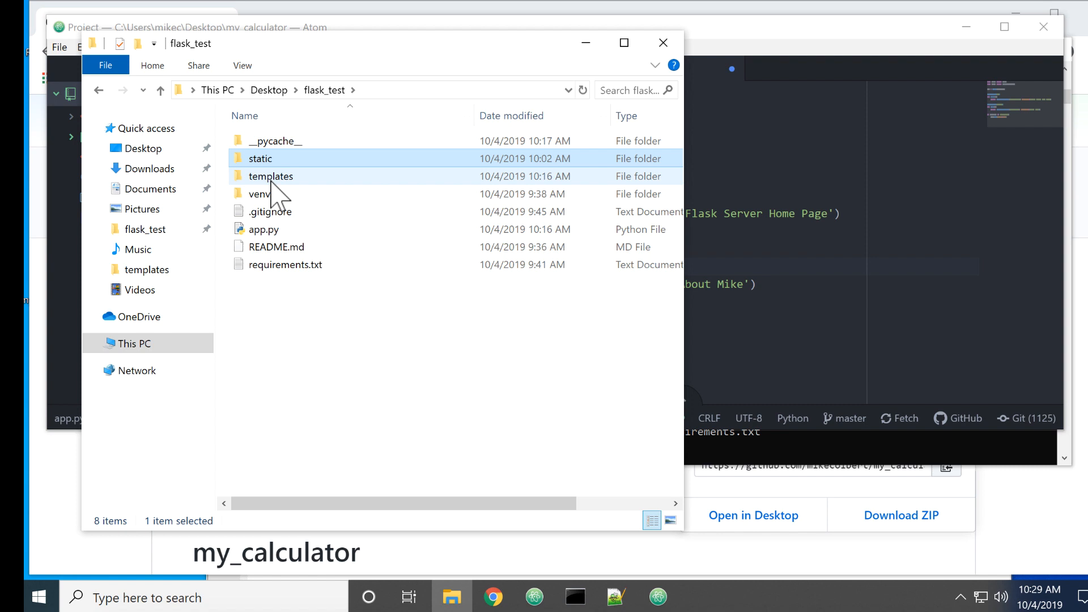
click(271, 176)
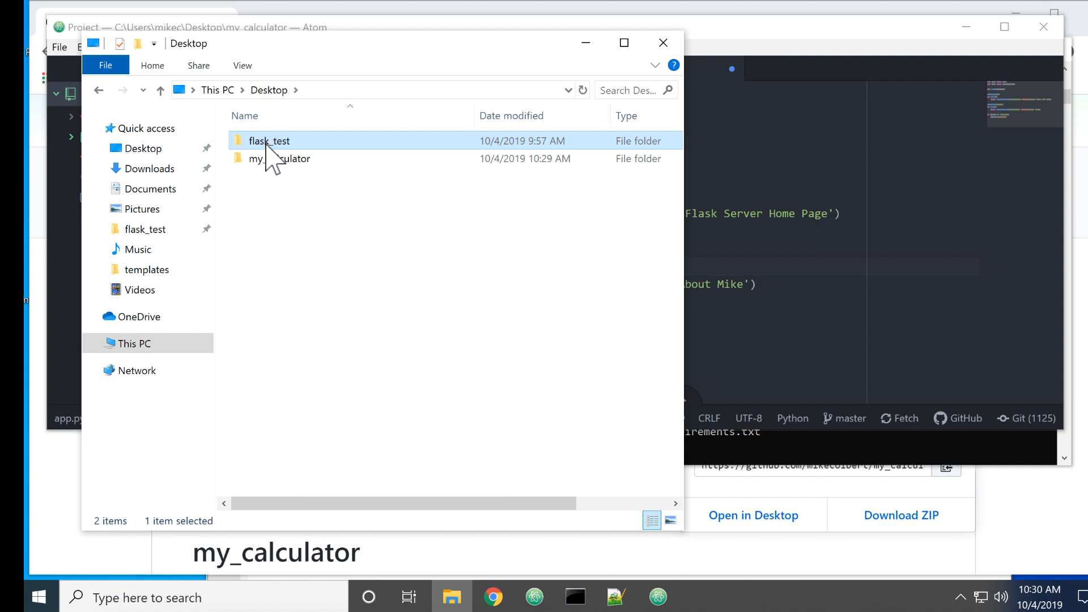
double_click(276, 158)
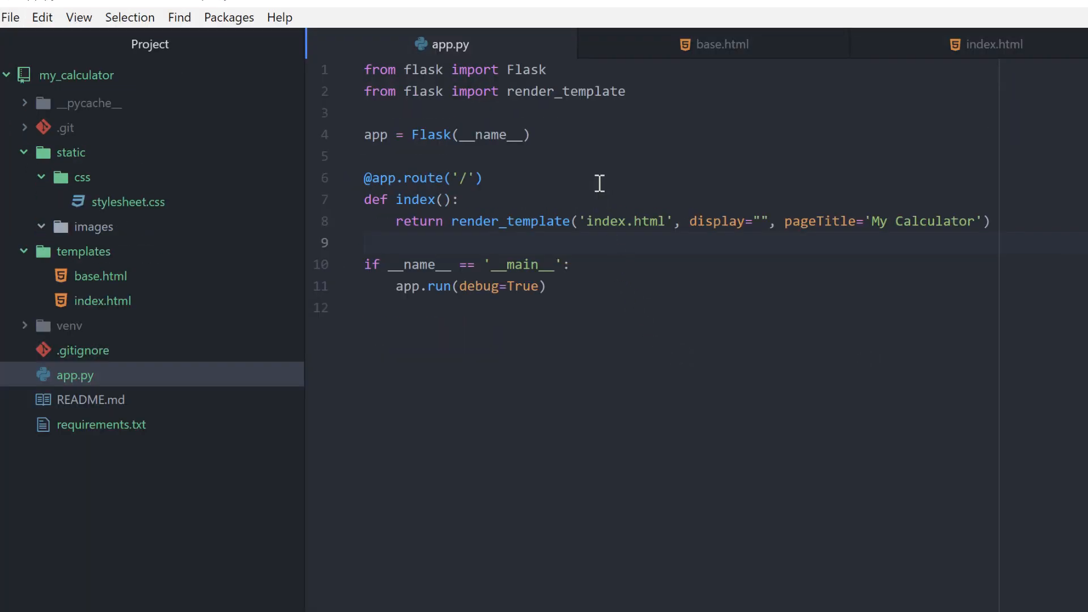
mouse_move(667, 273)
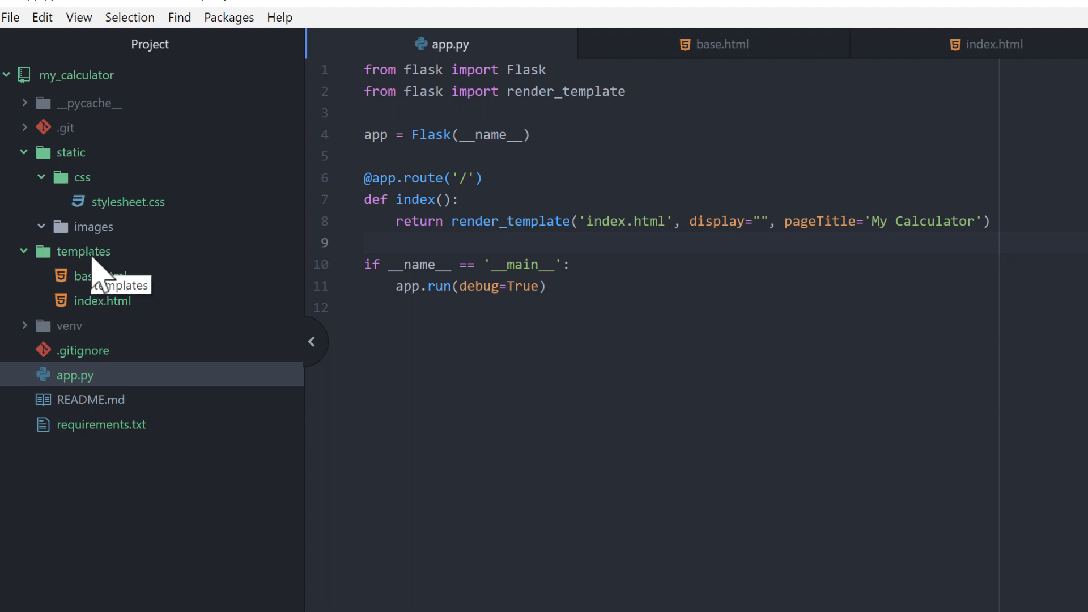
mouse_move(121, 226)
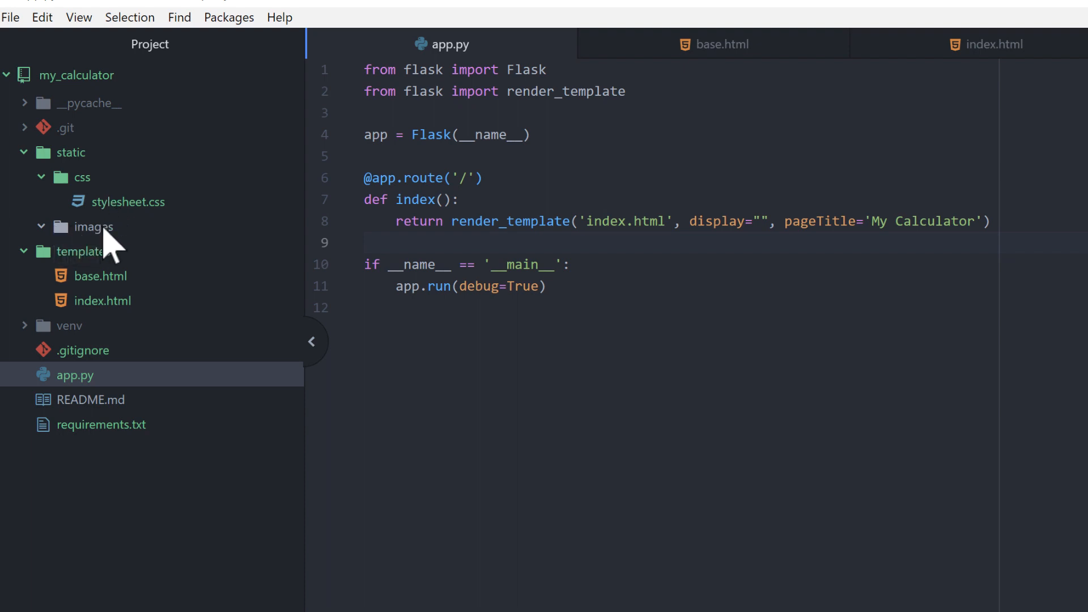
Collapse the static folder and open templates/index.html.
click(69, 152)
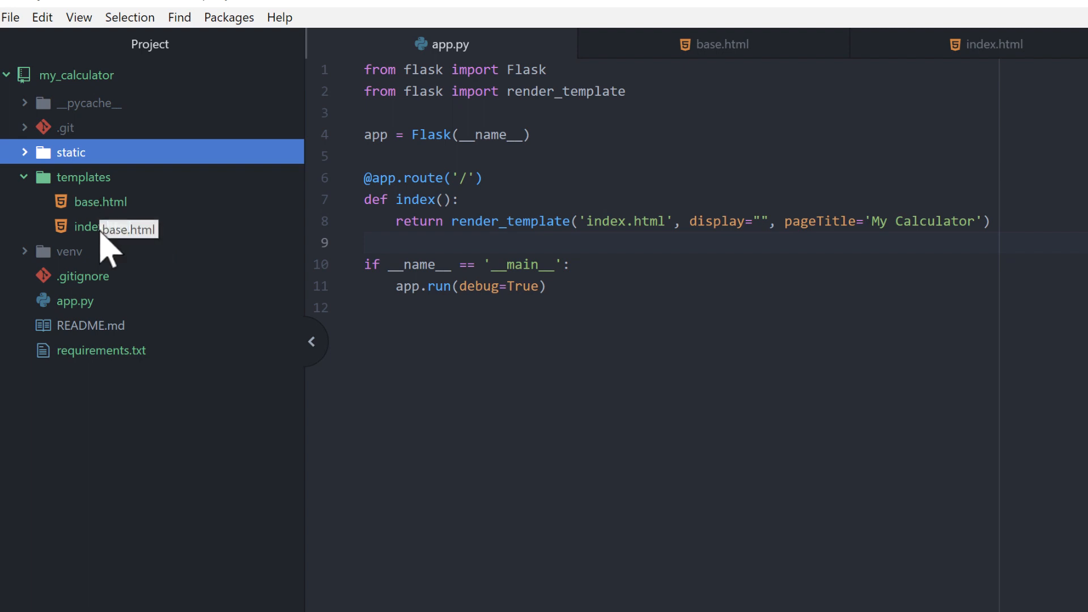
click(102, 226)
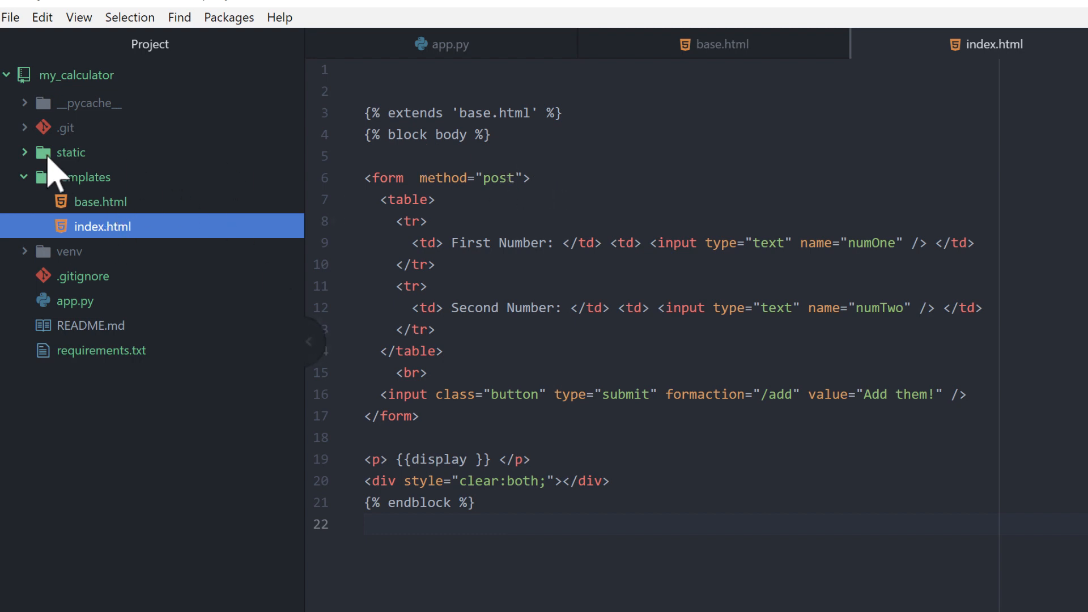
mouse_move(406, 143)
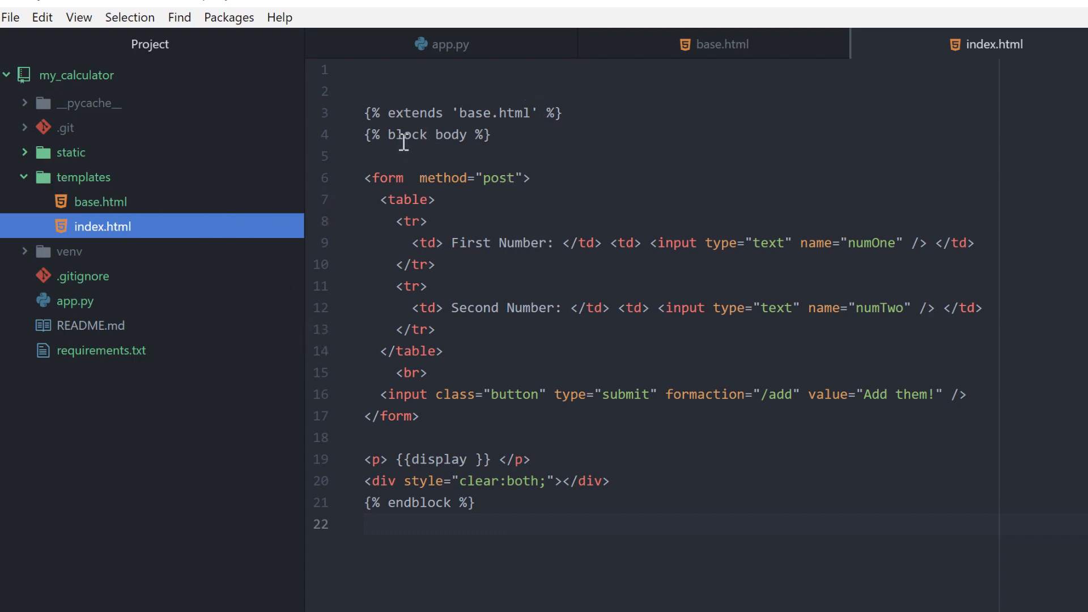
Review the index.html form (post method, numOne field, submit button) and tidy the {{ display }} braces.
click(369, 178)
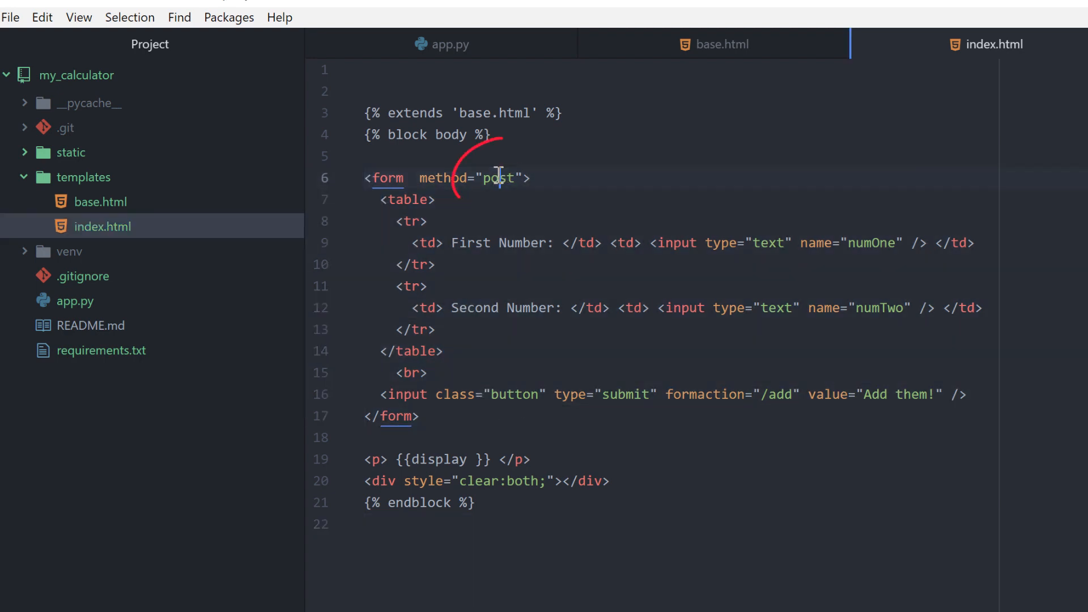
double_click(497, 177)
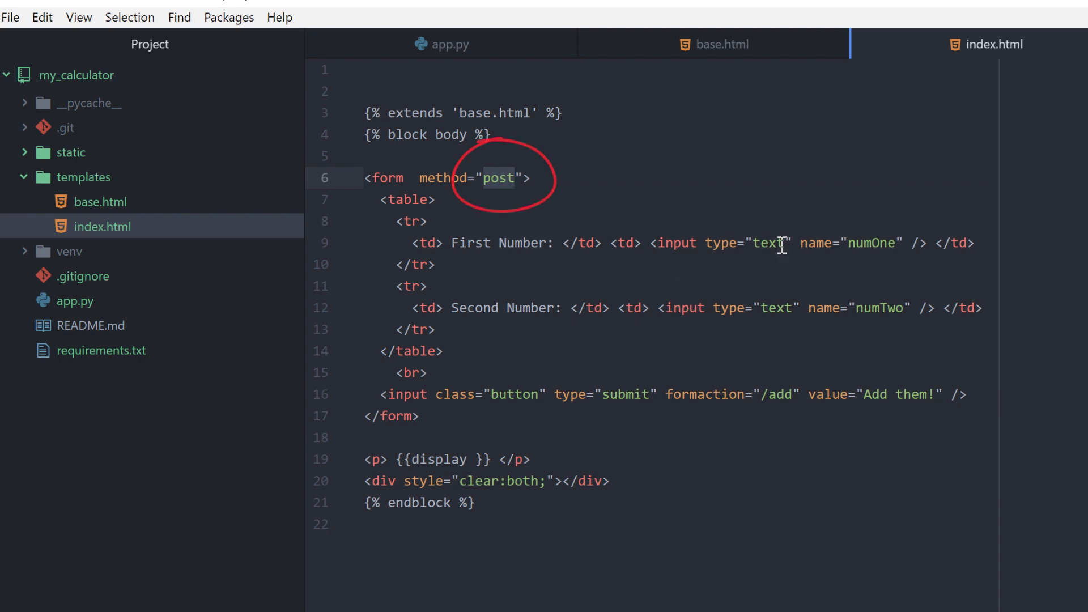
double_click(498, 177)
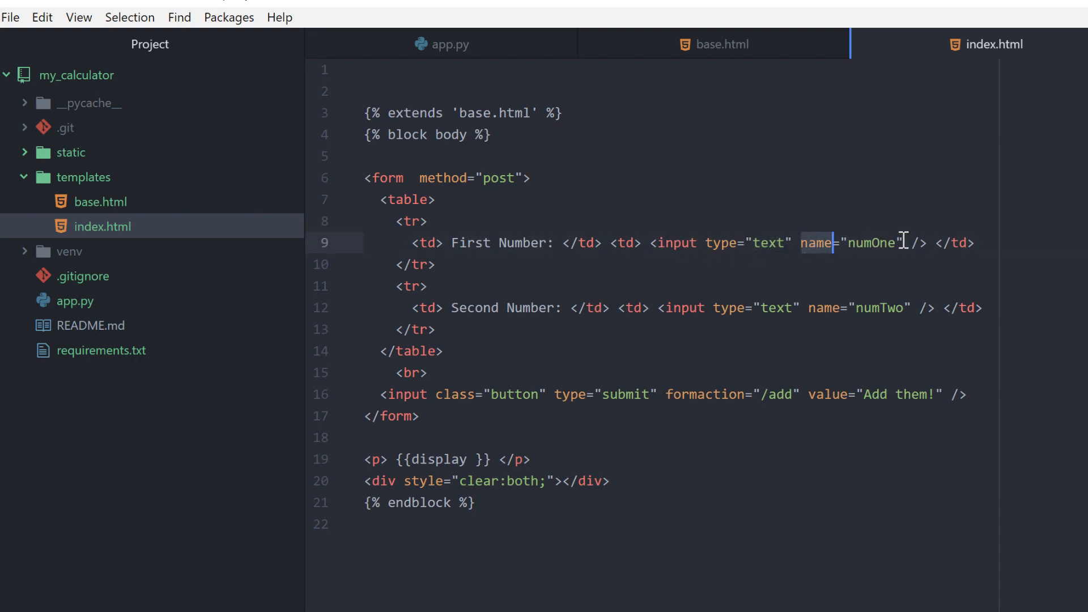
double_click(871, 244)
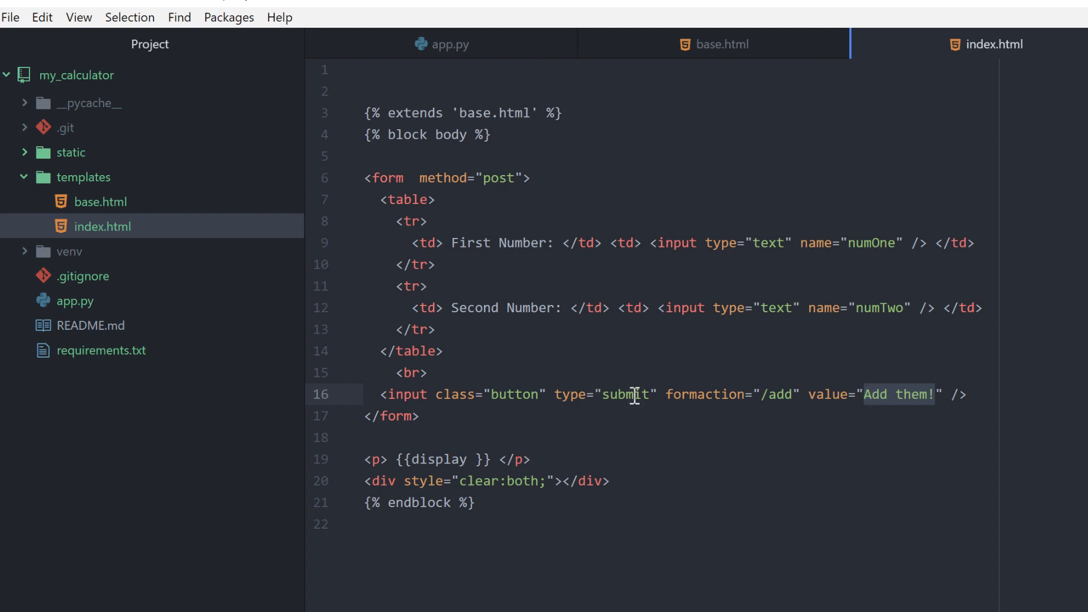
double_click(513, 395)
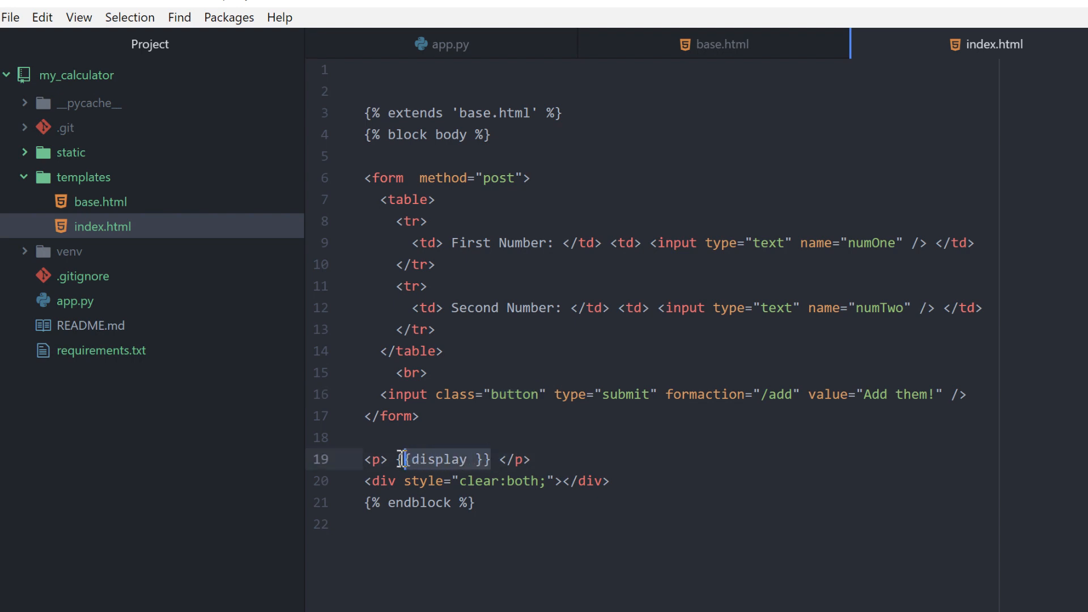
text({)
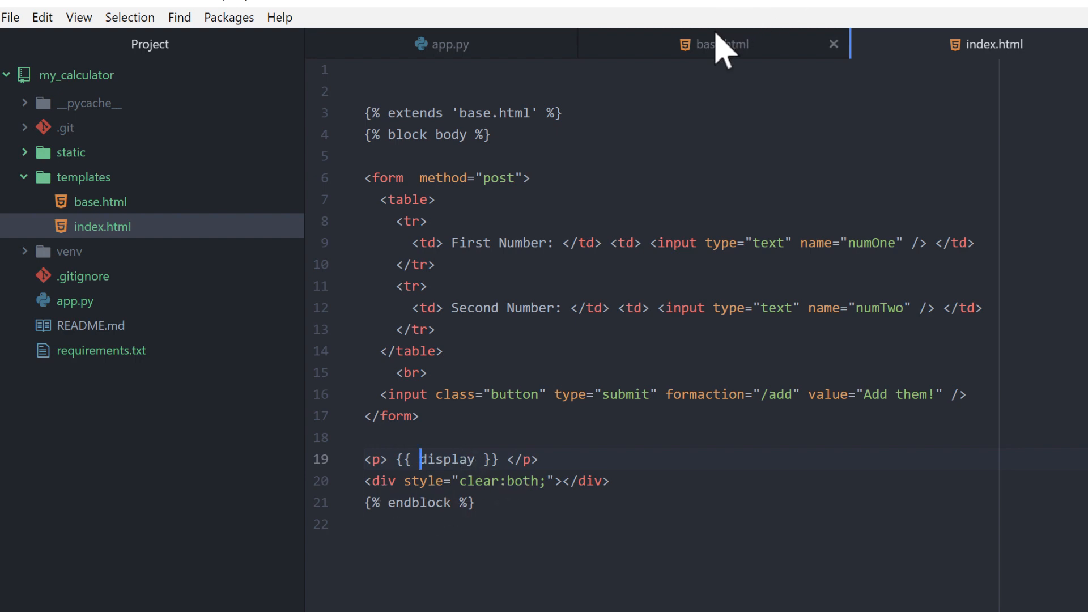
Change the base.html title placeholder to {{ pageTitle }}.
click(708, 43)
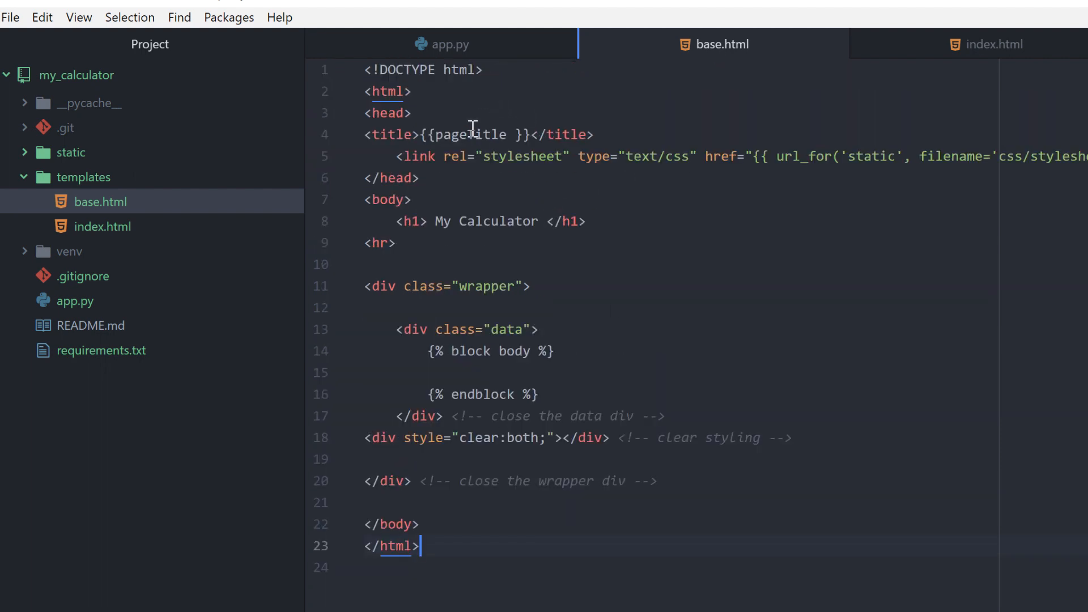
click(445, 135)
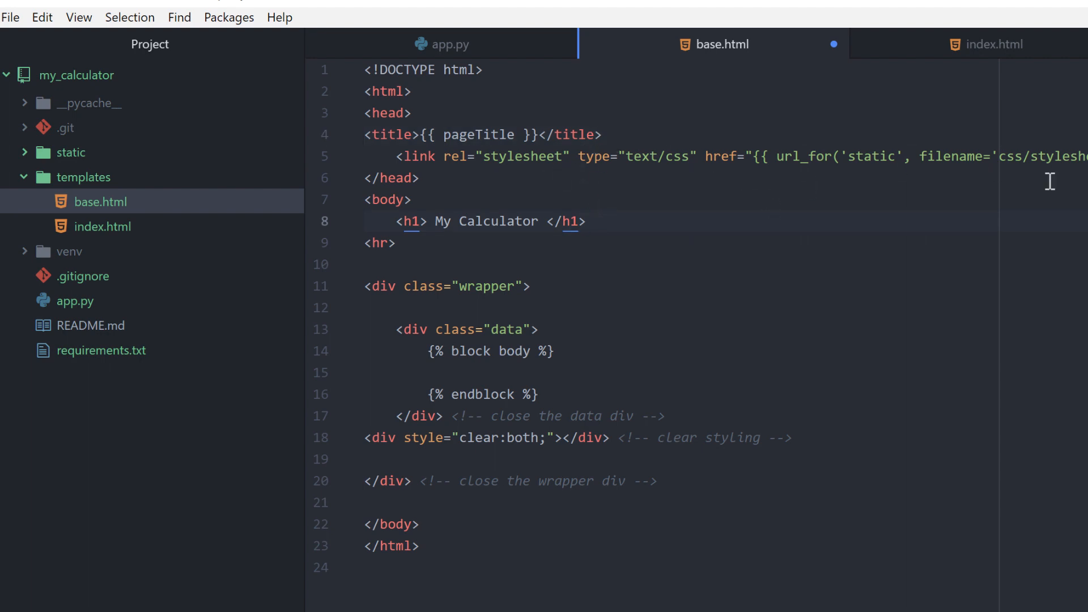
click(587, 221)
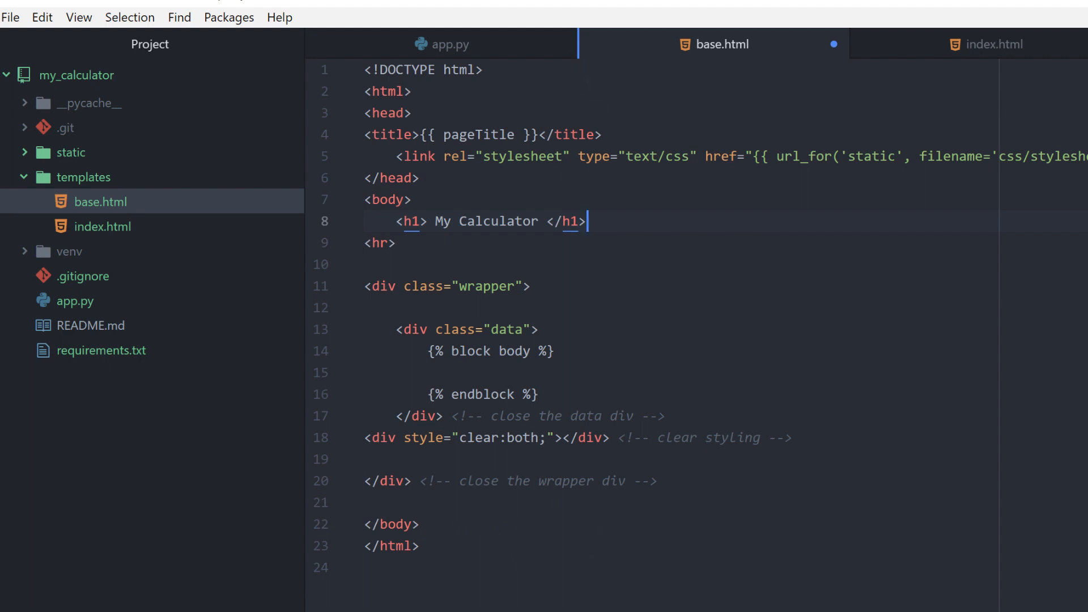
Compare app.py against the index.html and base.html templates.
click(442, 43)
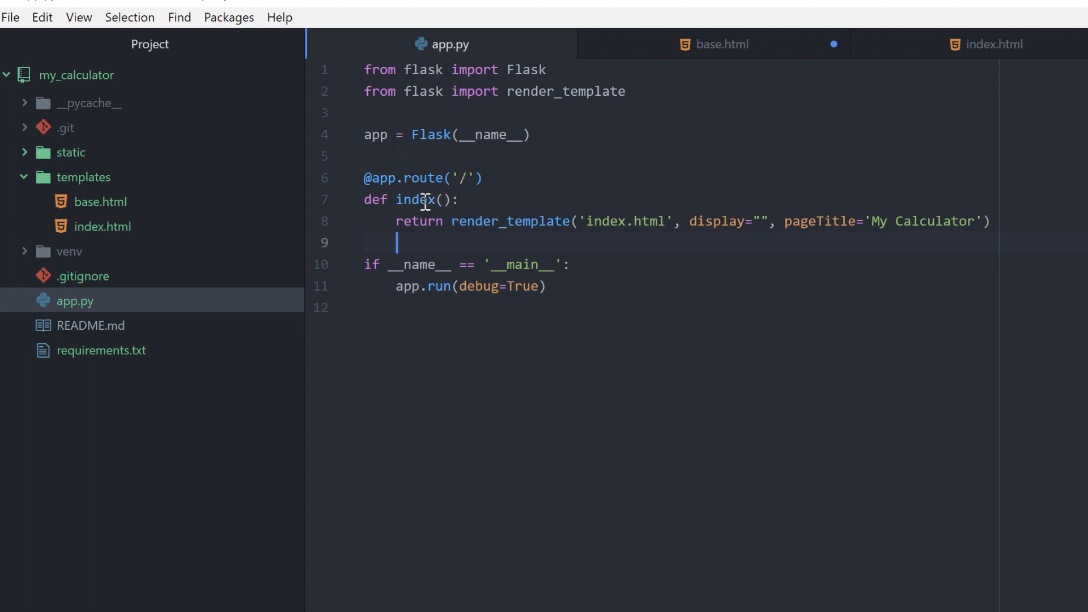
mouse_move(749, 215)
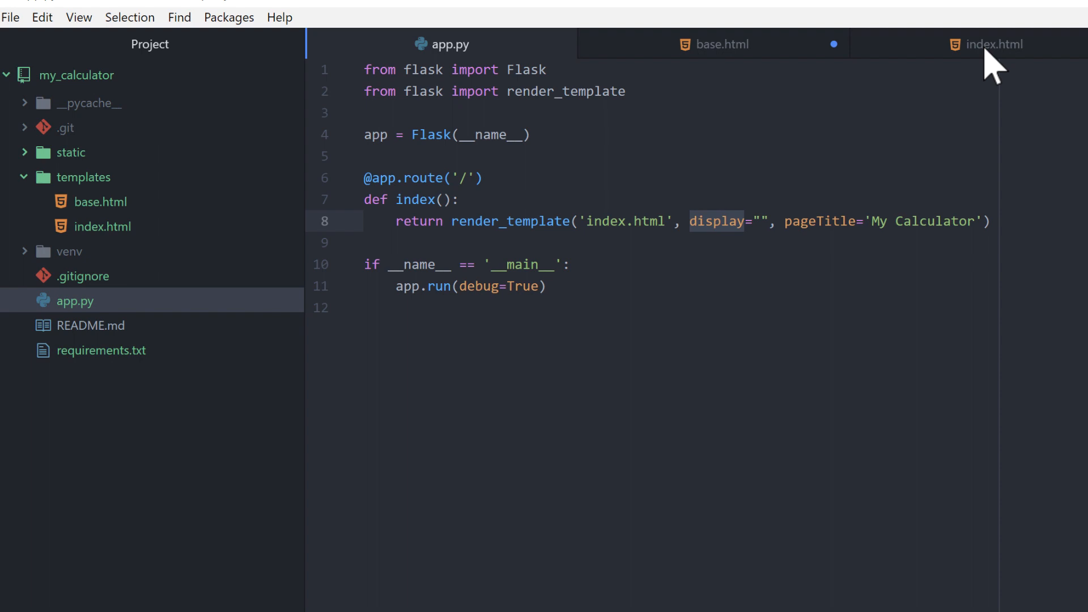
click(989, 44)
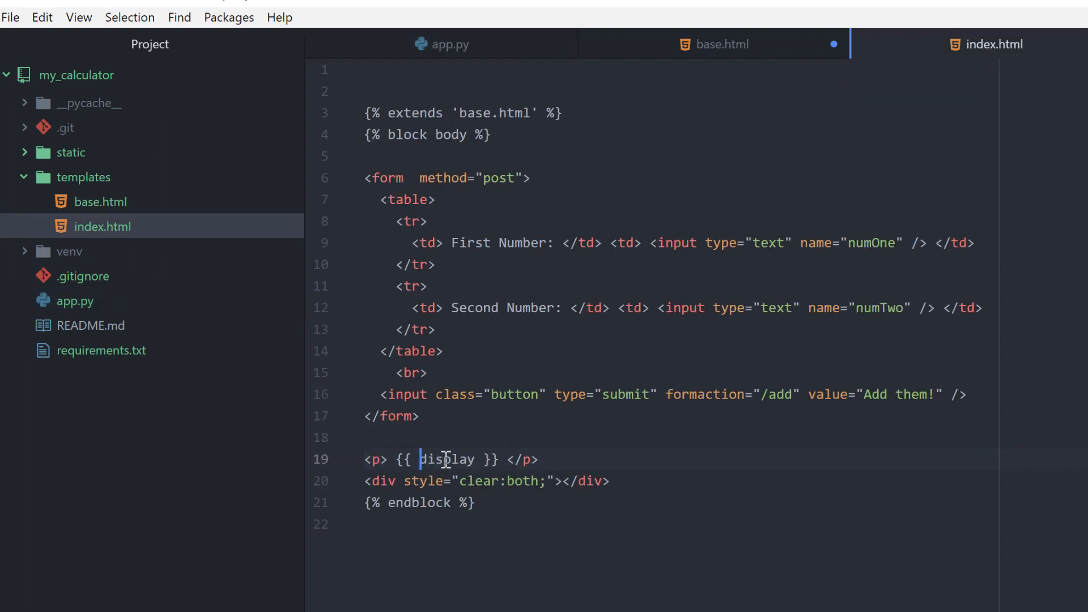
mouse_move(450, 43)
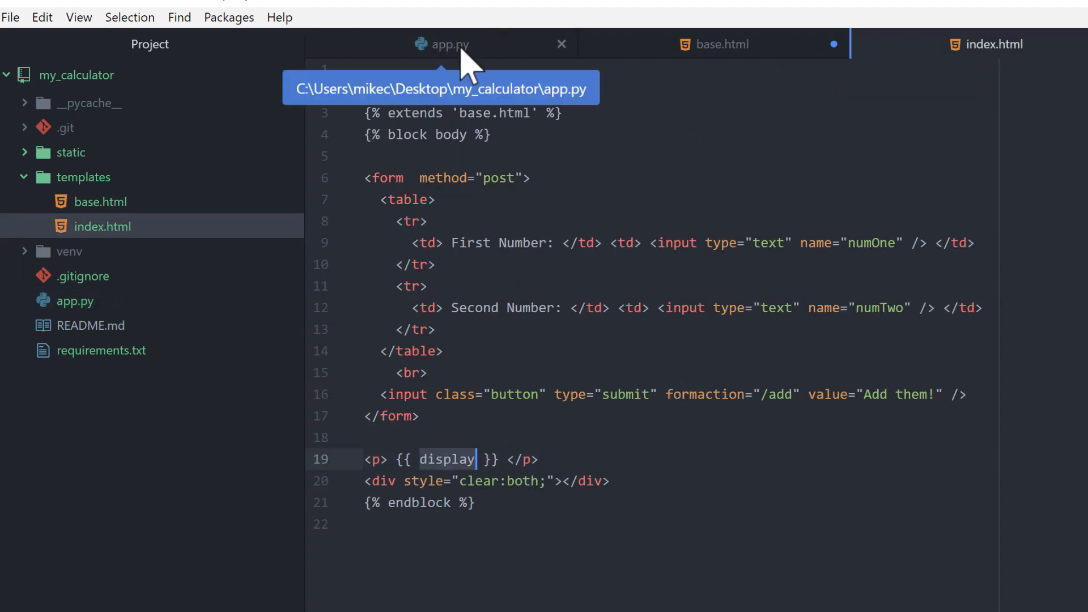
click(443, 43)
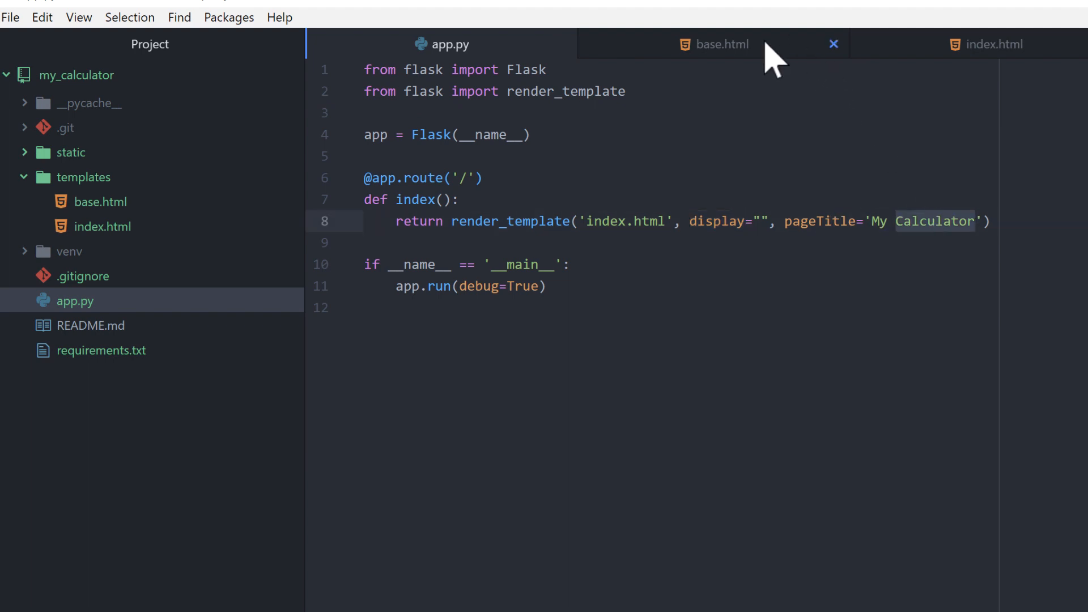
click(715, 44)
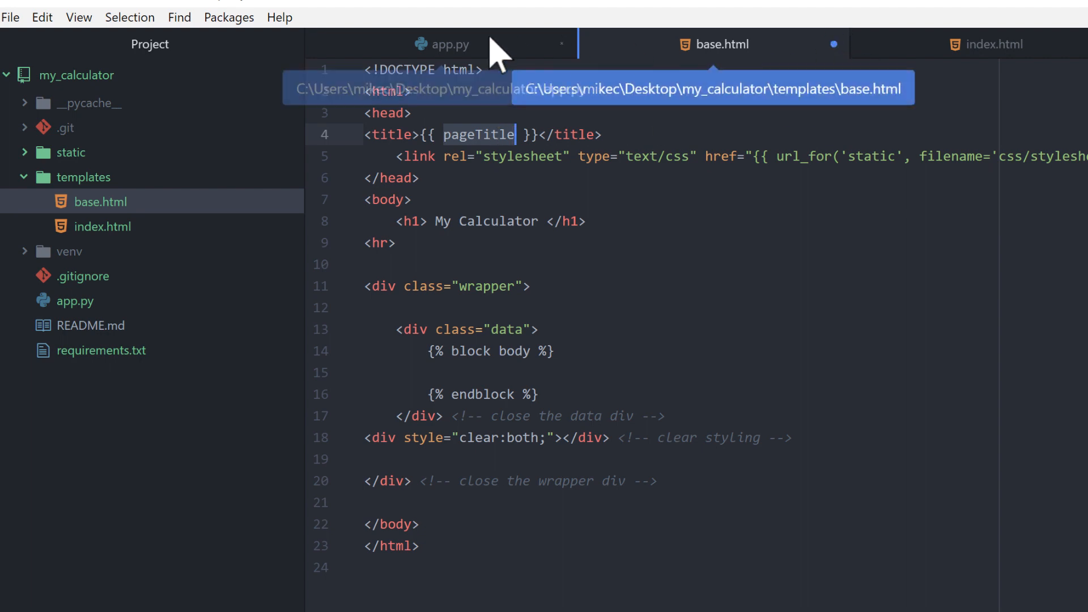
click(441, 43)
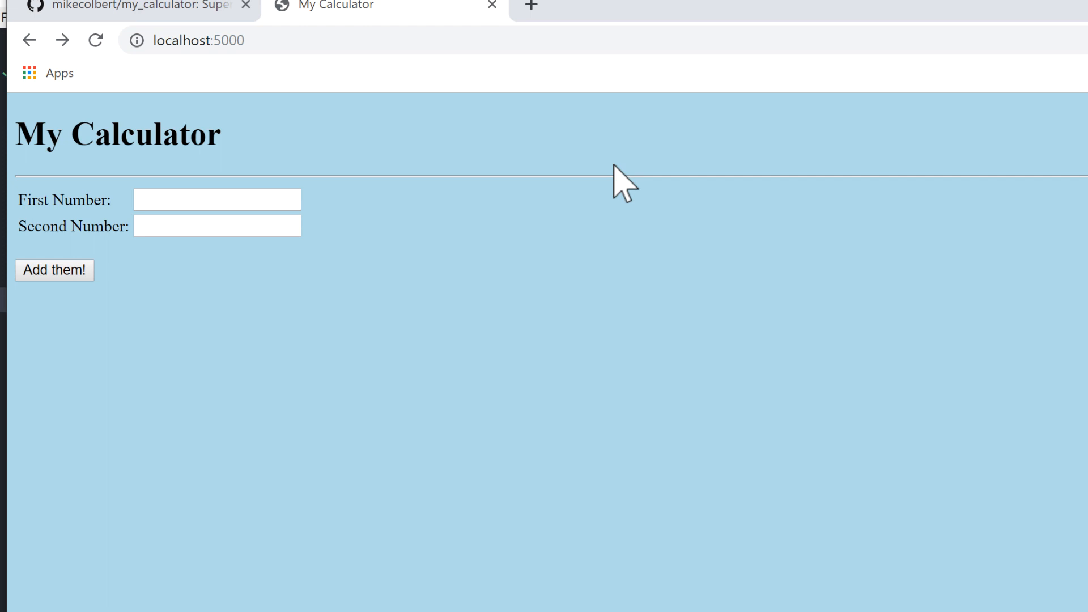
Enter 32 as First Number and 23 as Second Number on localhost:5000.
text(w)
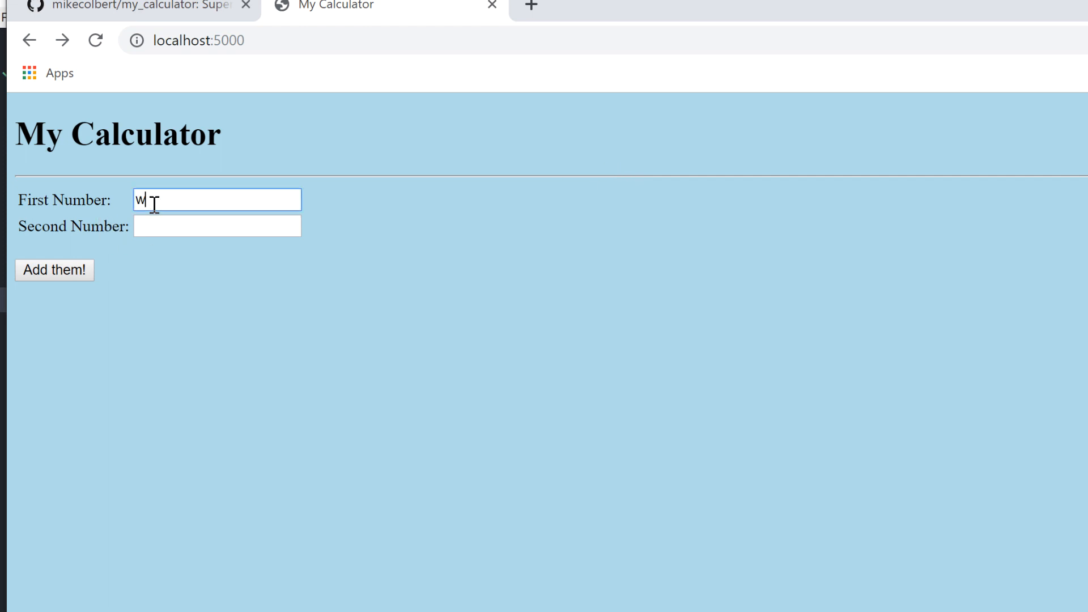
text(32)
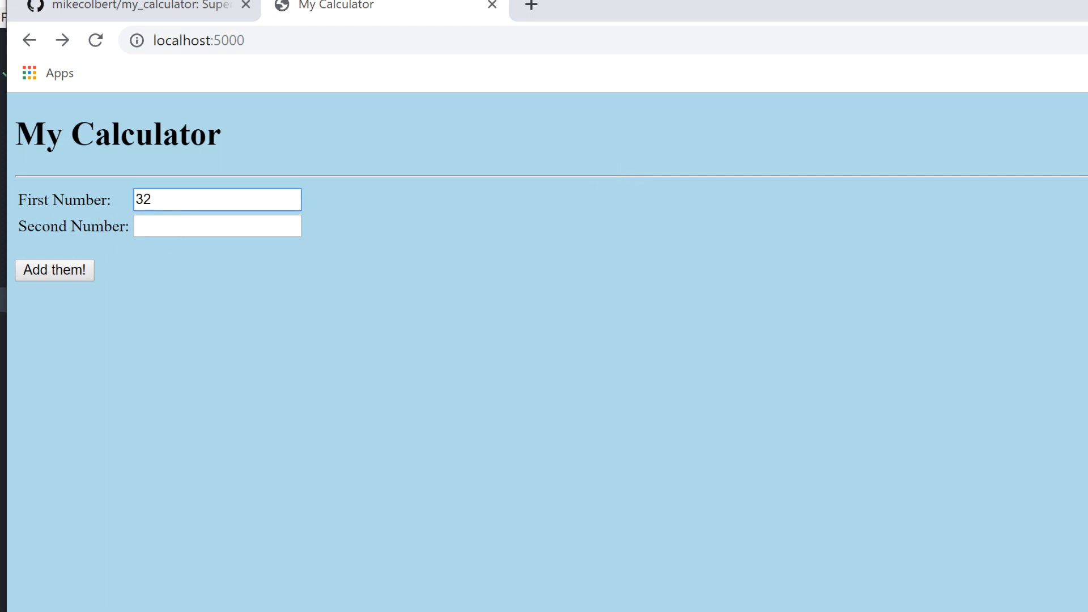
text(23)
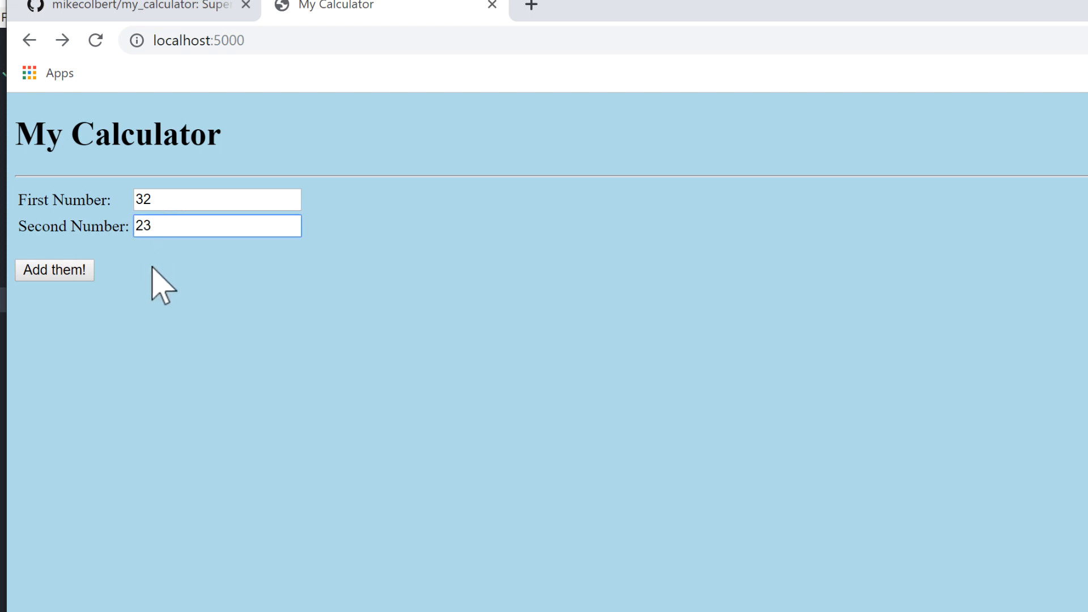
mouse_move(65, 285)
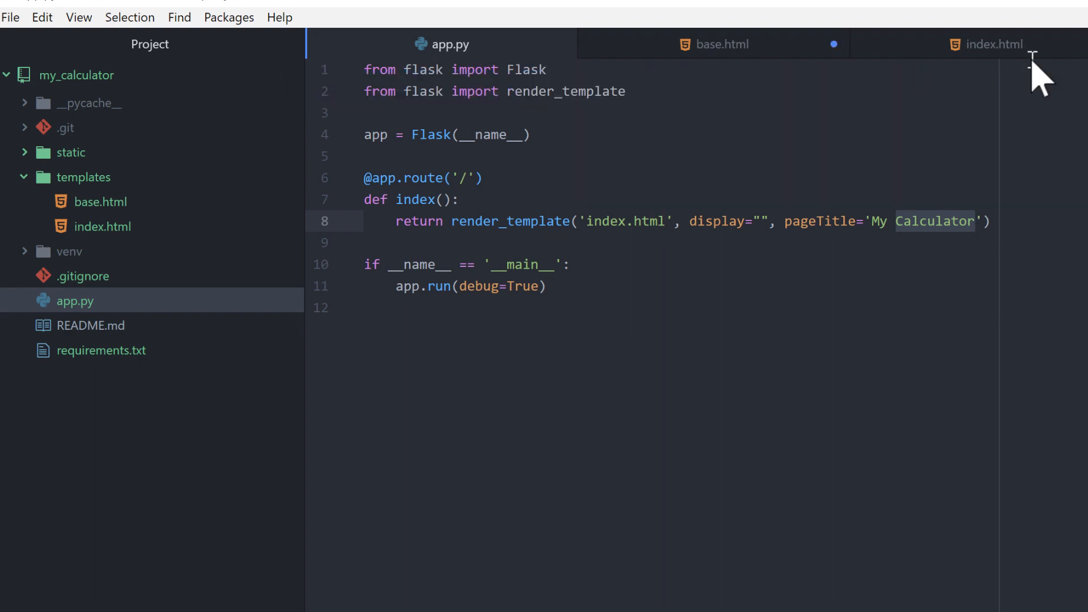
click(989, 45)
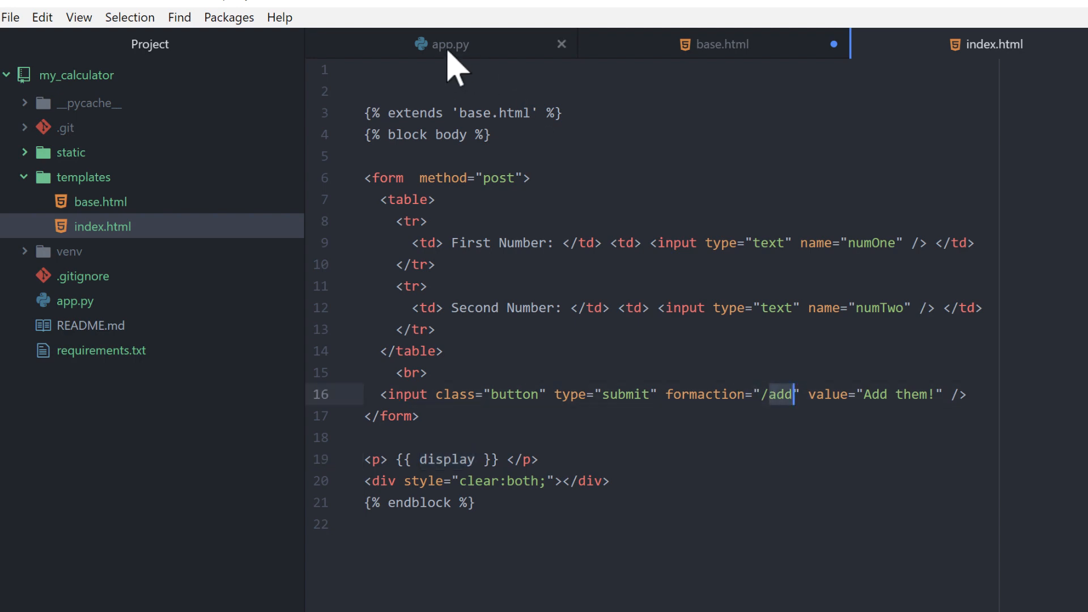
click(451, 44)
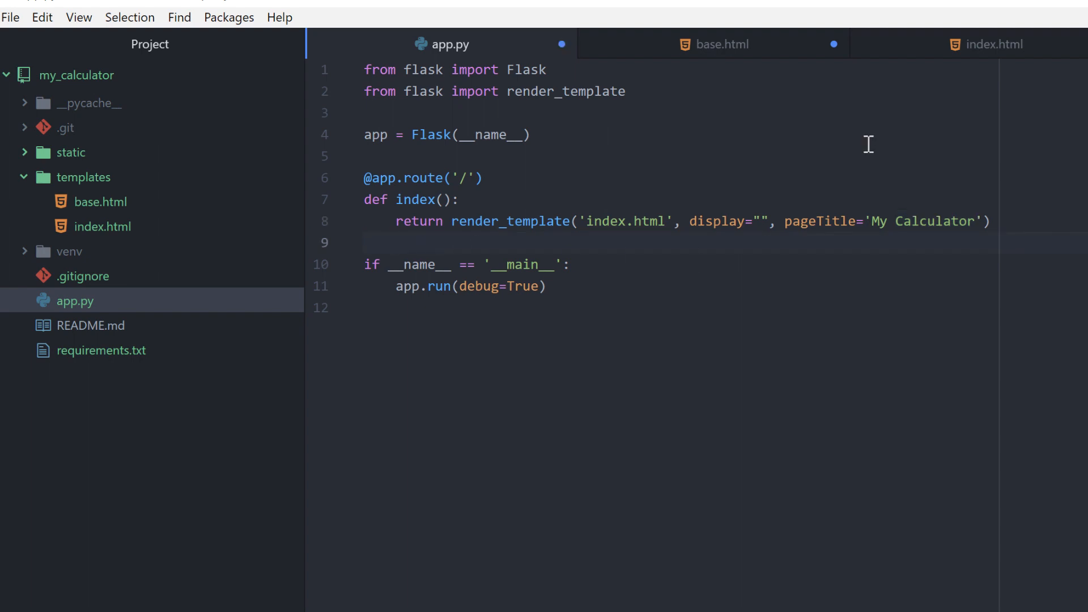
text(@)
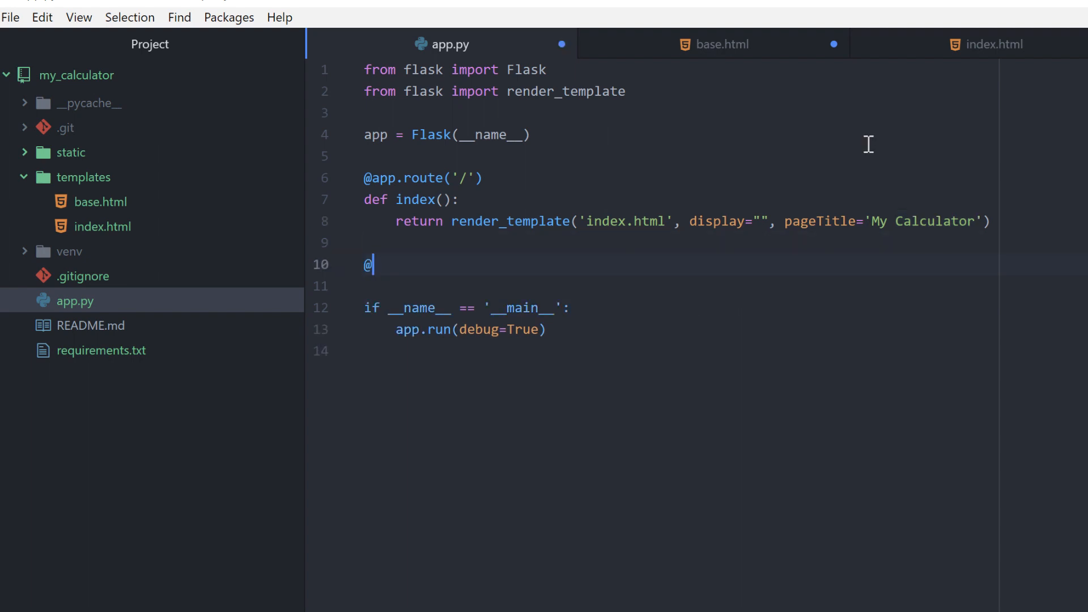
text(ap.)
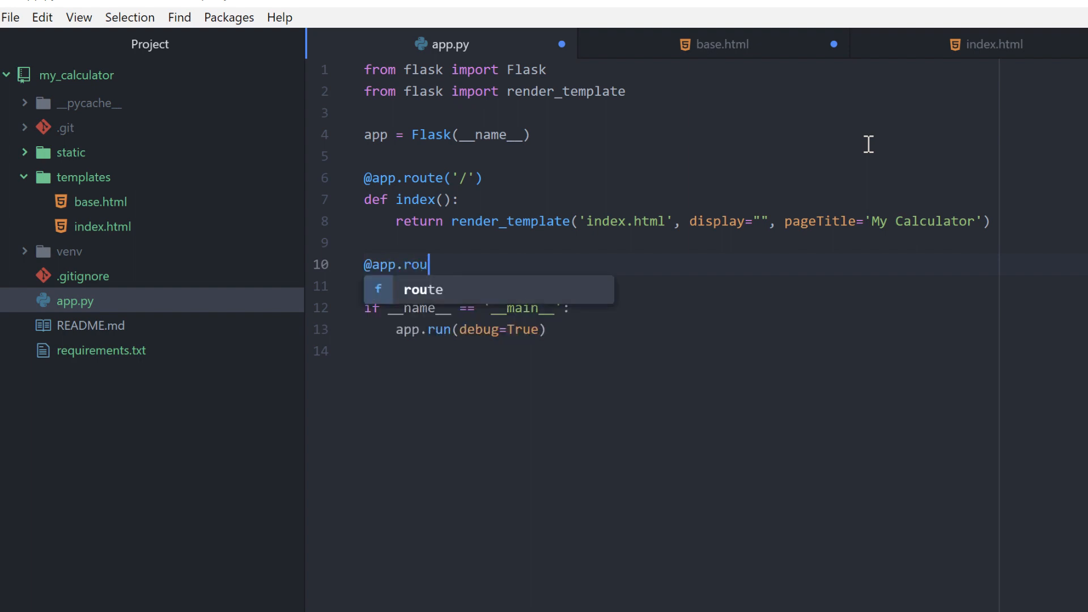
key(Tab)
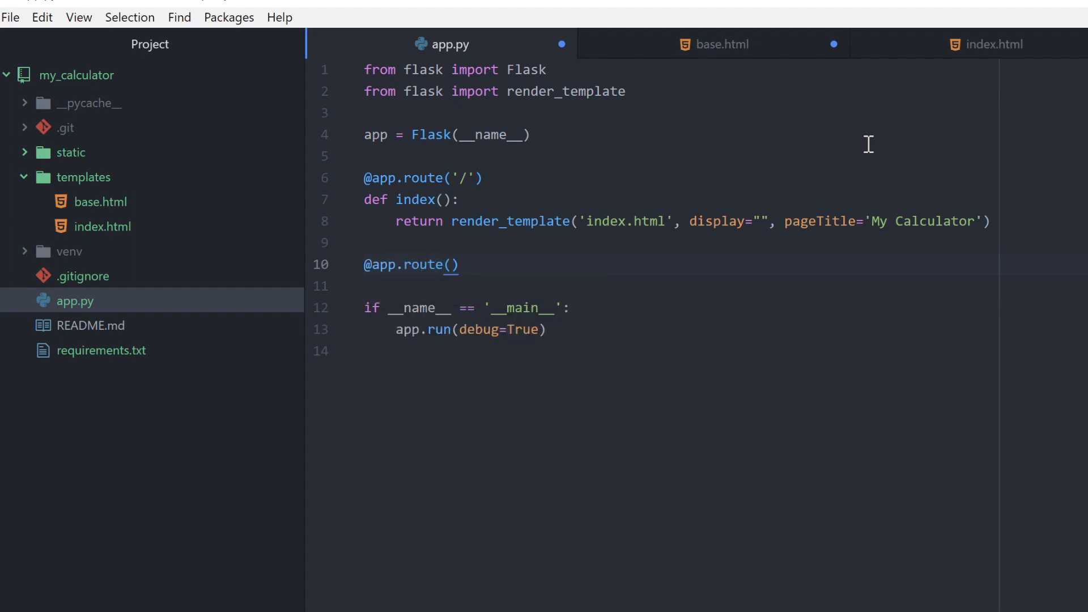
text('/add)
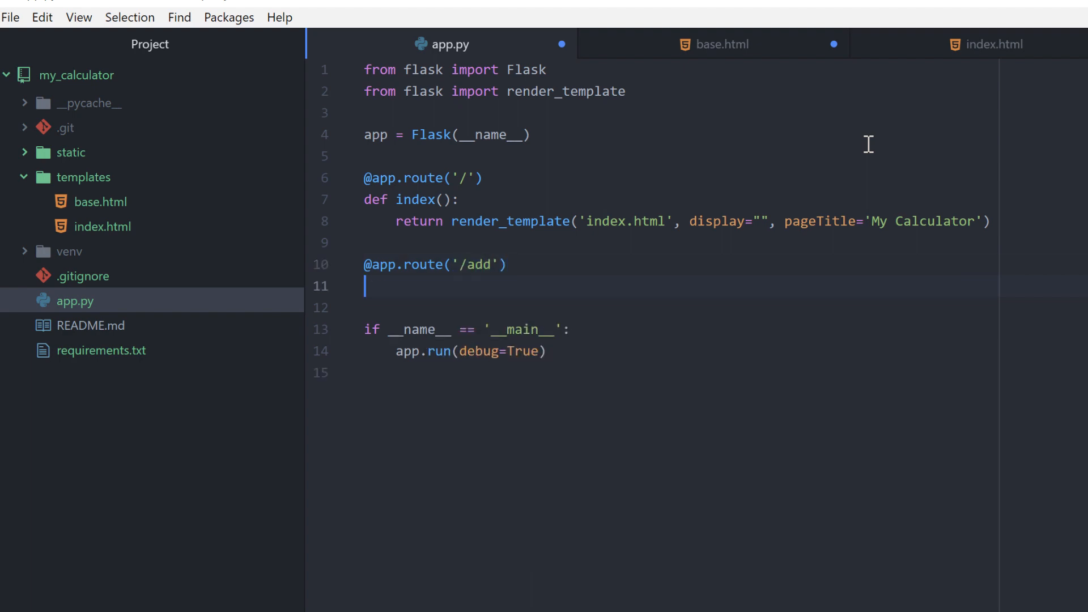
text(def a)
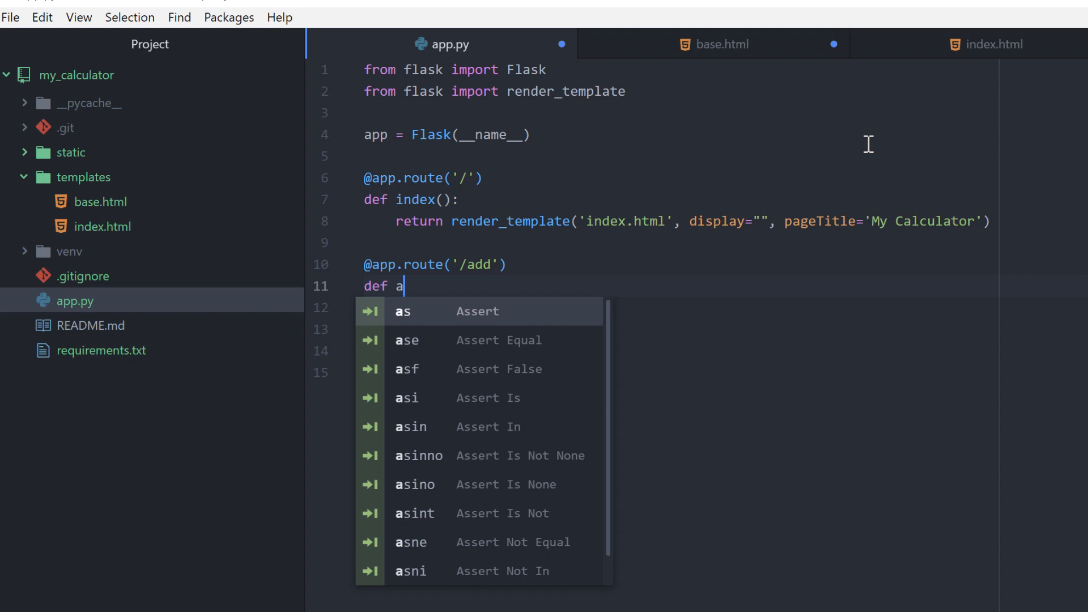
text(dd)
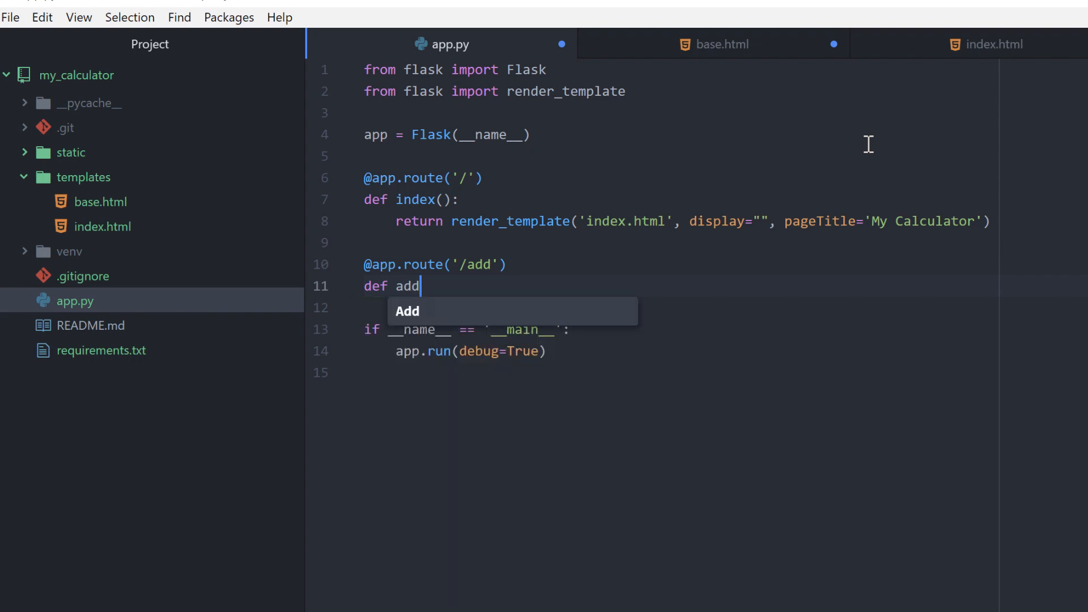
text(():)
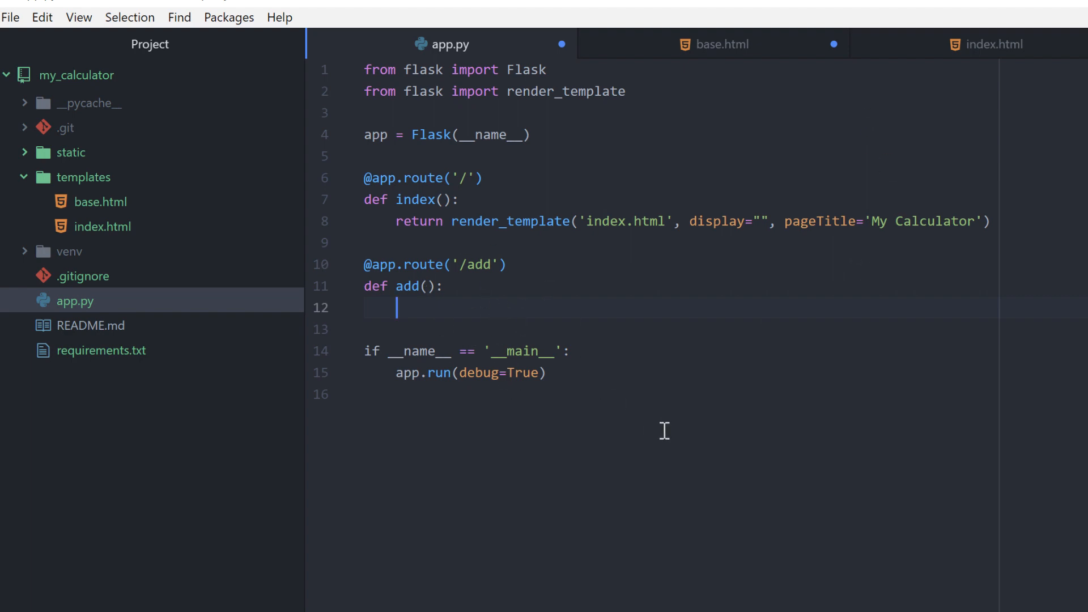
key(enter)
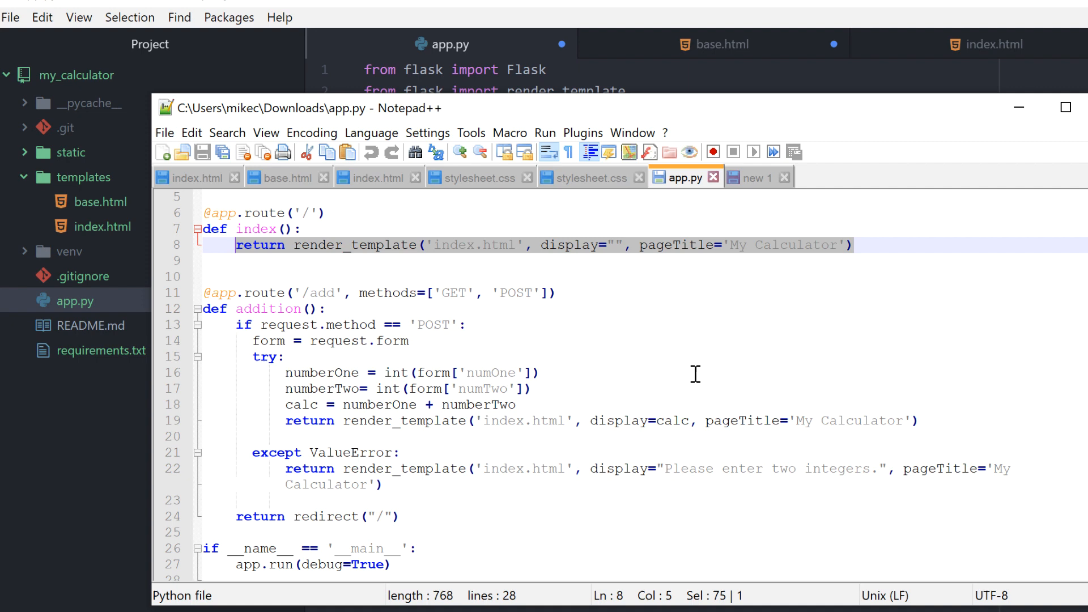
Fill add() with POST handling that sums numOne and numTwo, checking index.html's field names.
click(752, 177)
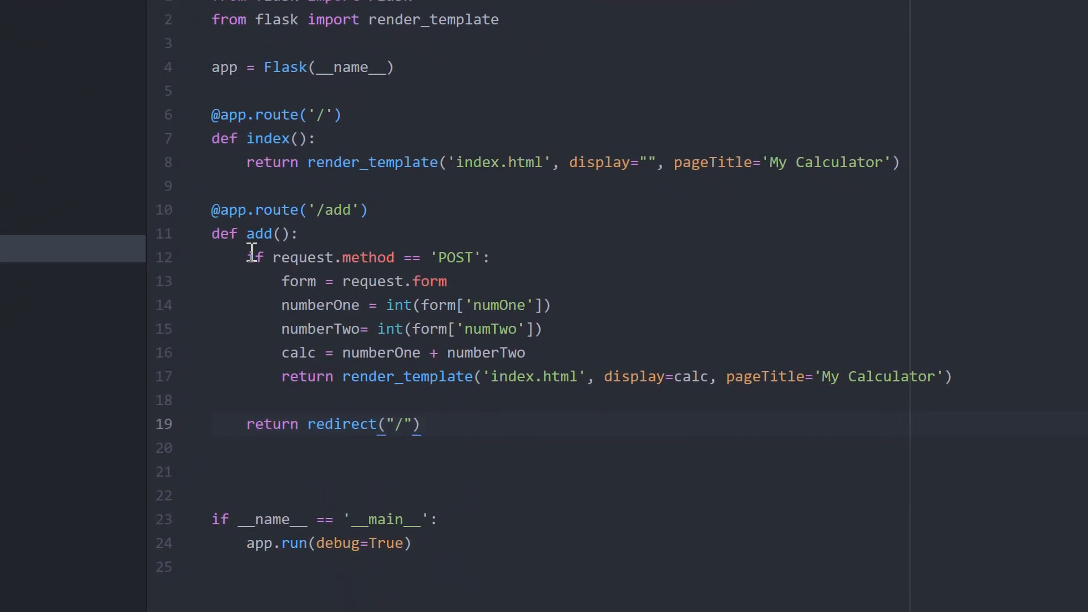
click(248, 257)
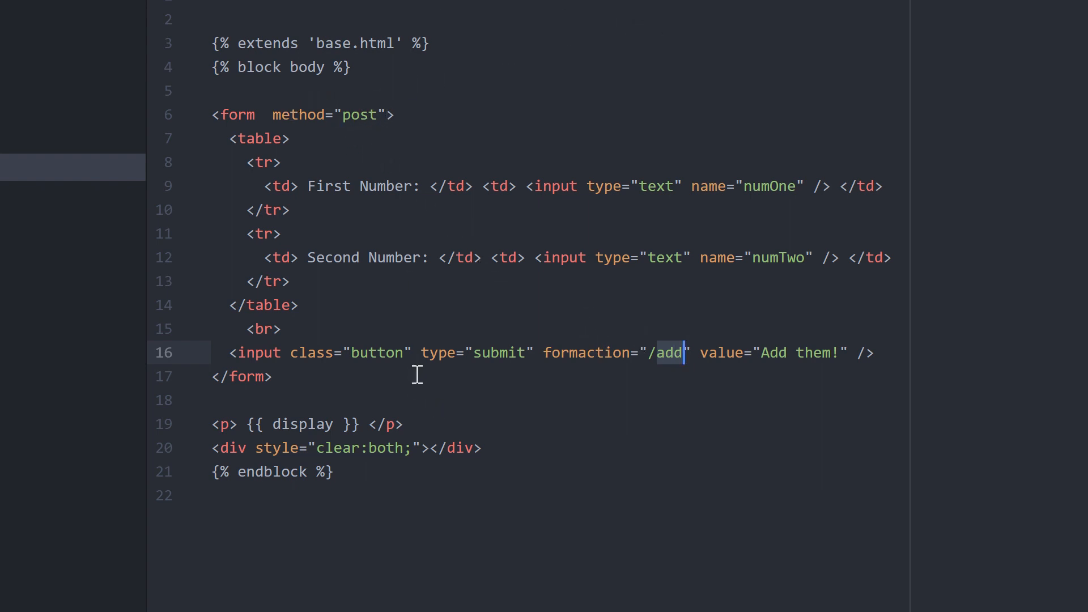
click(73, 167)
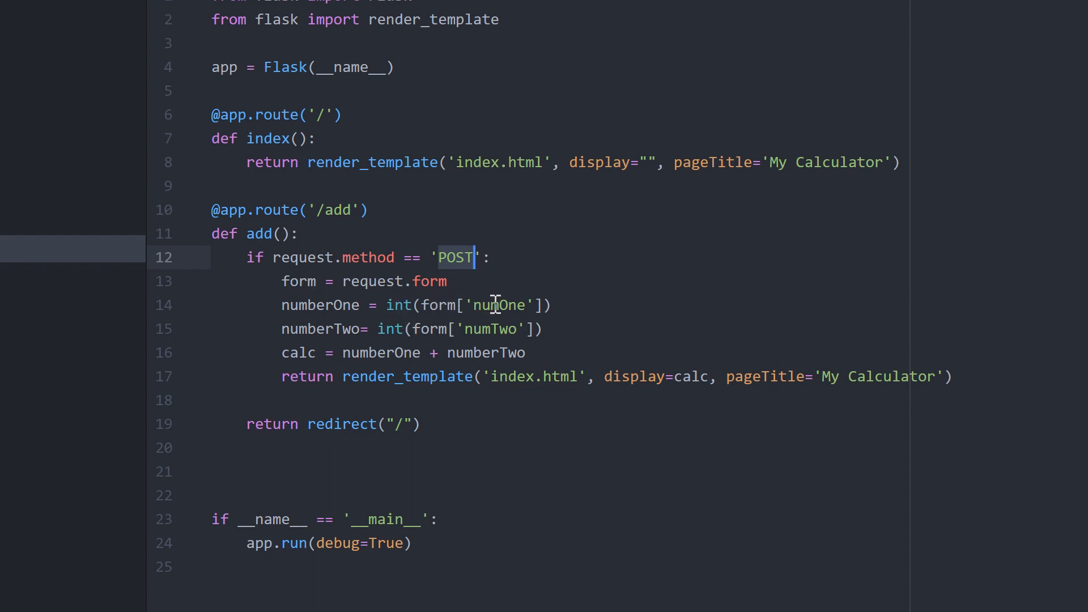
double_click(498, 305)
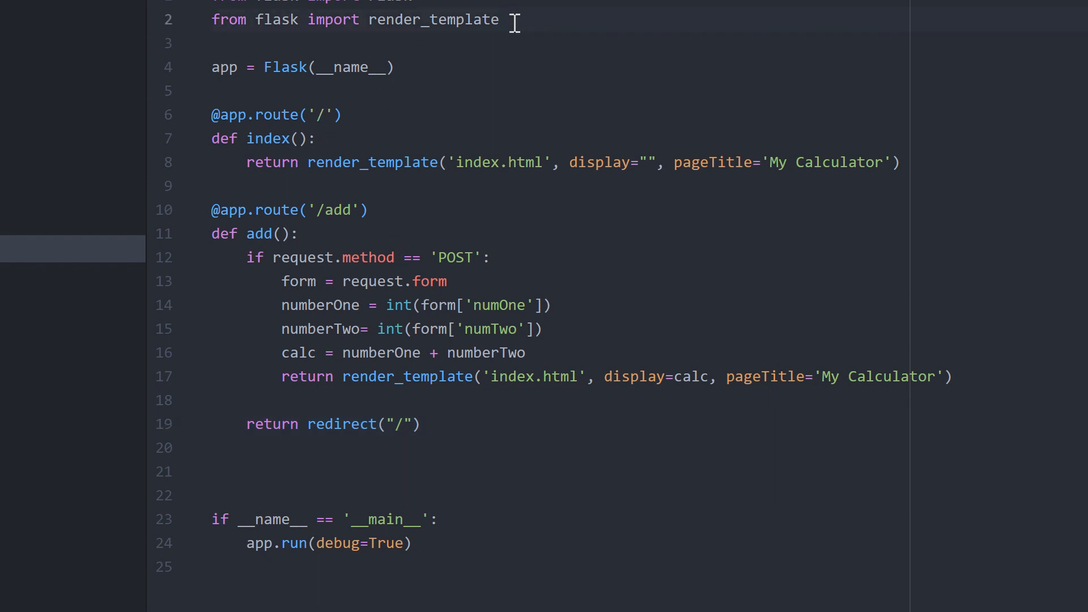
Append request and redirect to the flask import after render_template, and save app.py.
text(,)
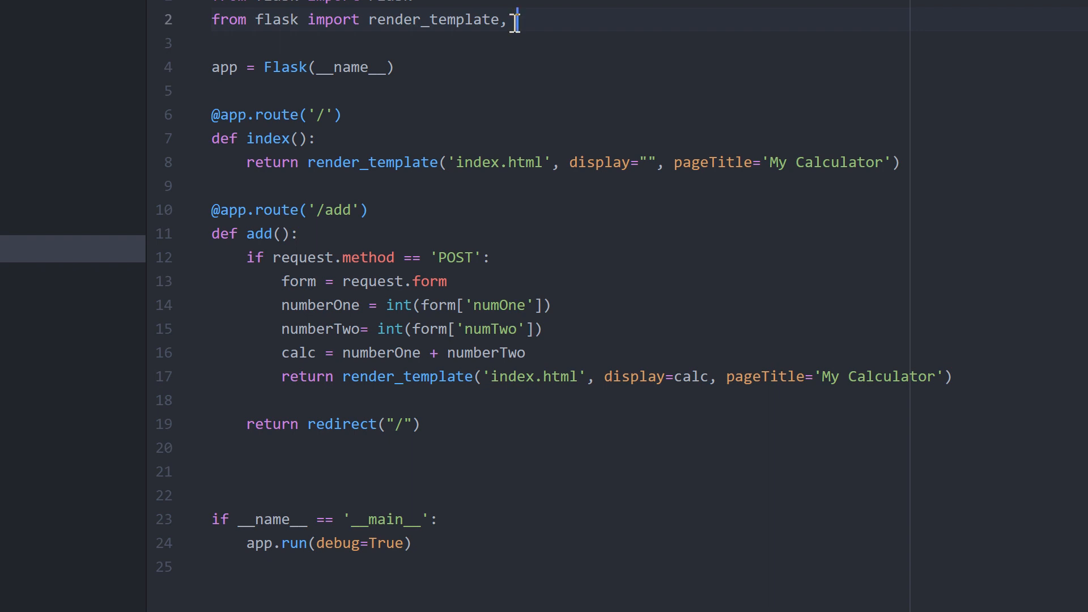
text(requs)
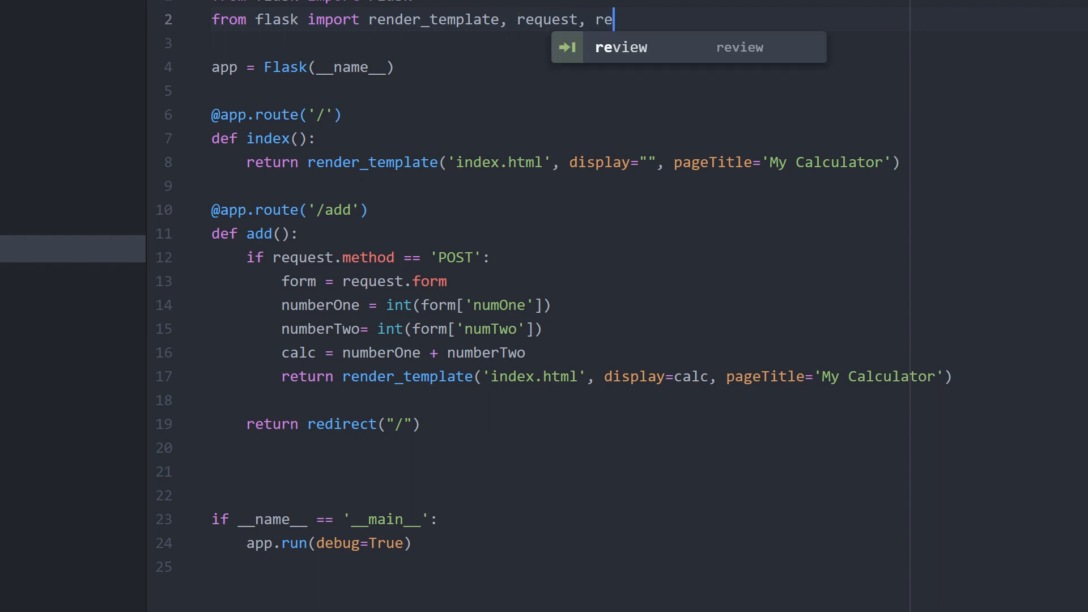
text(direct)
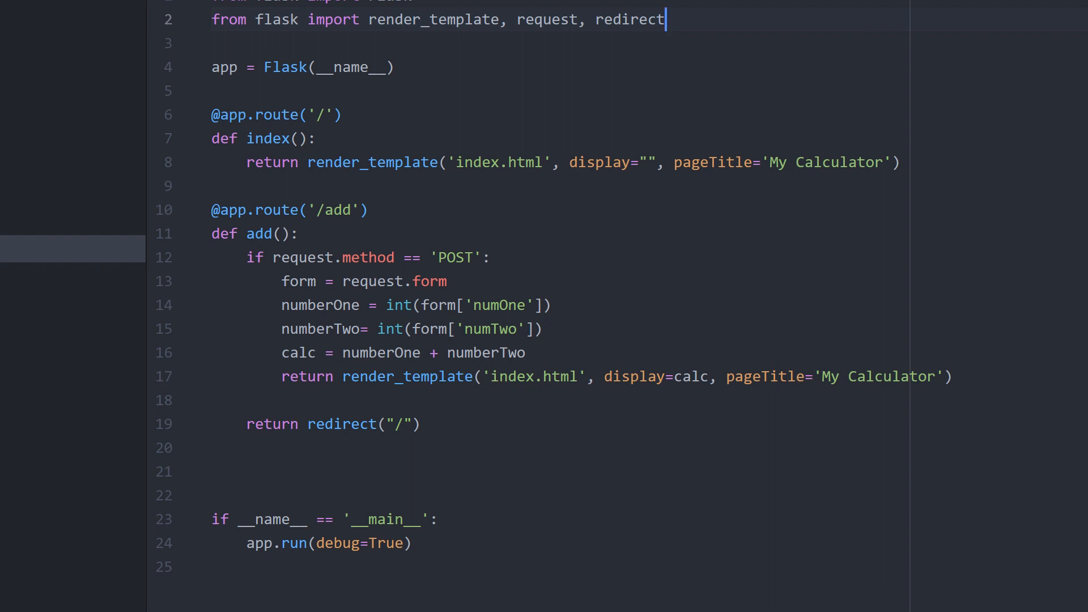
mouse_move(412, 488)
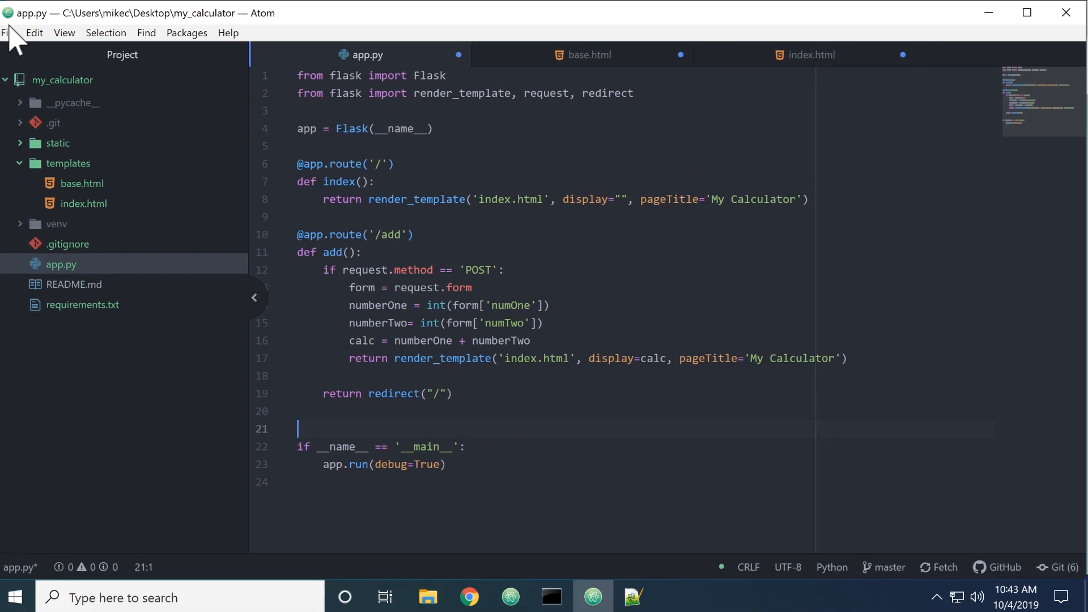
click(10, 33)
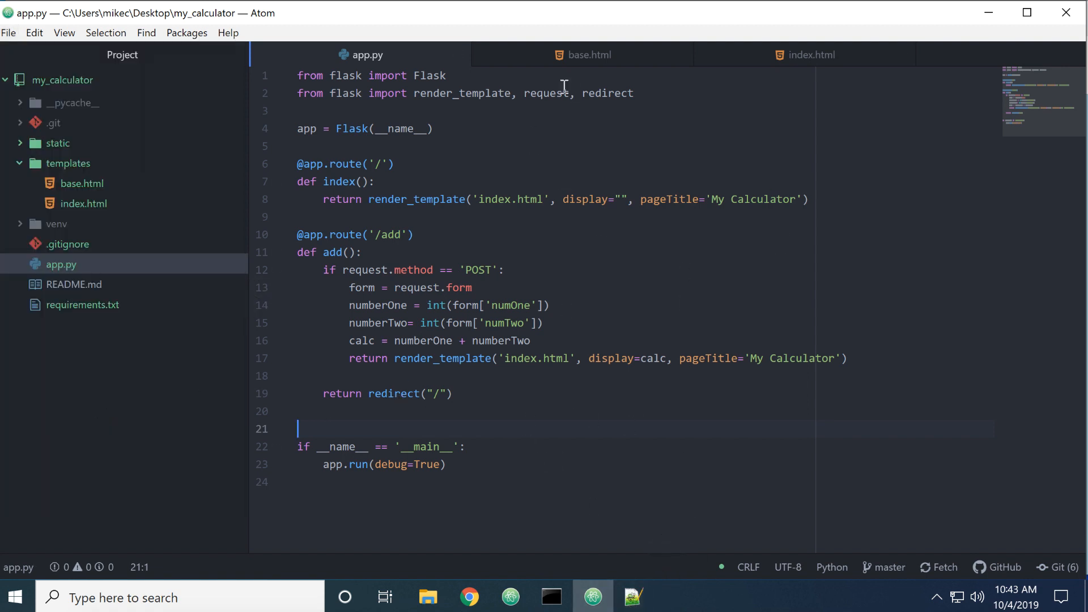
mouse_move(551, 597)
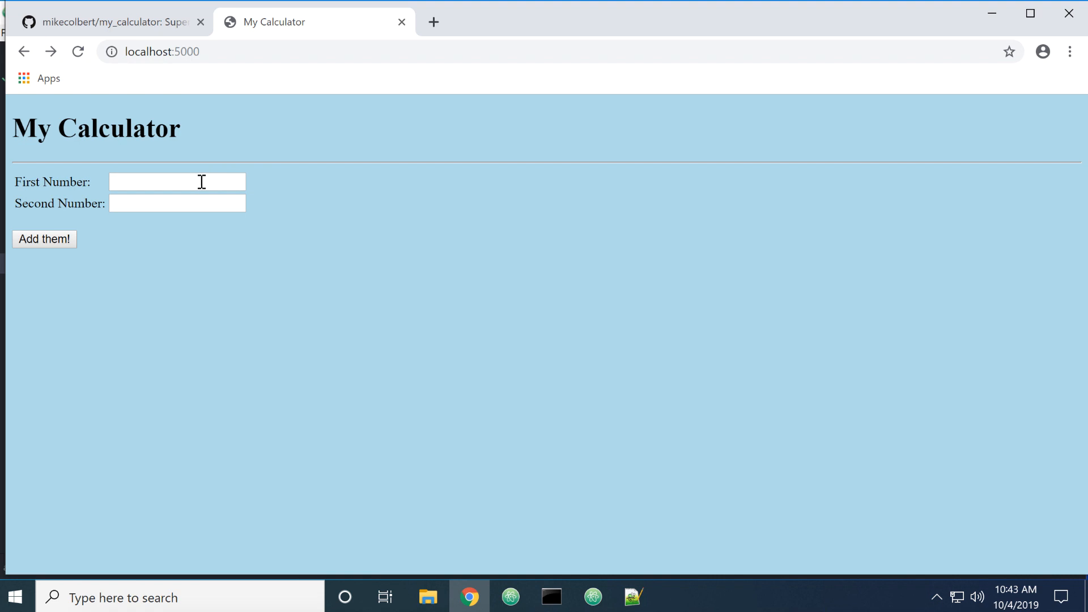
Submit 34 and 21 with 'Add them!', getting 405 Method Not Allowed at /add.
text(34)
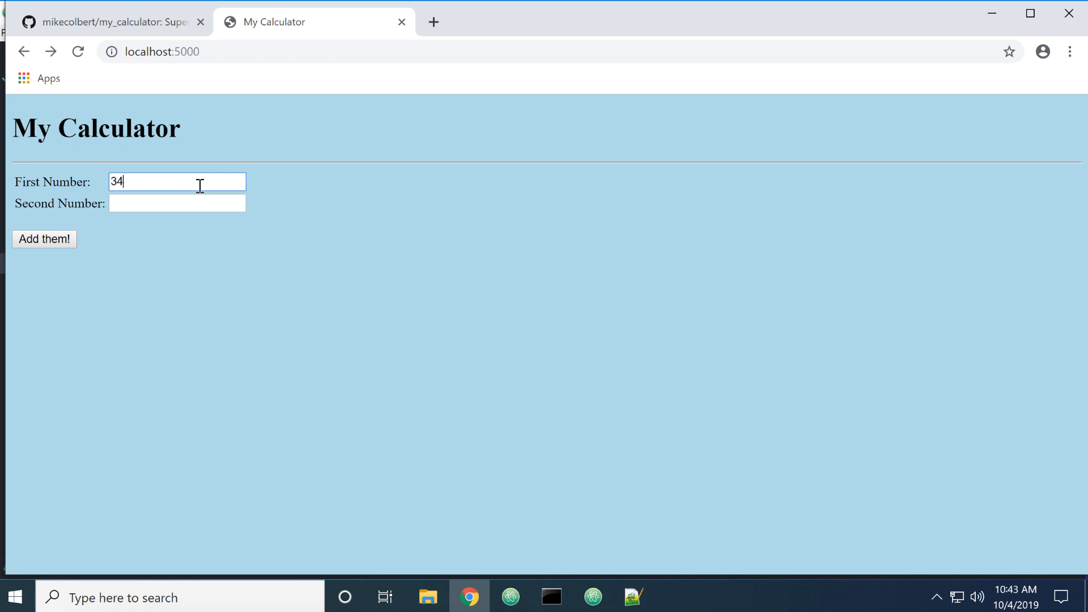
click(177, 203)
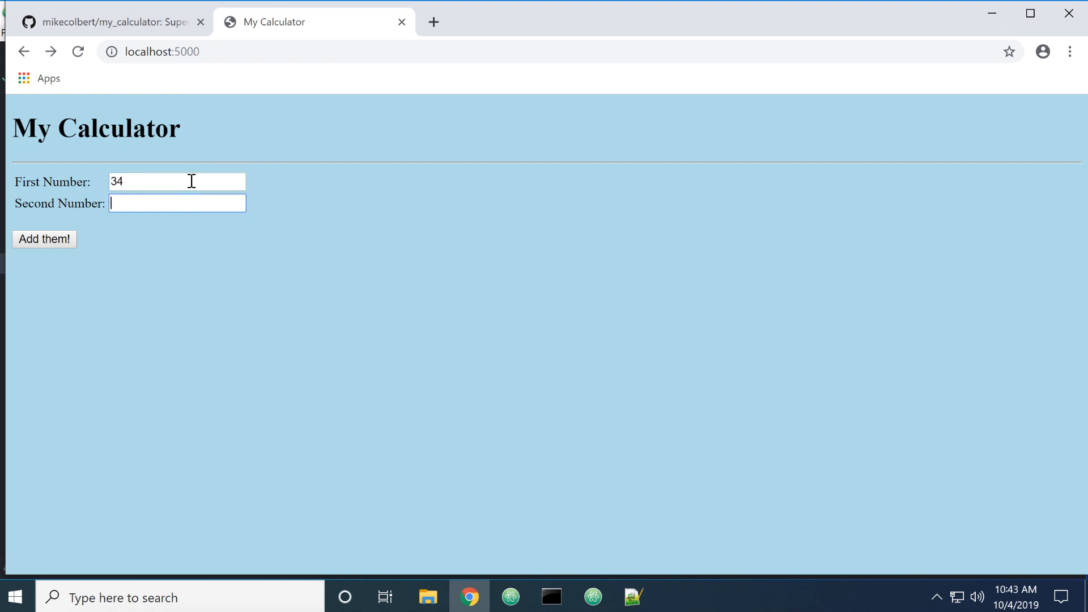
text(21)
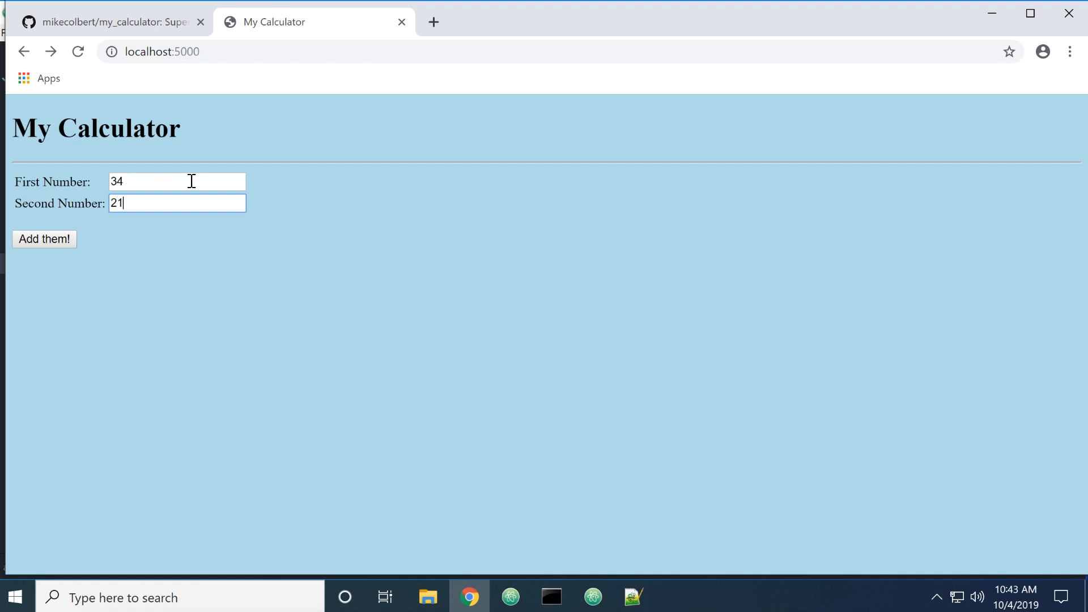
mouse_move(129, 200)
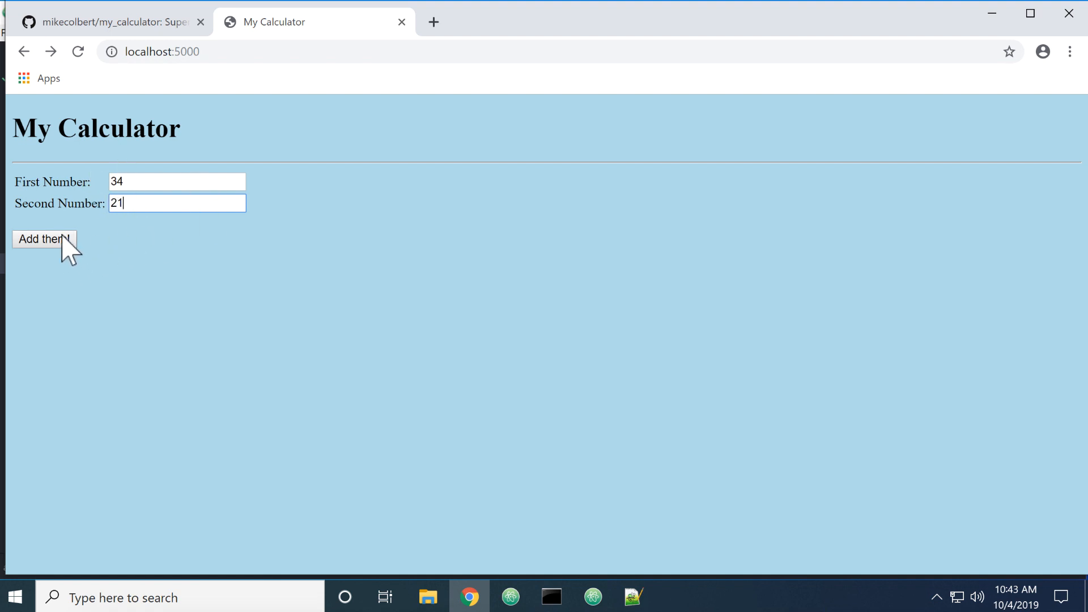
click(43, 238)
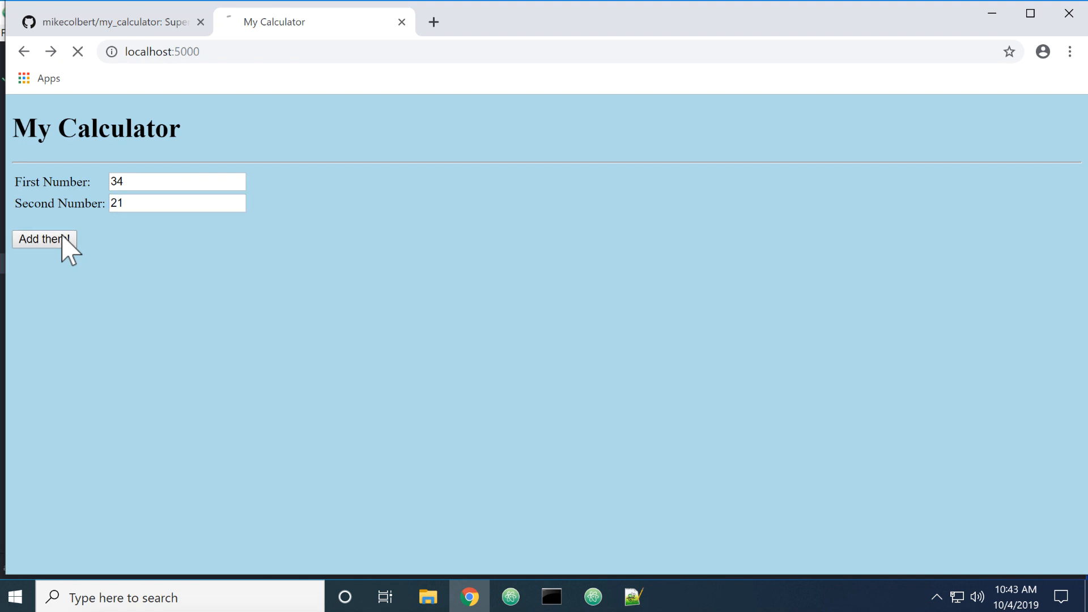
click(44, 239)
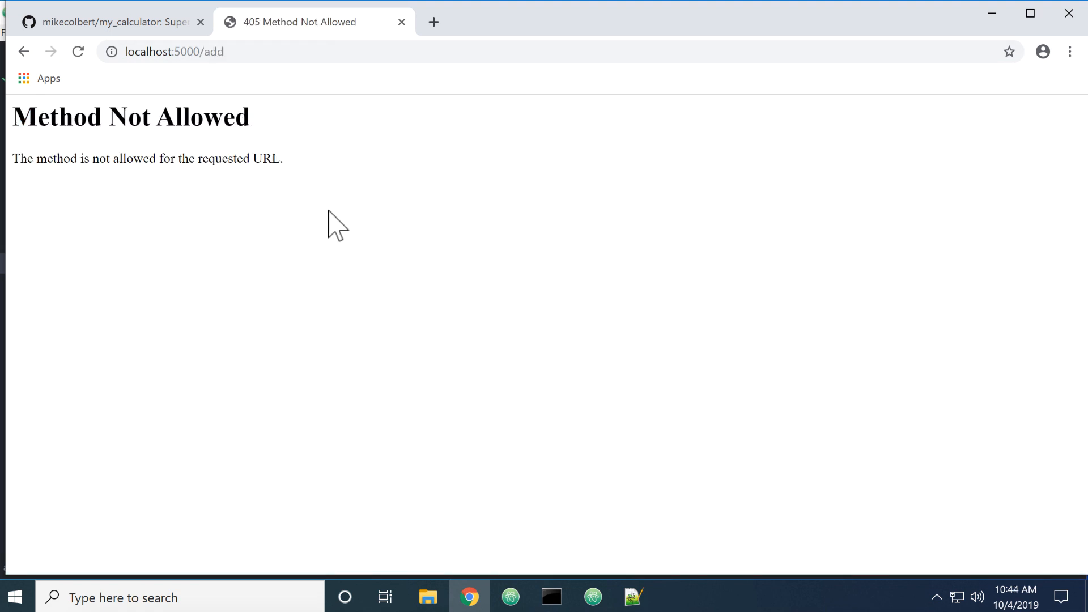
mouse_move(656, 482)
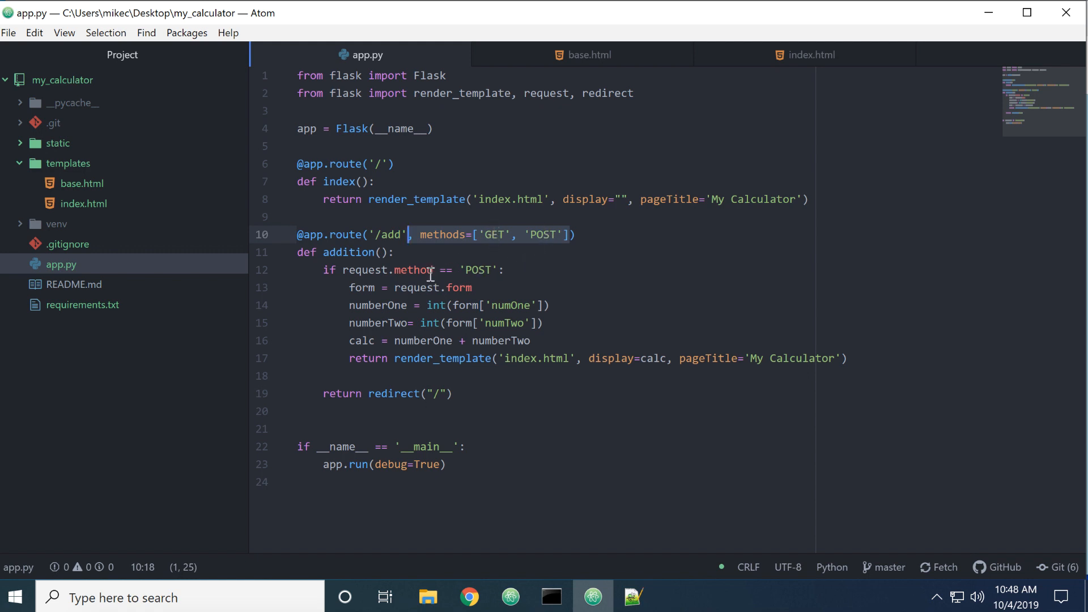
mouse_move(466, 270)
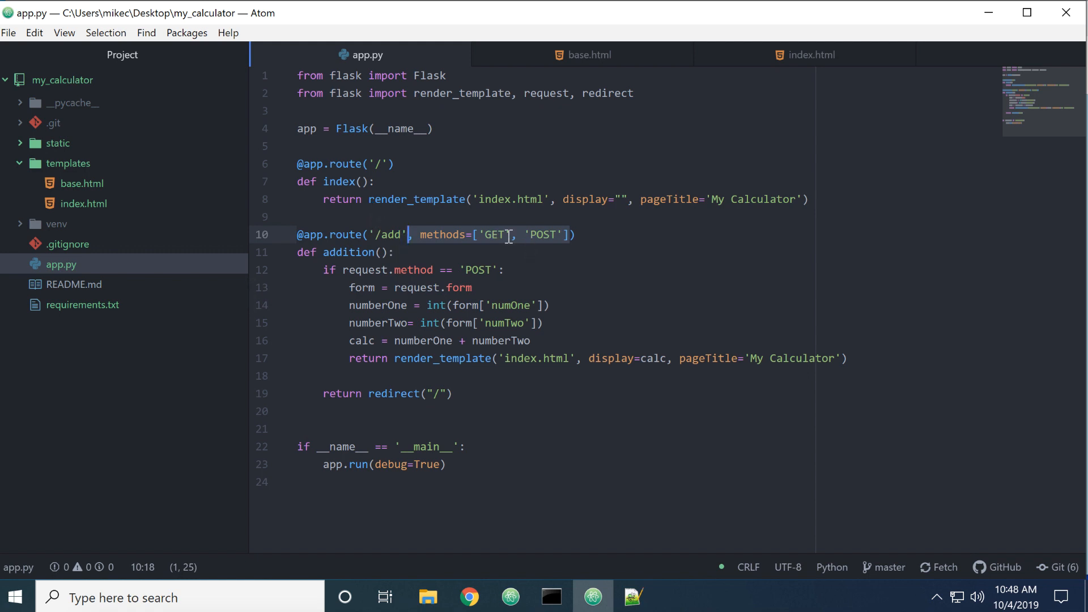
mouse_move(578, 244)
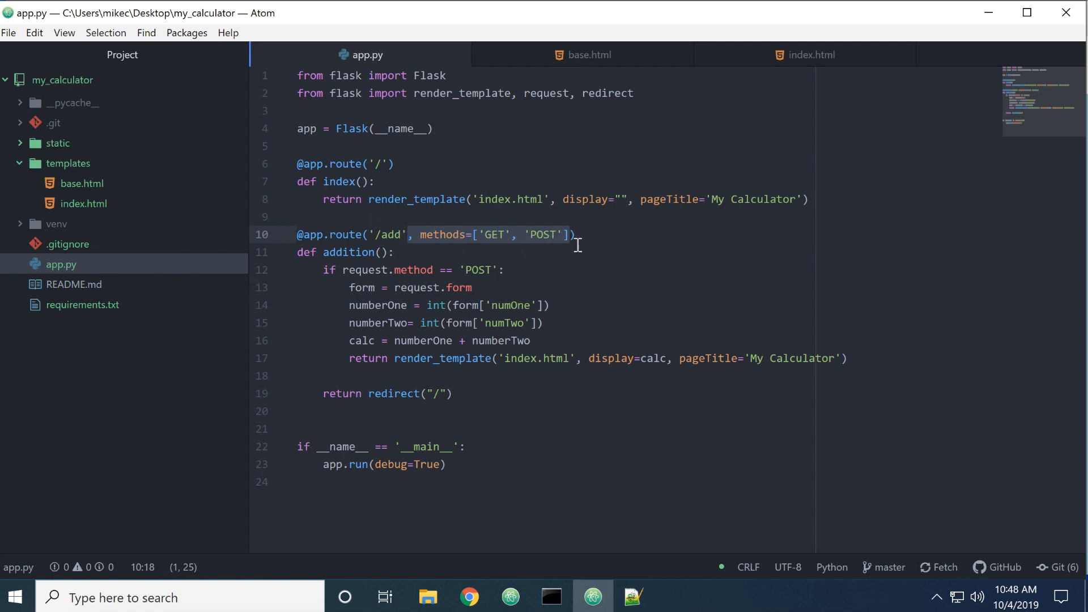
Stop the running Flask server in Command Prompt with Ctrl+C so it restarts.
click(549, 597)
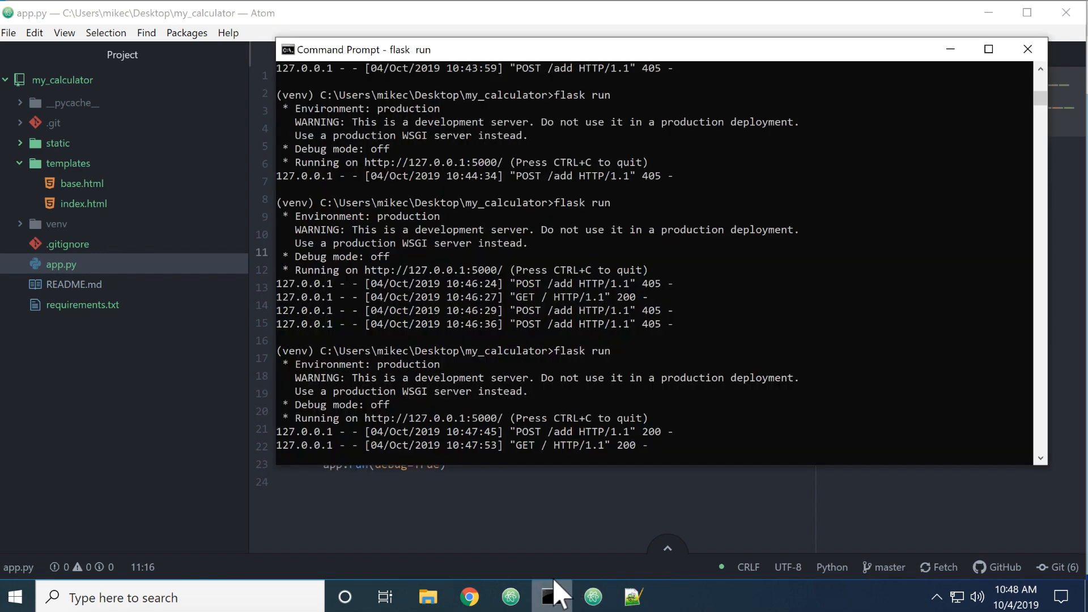
key(ctrl+c)
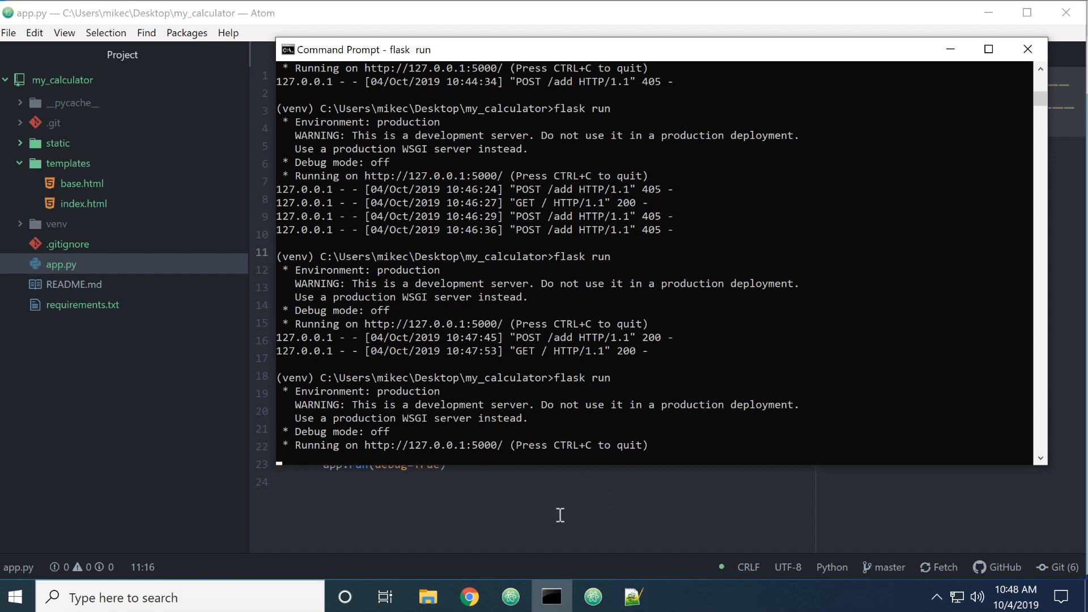
click(469, 597)
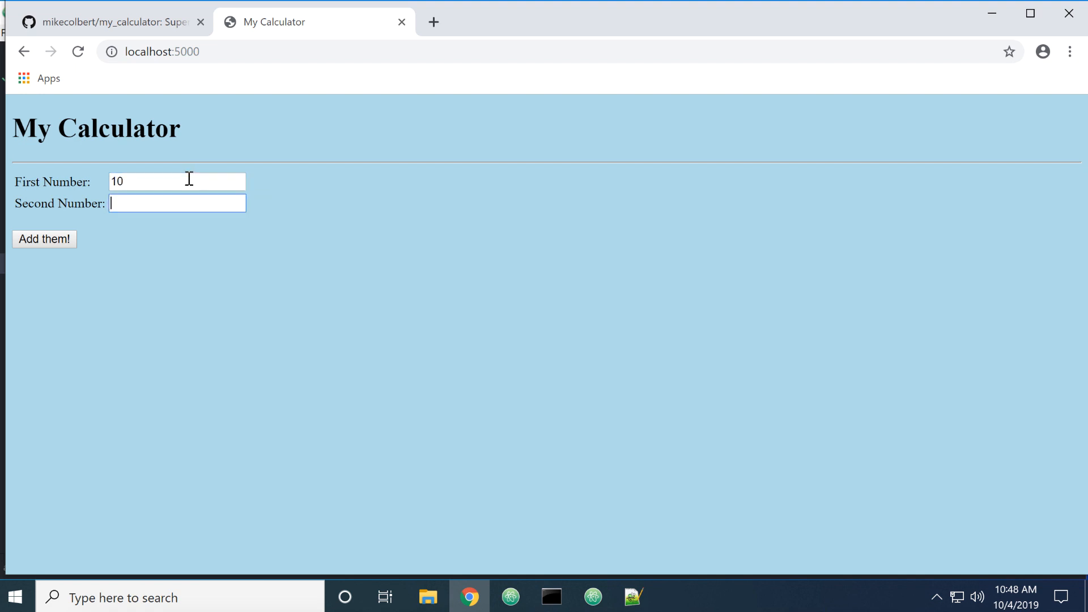
Enter 12 as the second number and submit, showing the sum 22.
text(12)
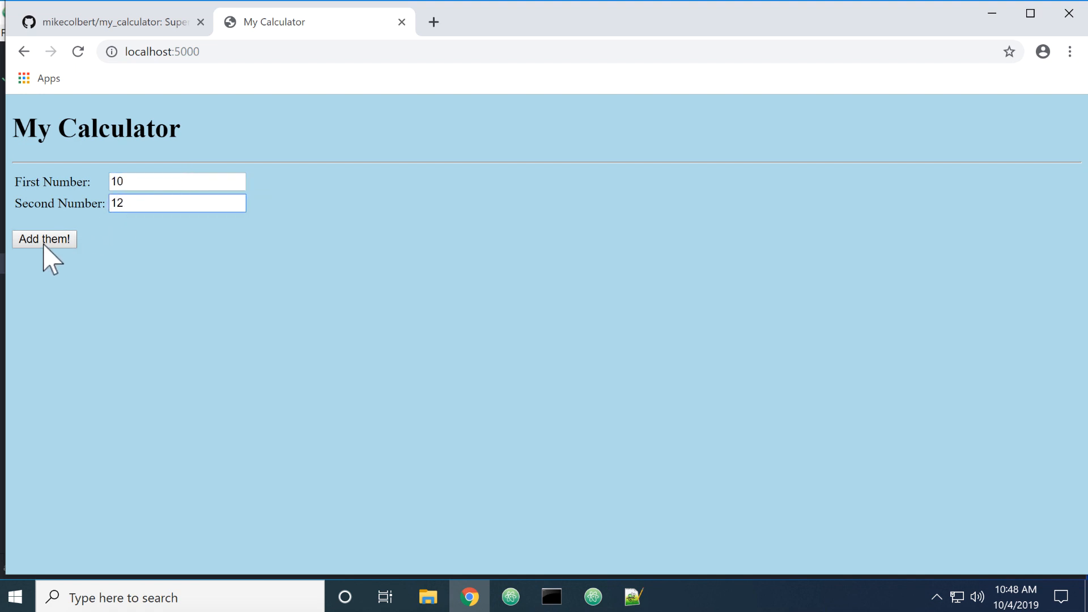
click(43, 238)
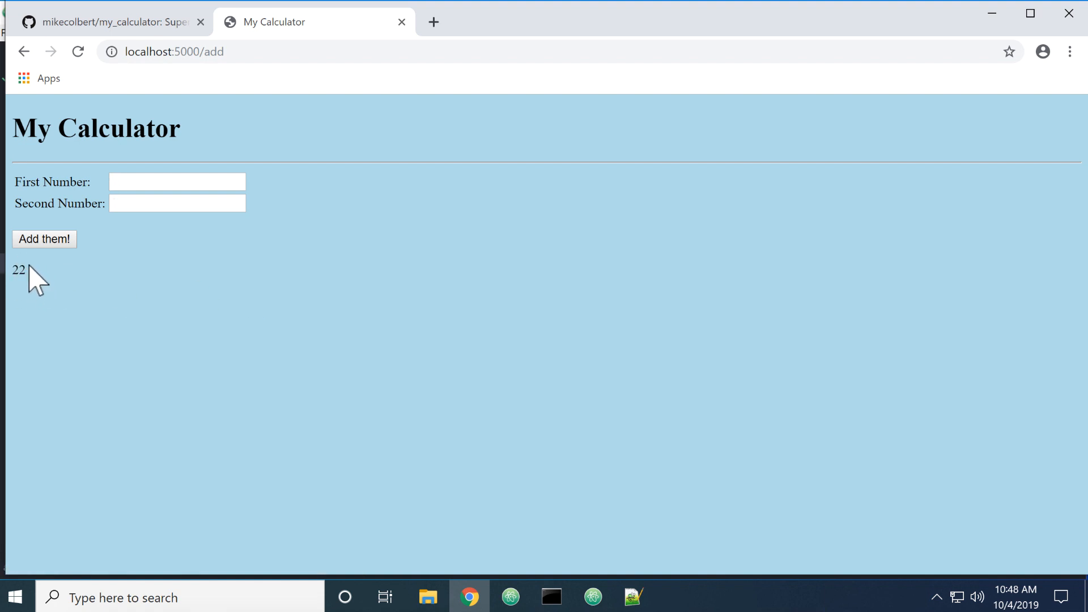
mouse_move(76, 285)
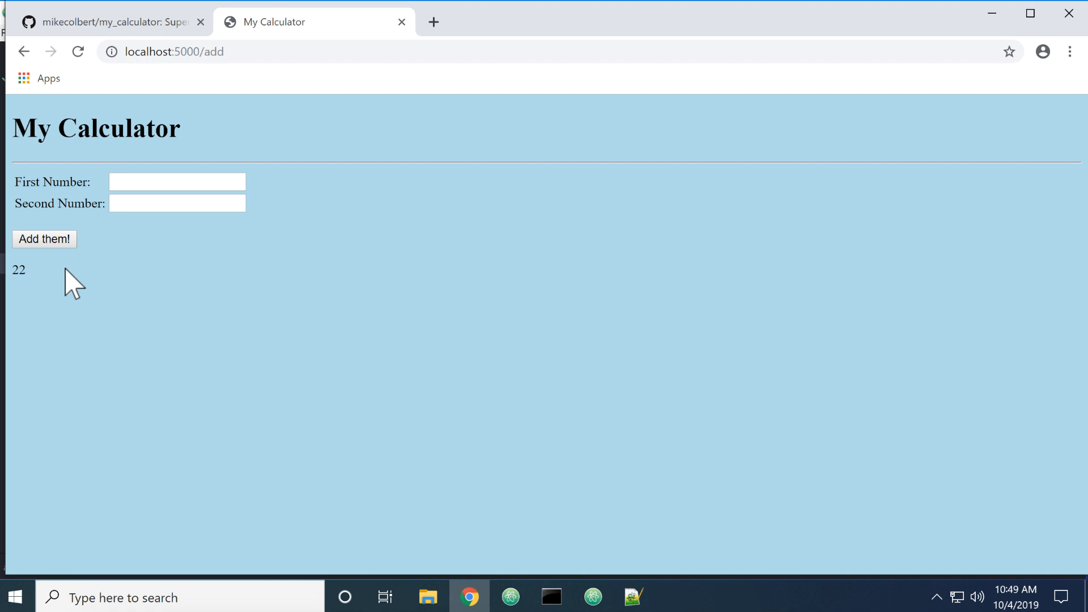
mouse_move(522, 576)
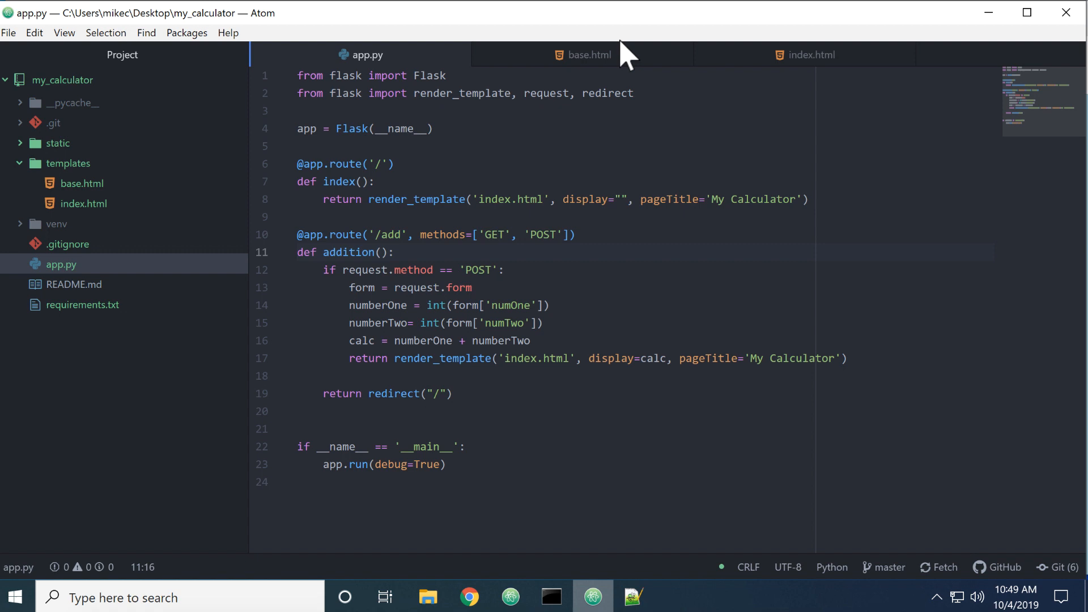
click(805, 55)
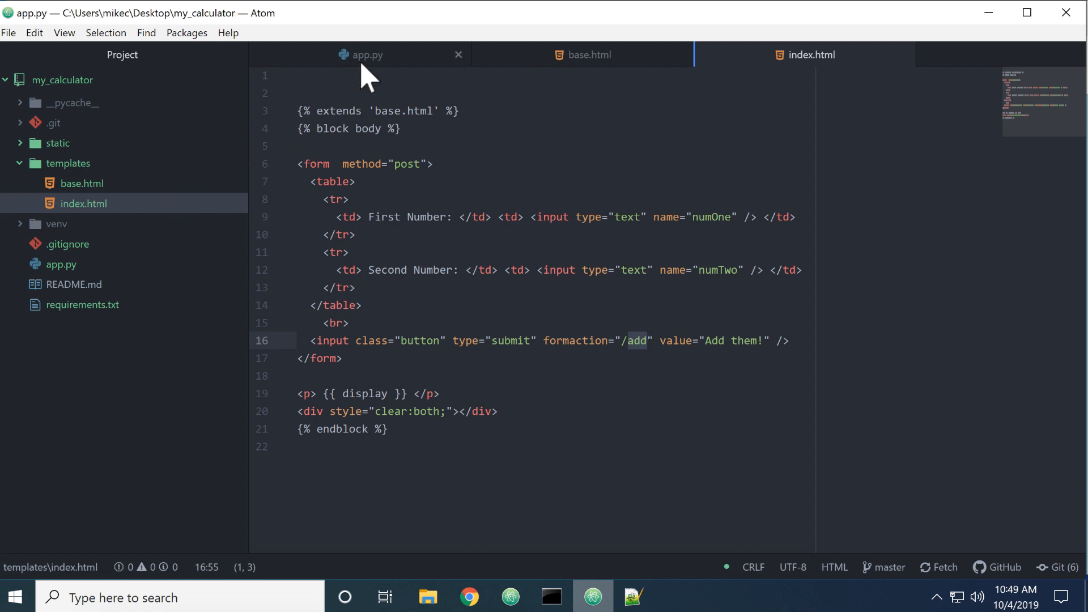
click(367, 55)
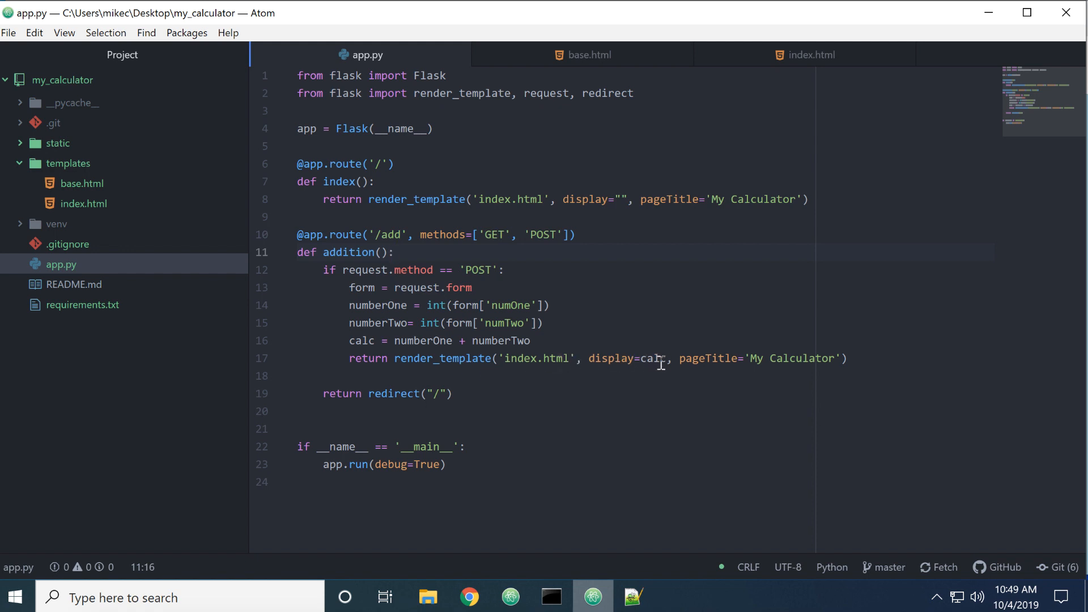
click(394, 252)
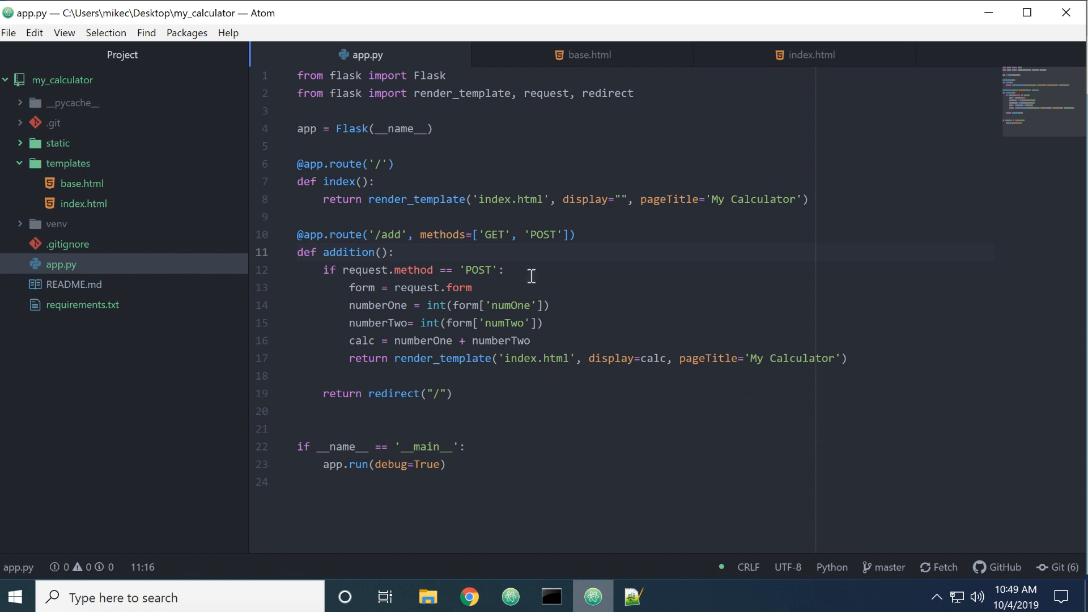
click(395, 251)
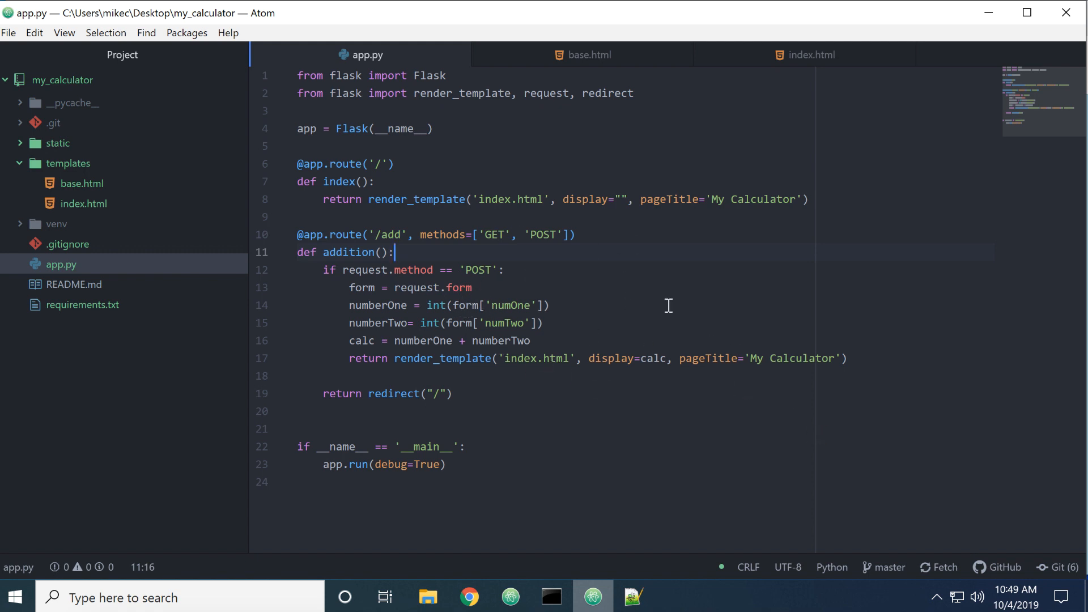
mouse_move(581, 221)
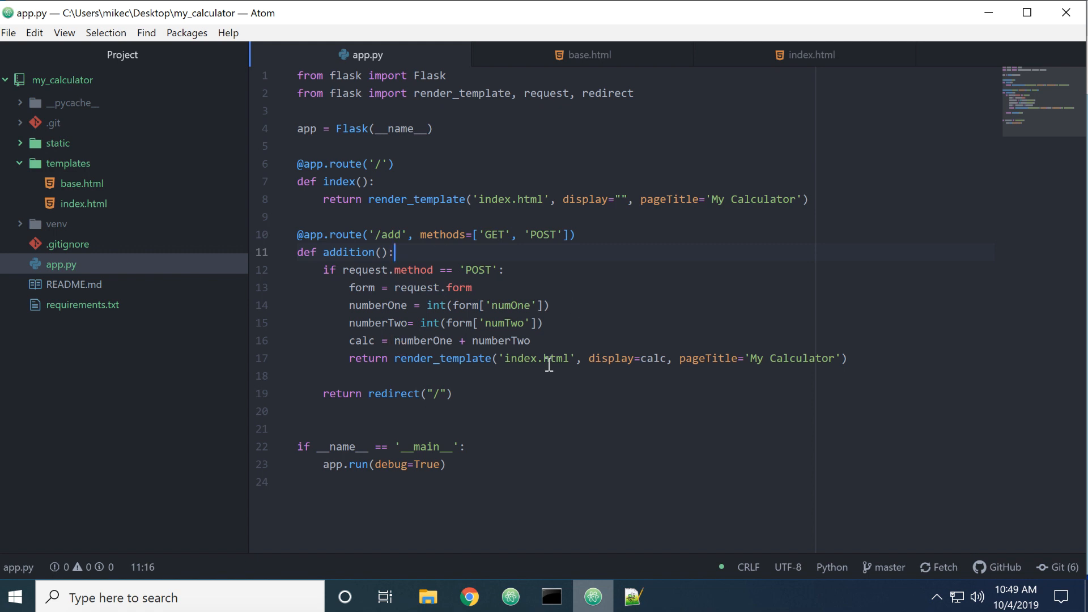
mouse_move(552, 348)
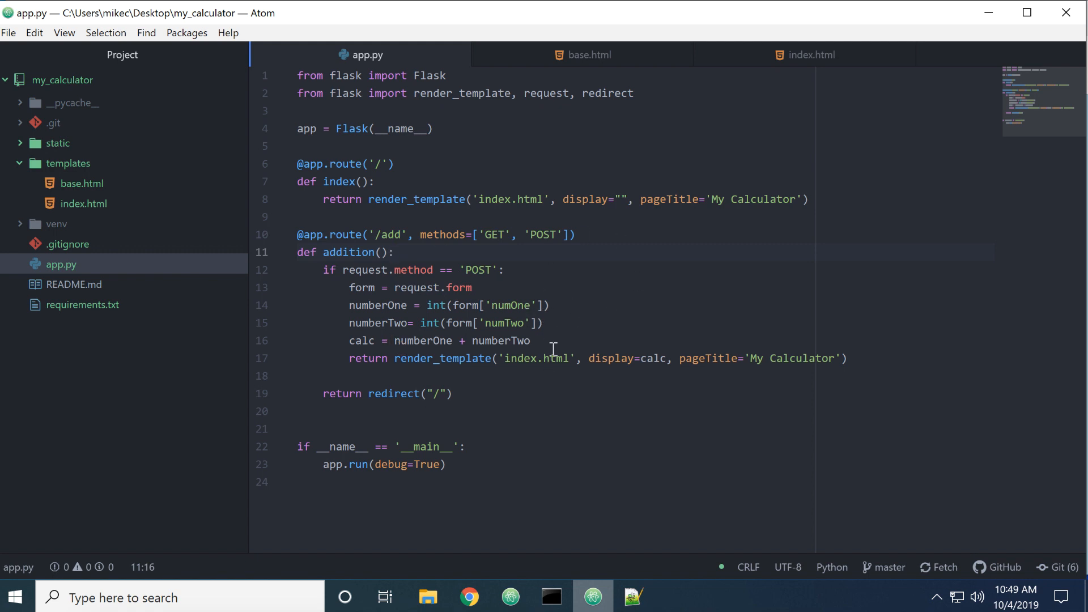
click(395, 251)
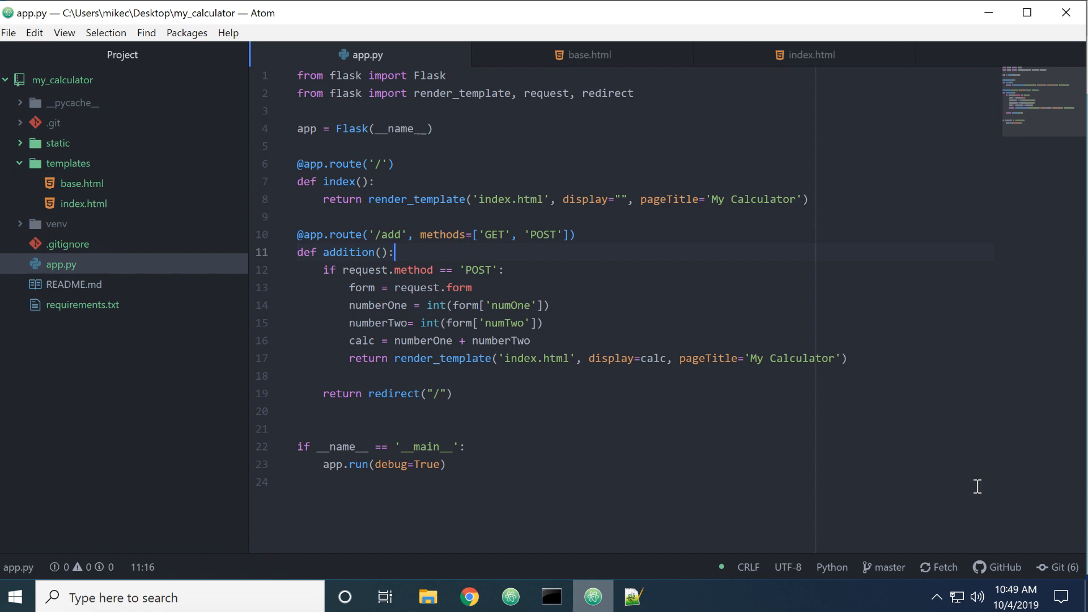